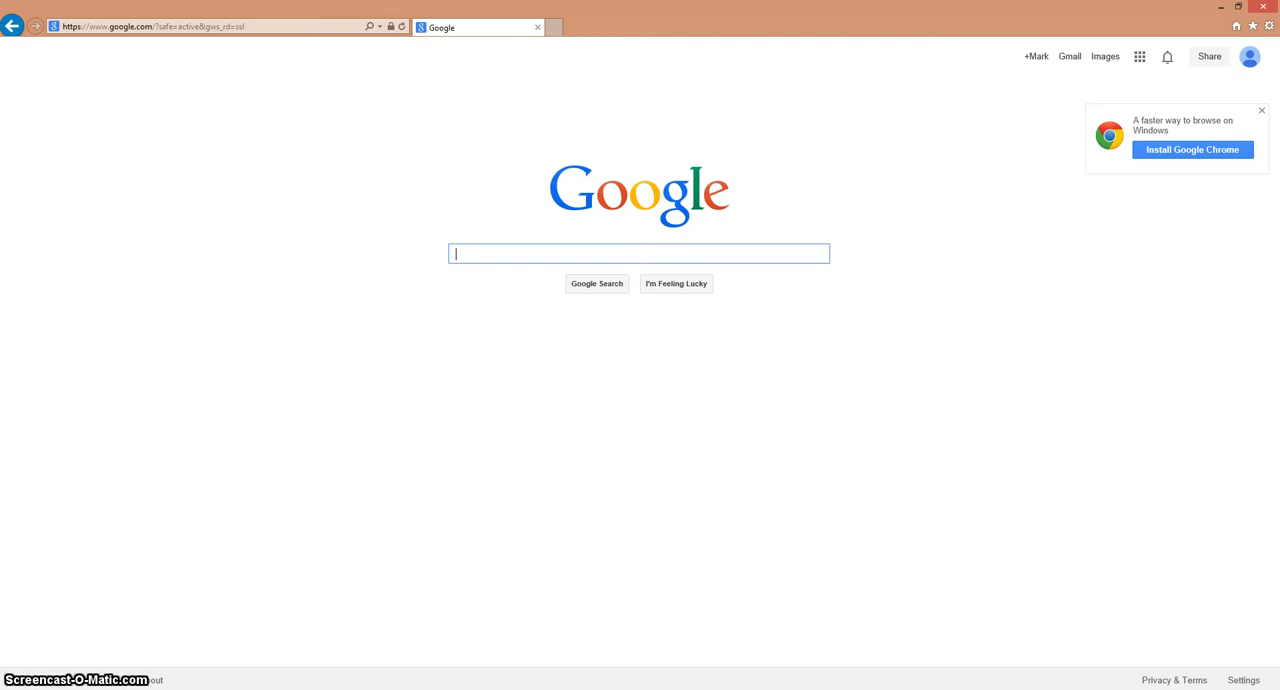
Search Google for 'technic launcher' and open the technicpack.net download page.
text(ted)
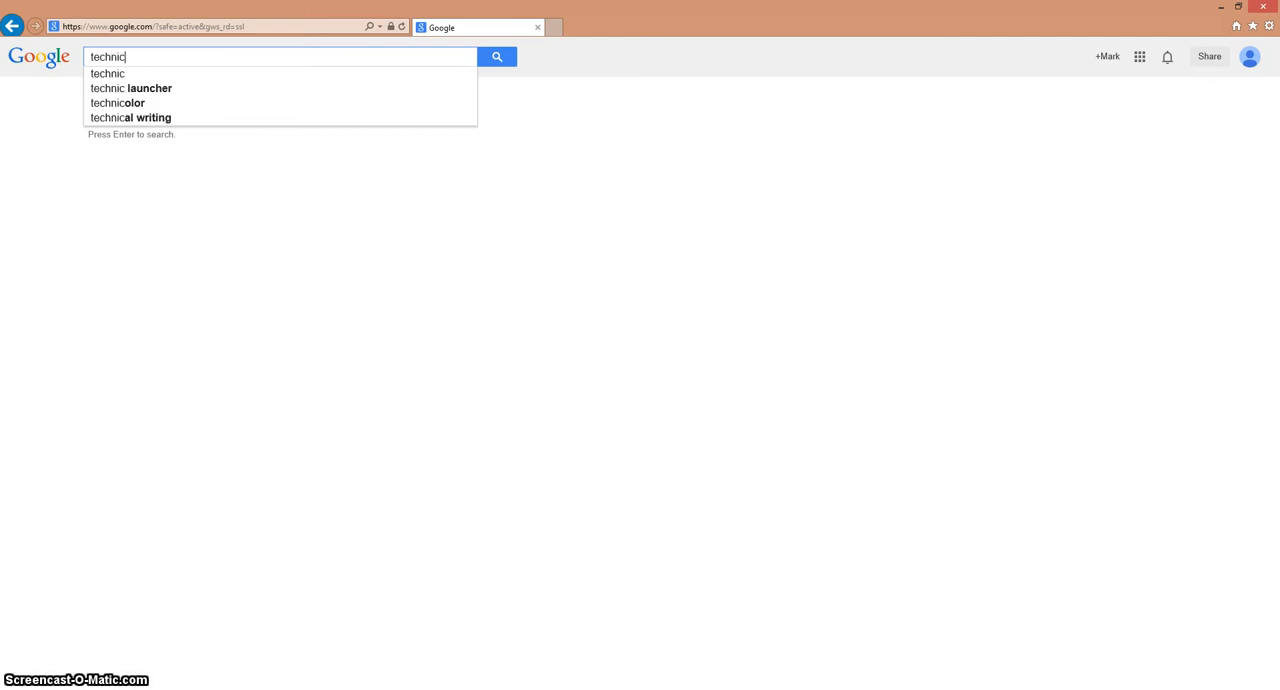
mouse_move(141, 88)
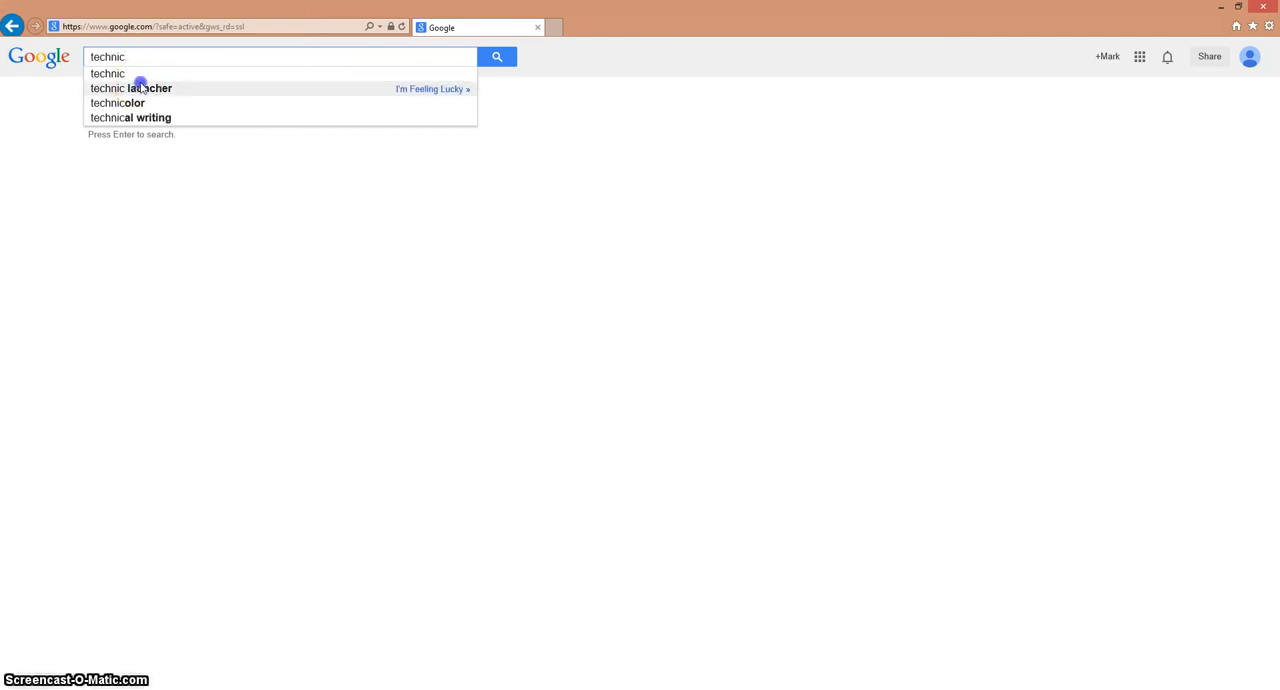
click(143, 88)
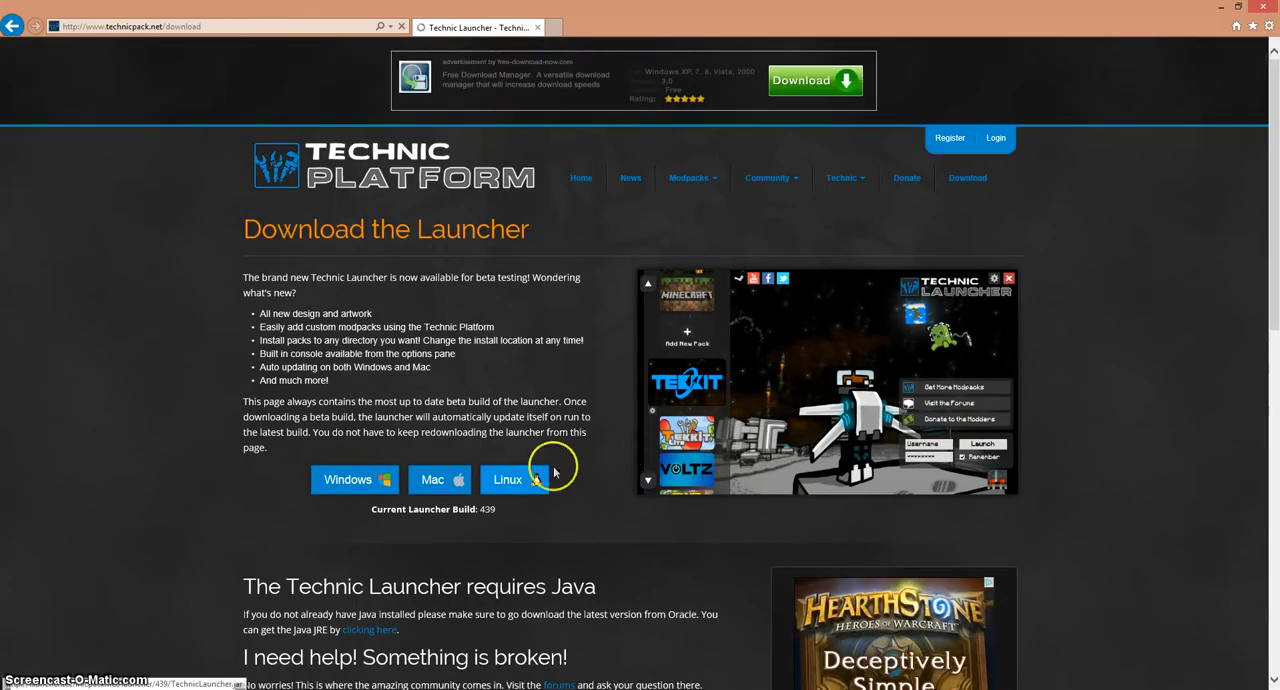
Download the Windows Technic Launcher and run TechnicLauncher.exe from the download bar.
scroll(down, 3)
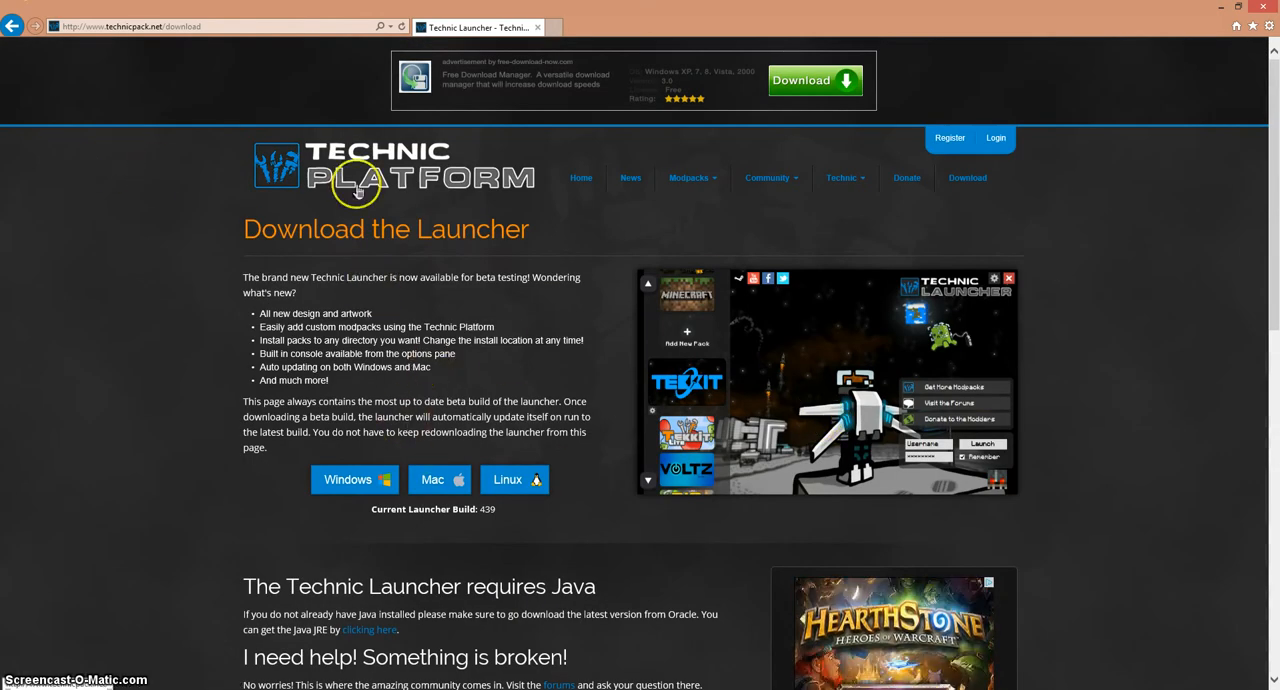
click(692, 177)
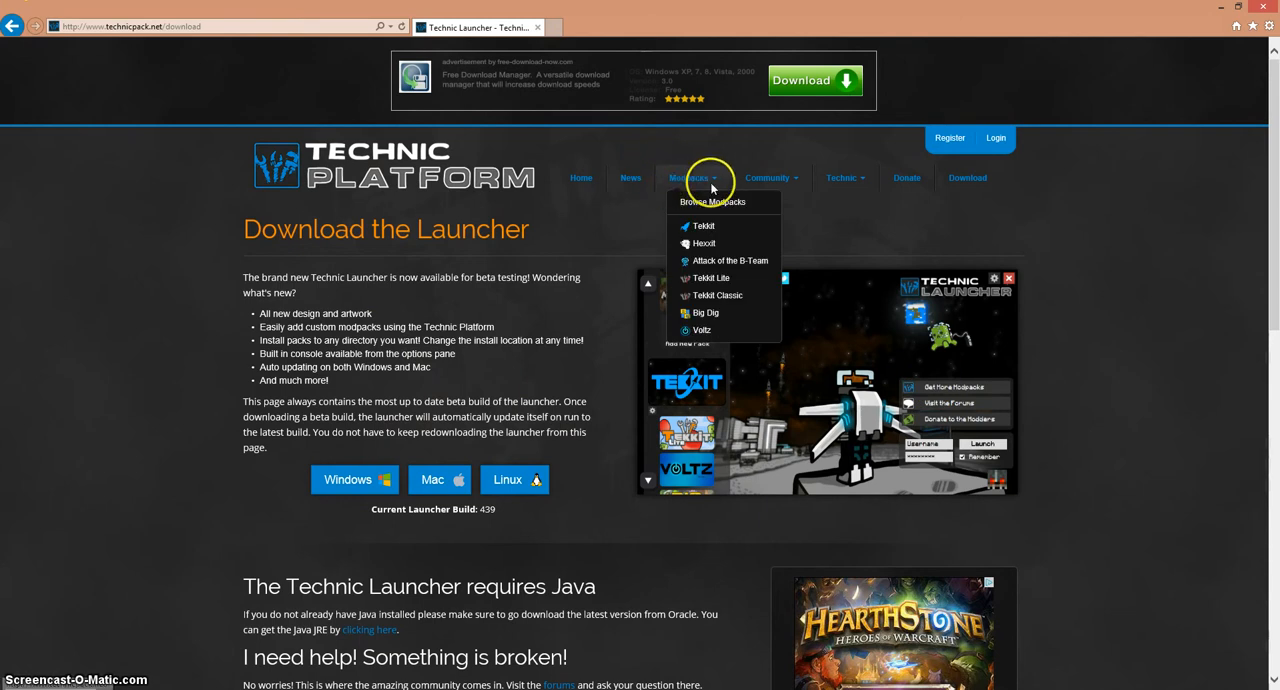
click(354, 479)
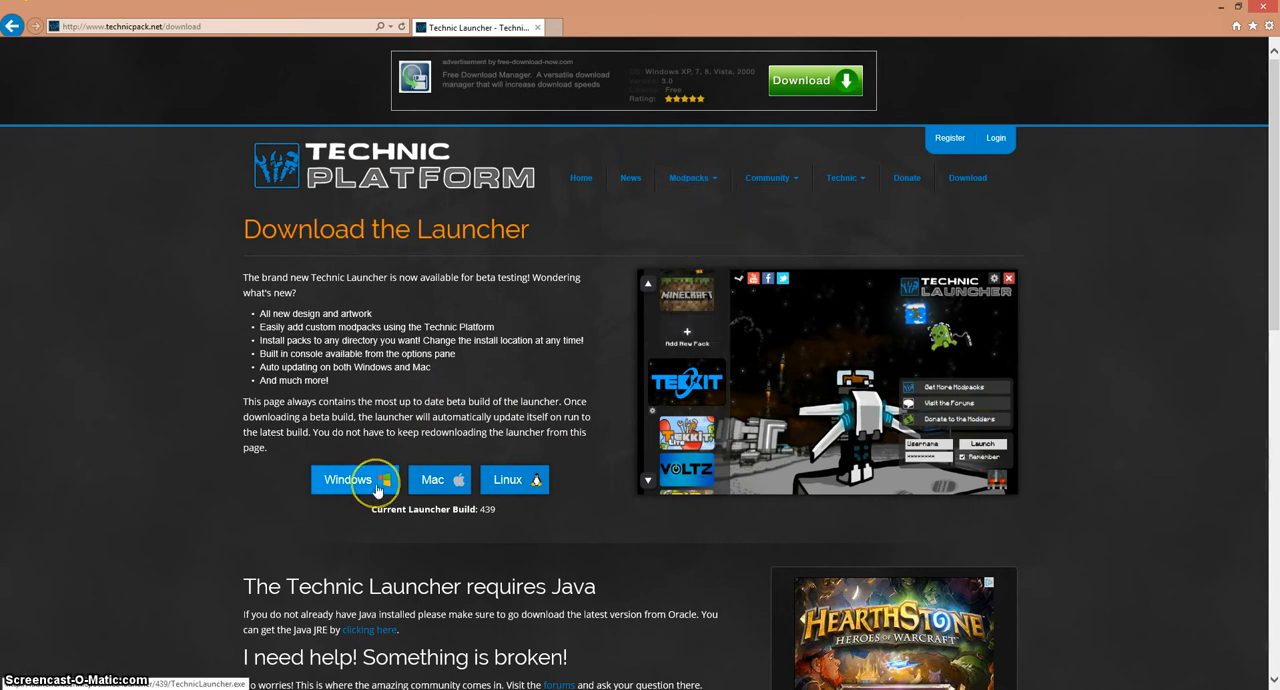
click(354, 479)
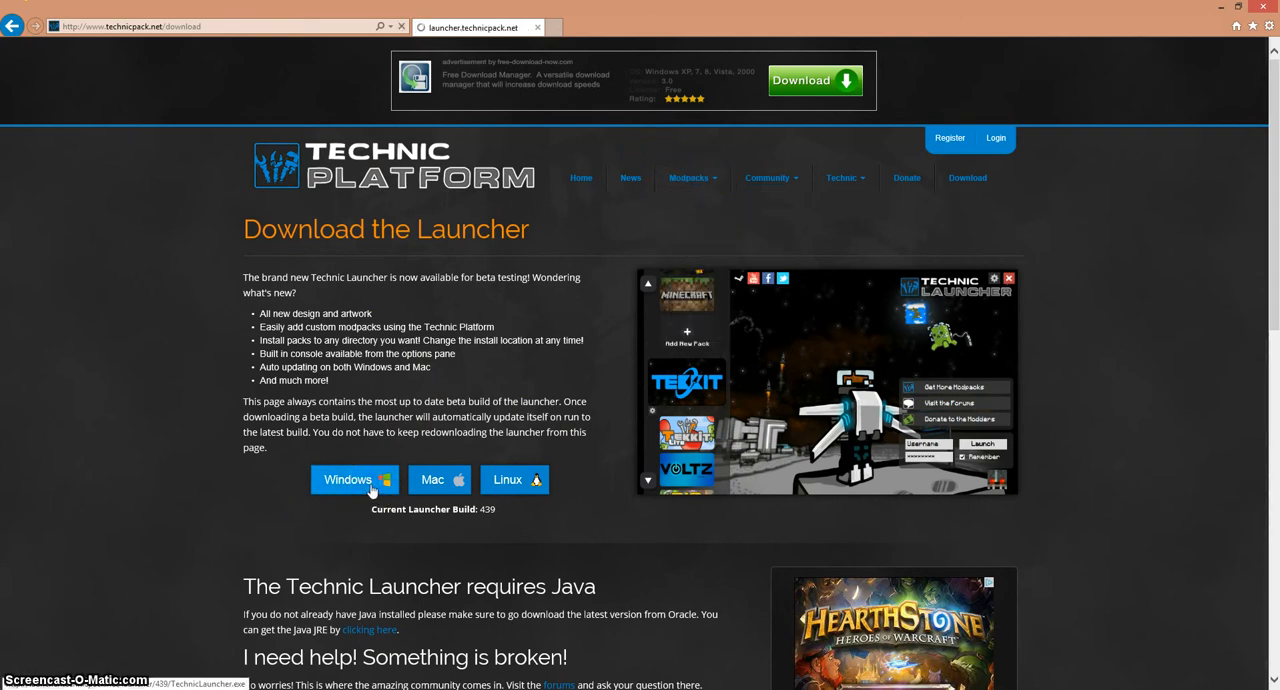
click(354, 480)
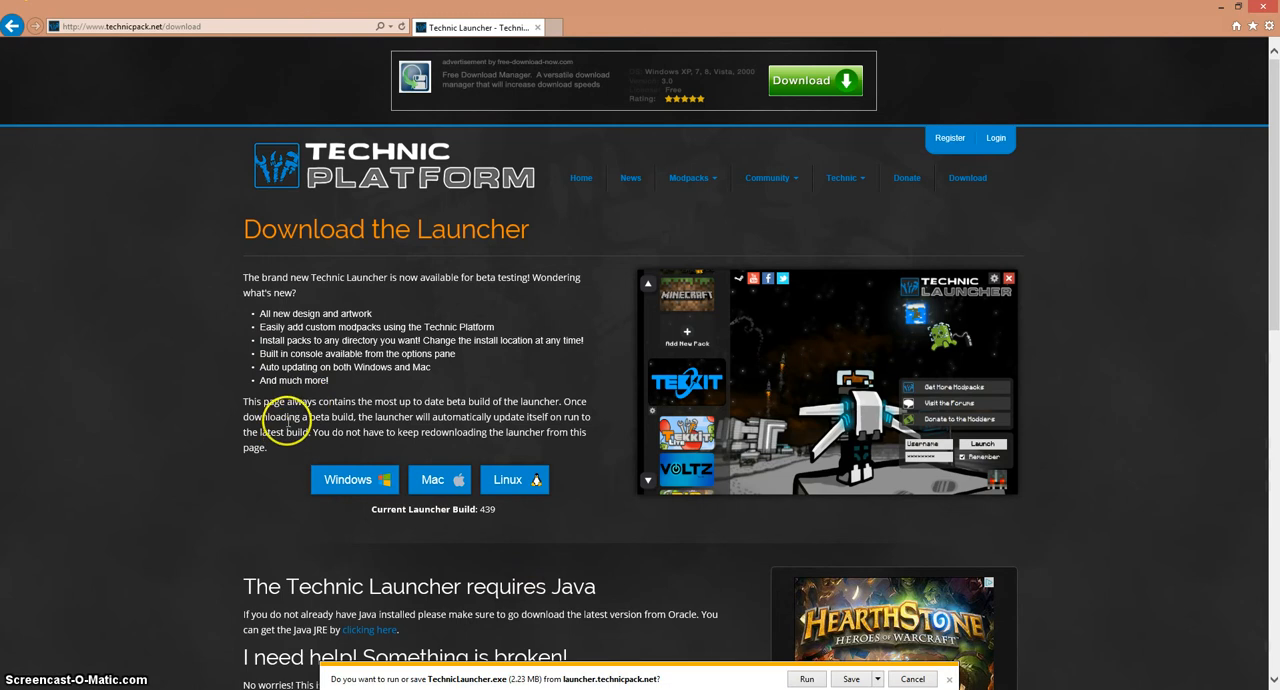
mouse_move(619, 656)
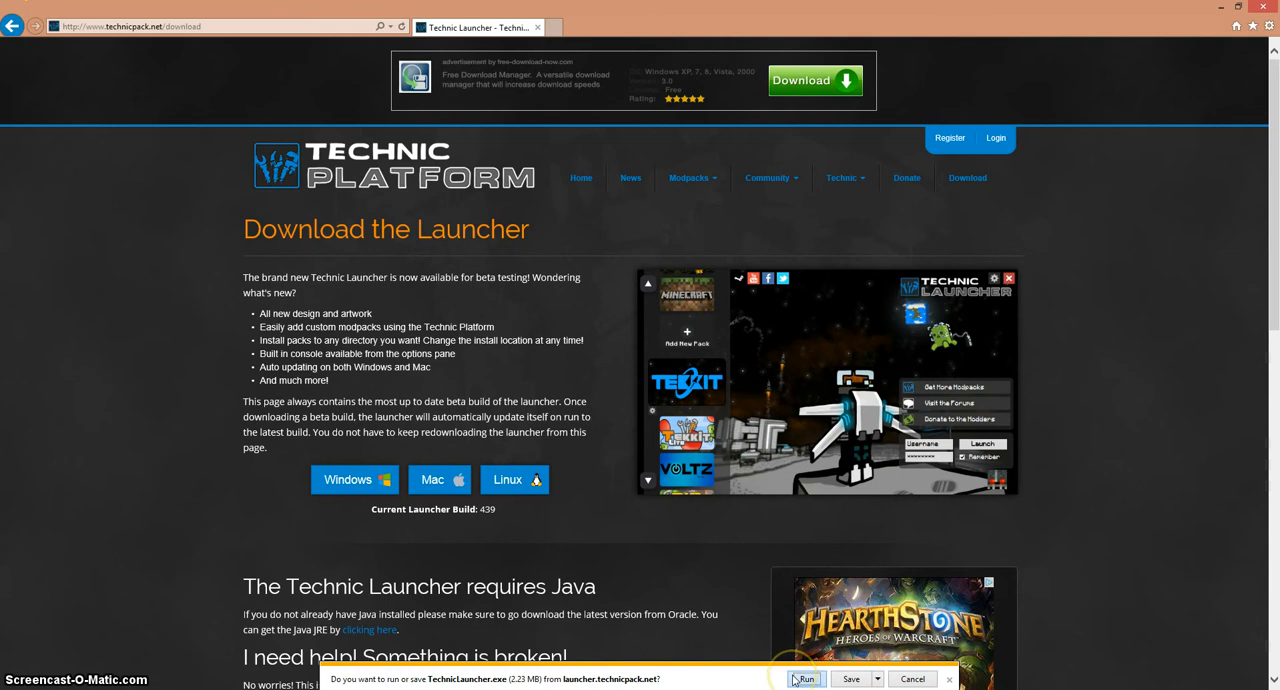
click(807, 680)
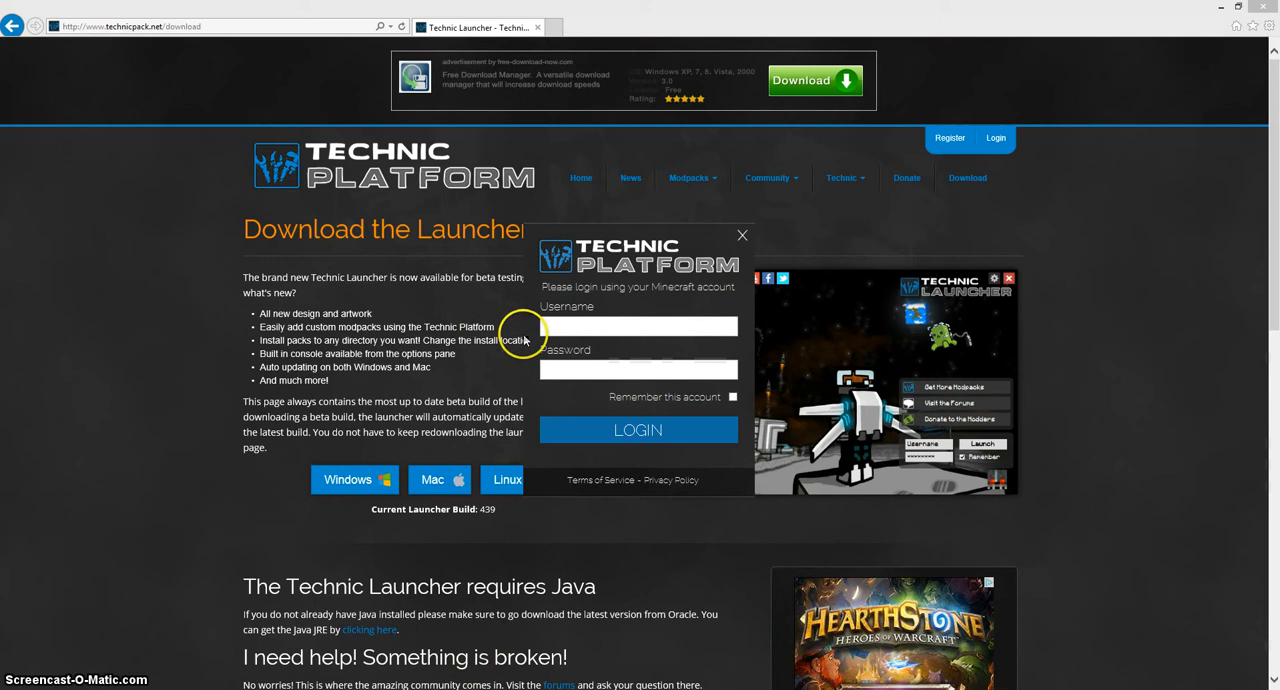
Log in to Technic Launcher with the Minecraft account username and password.
click(638, 326)
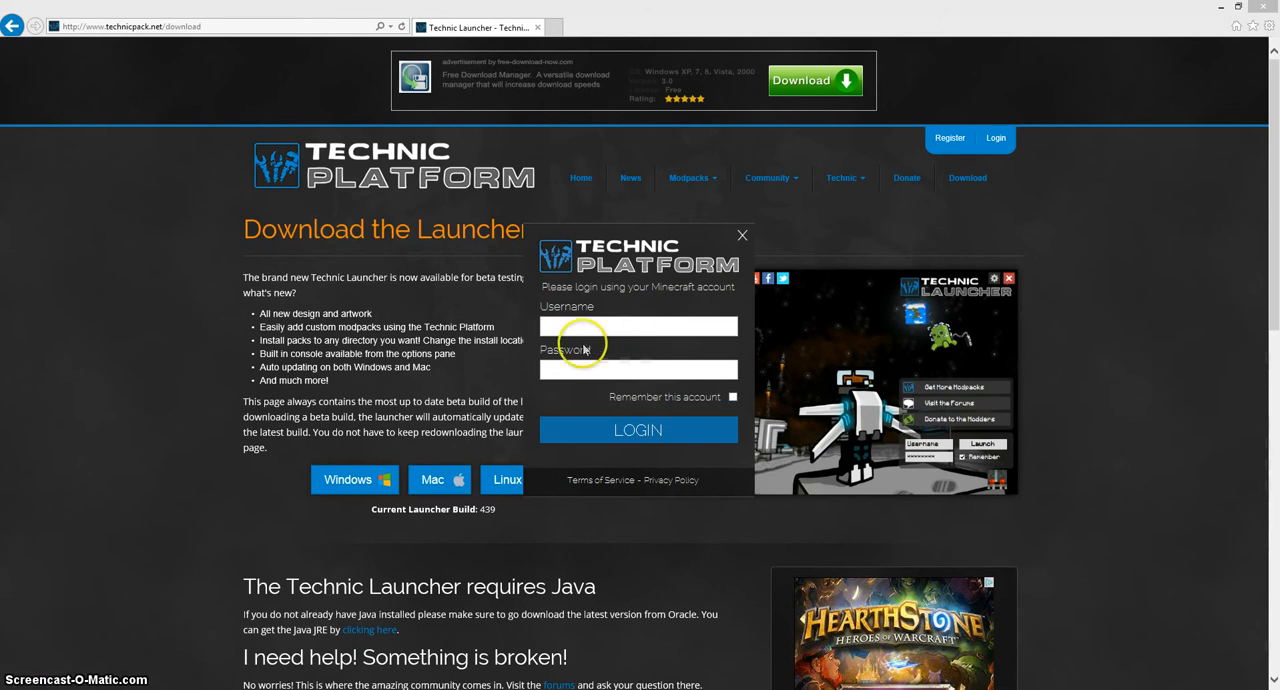
click(638, 429)
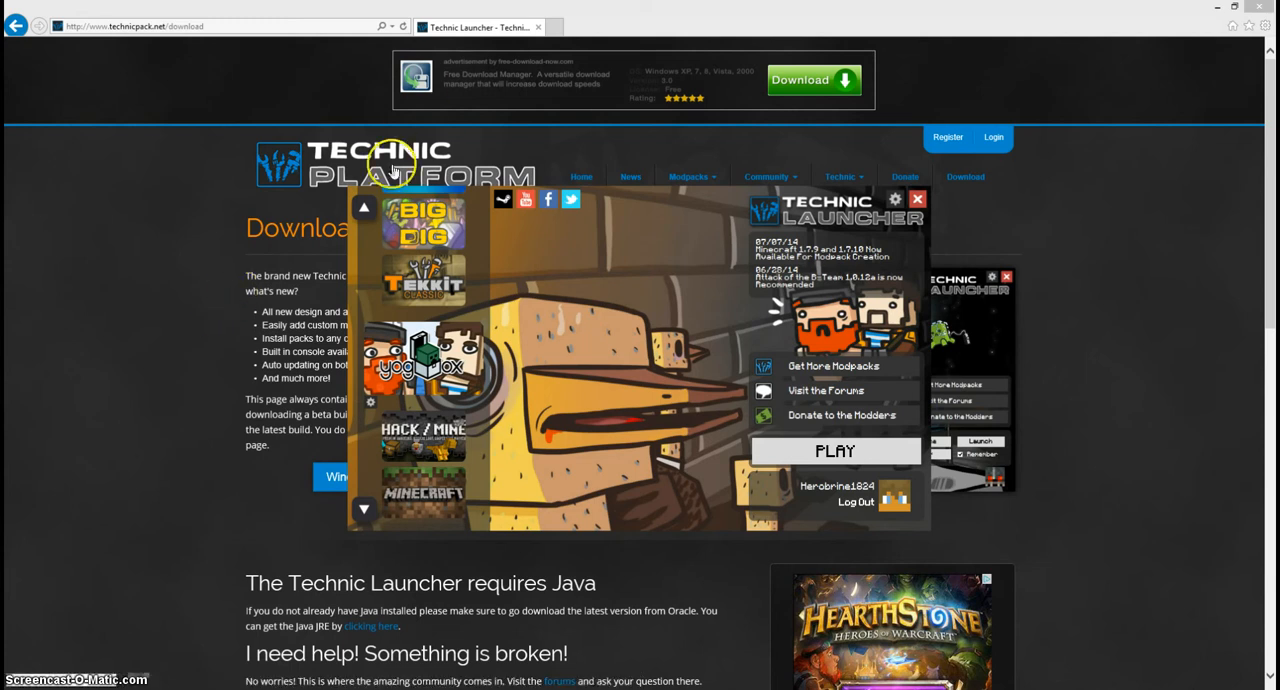
click(365, 210)
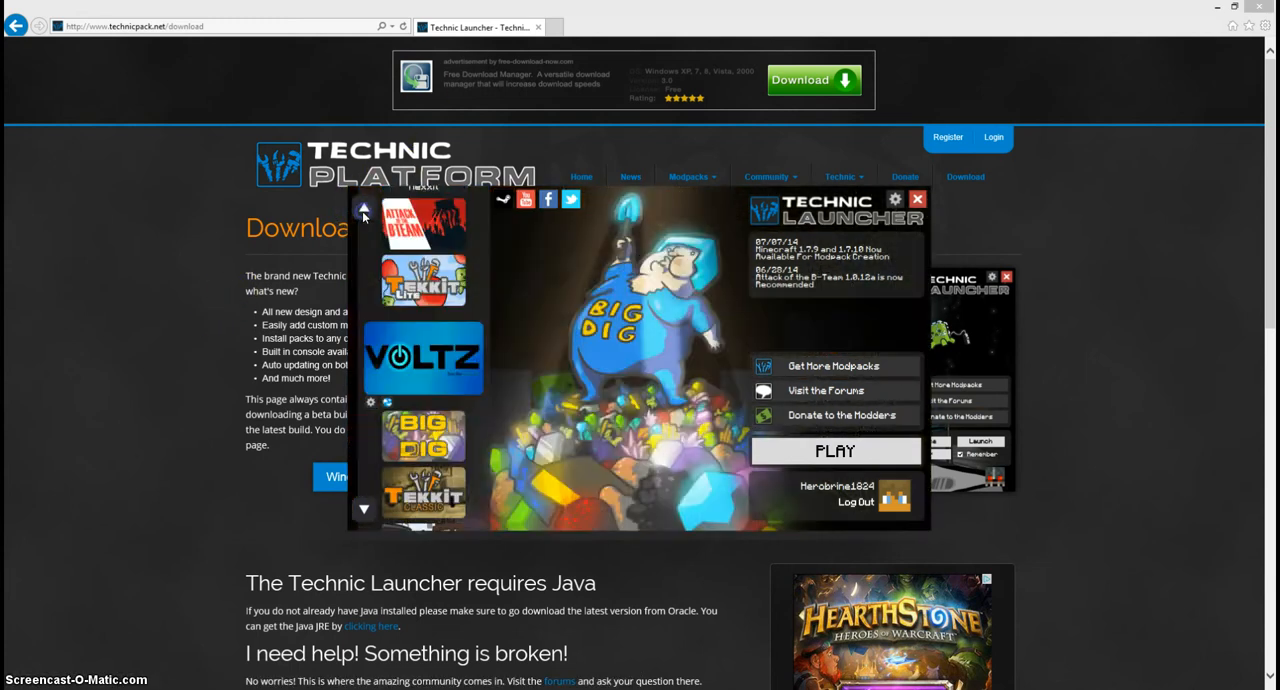
click(367, 211)
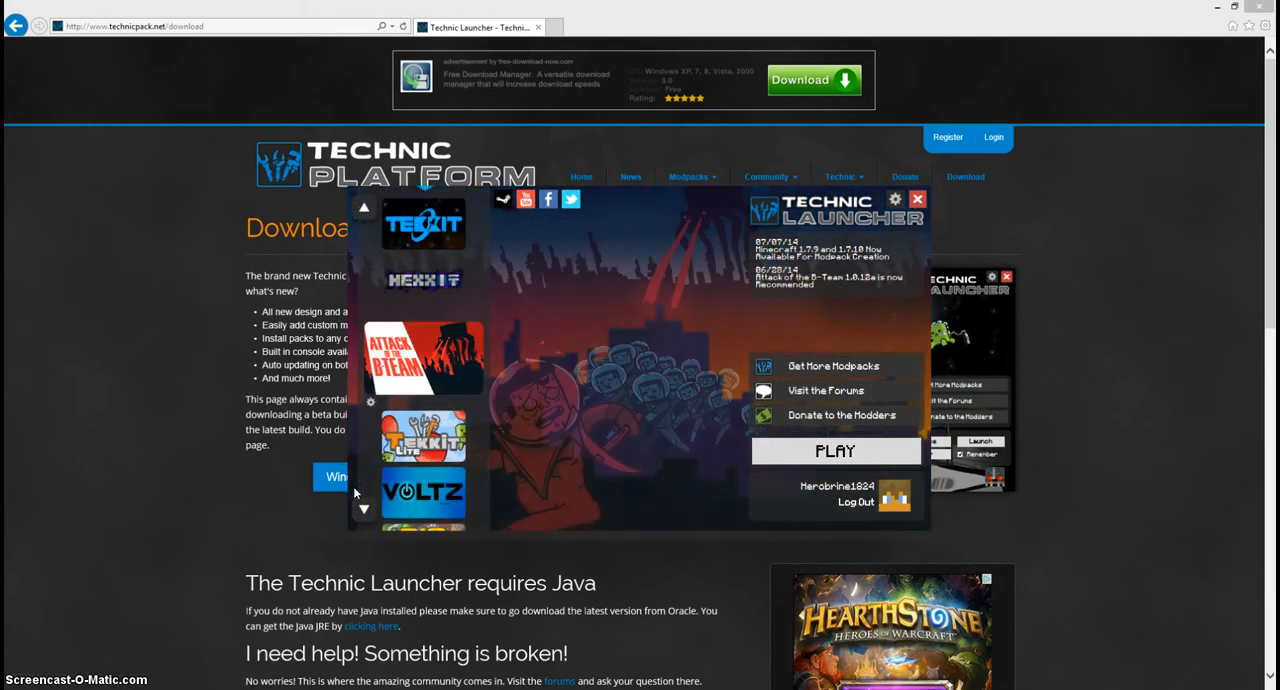
scroll(down, 3)
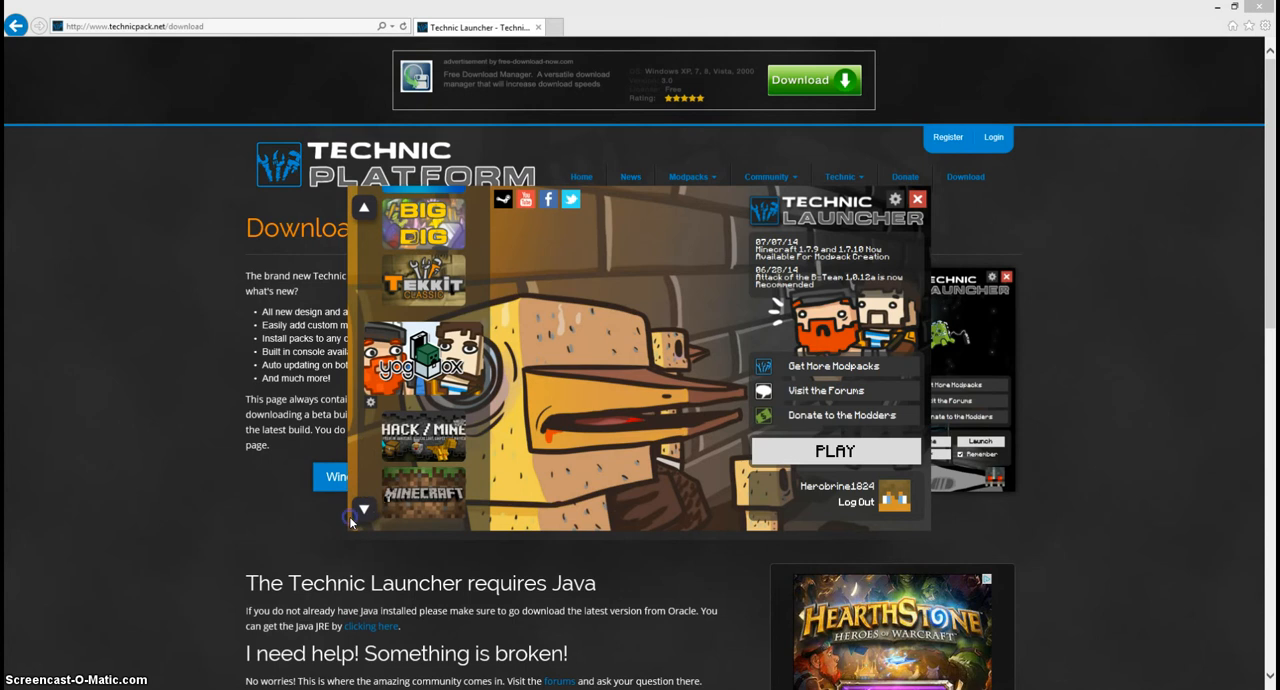
click(364, 509)
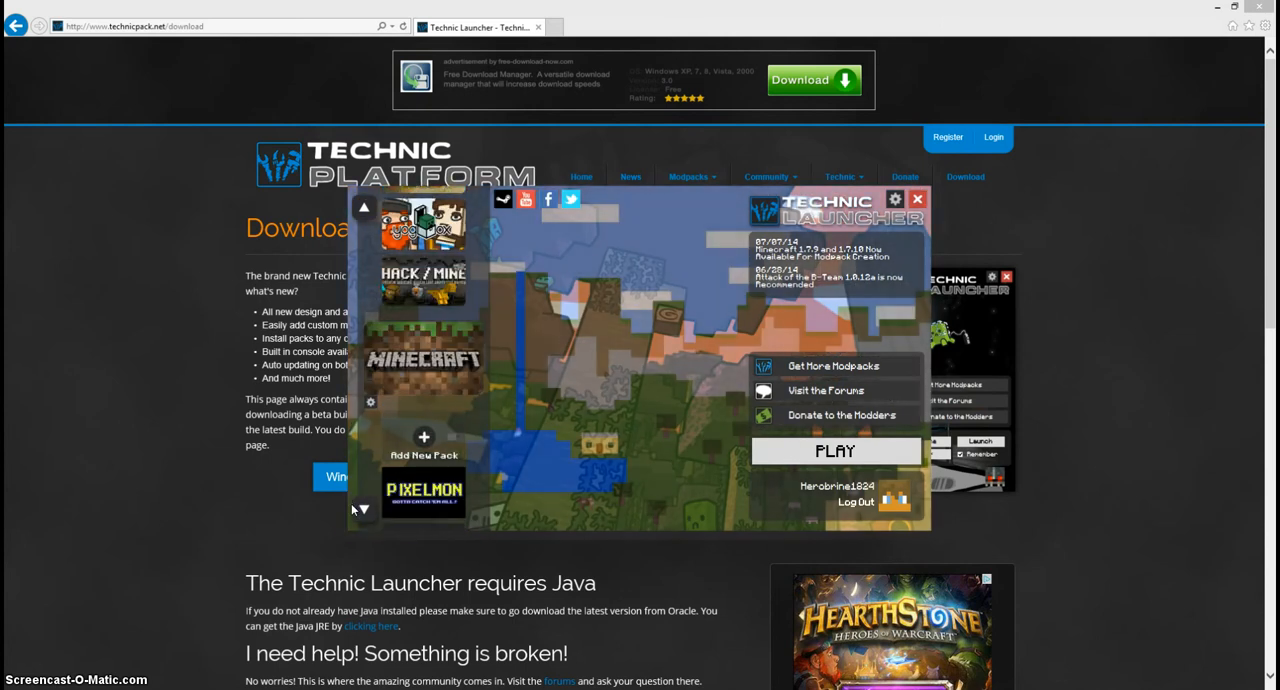
click(363, 508)
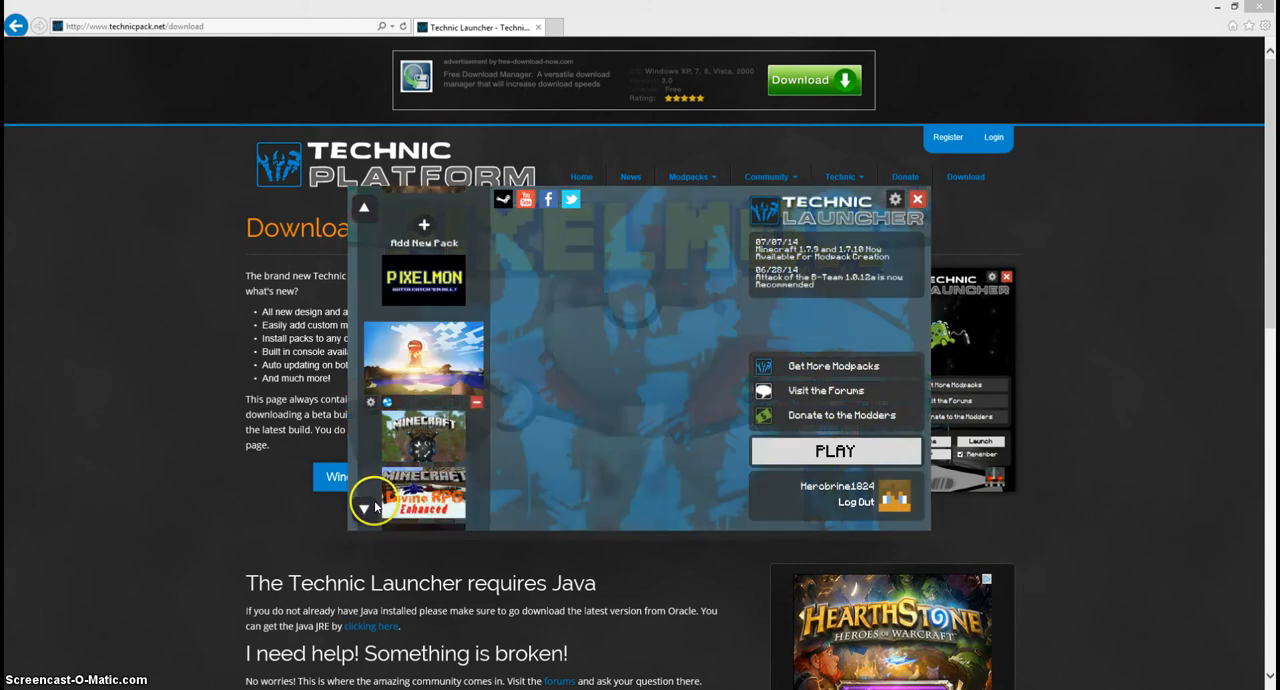
click(364, 506)
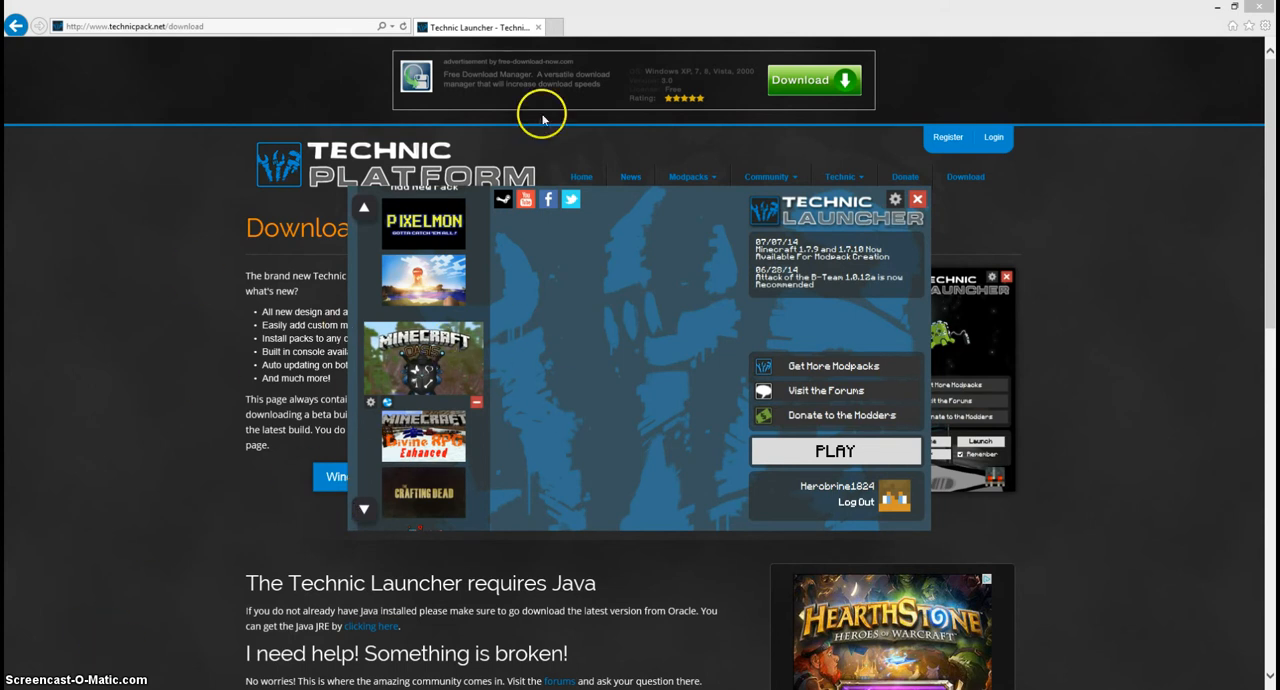
click(364, 510)
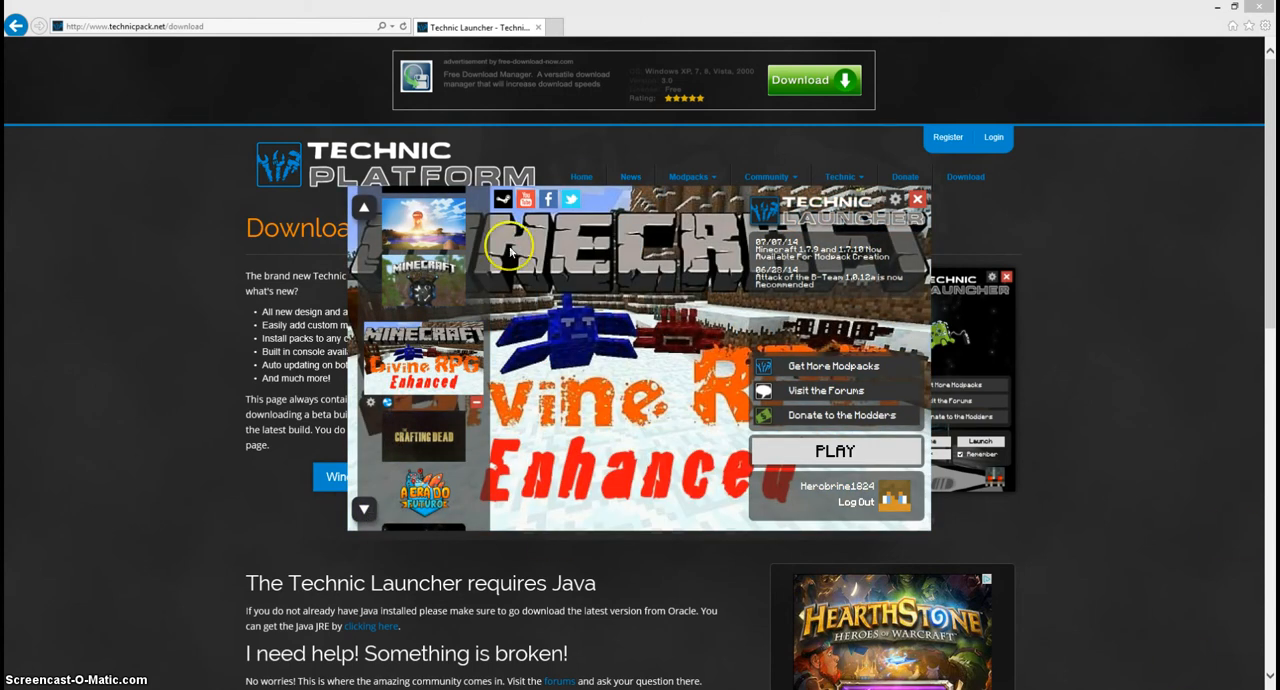
mouse_move(722, 225)
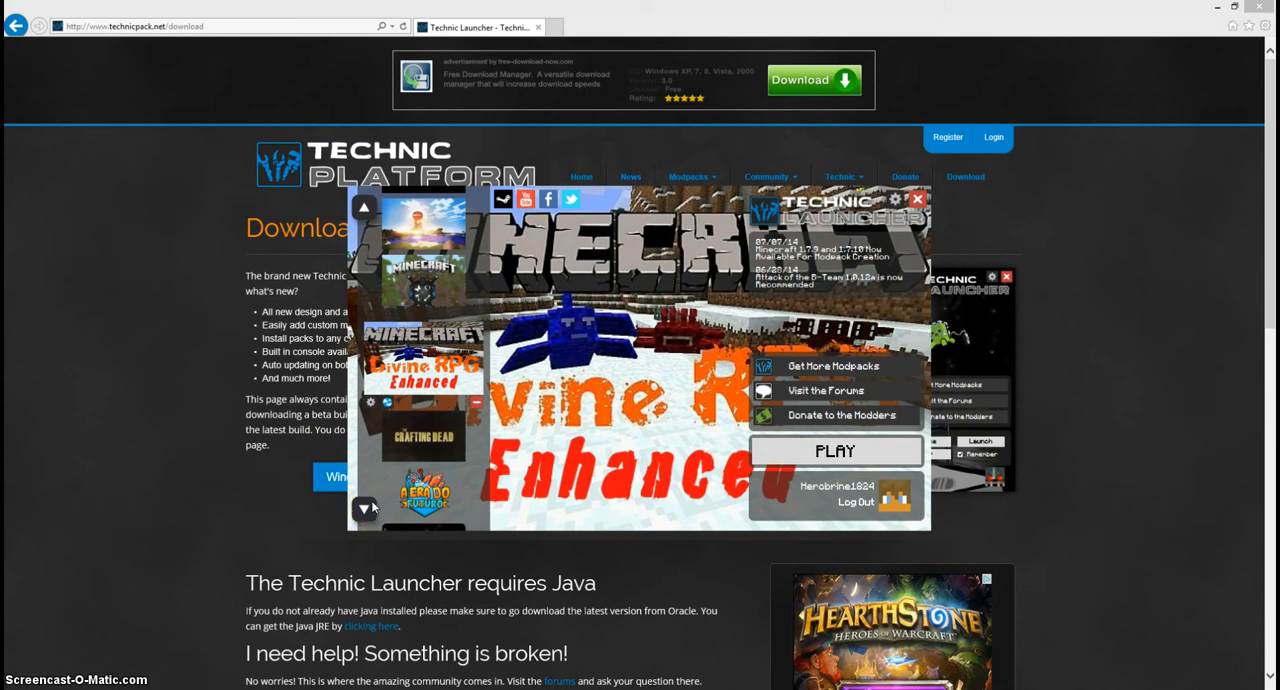
mouse_move(364, 506)
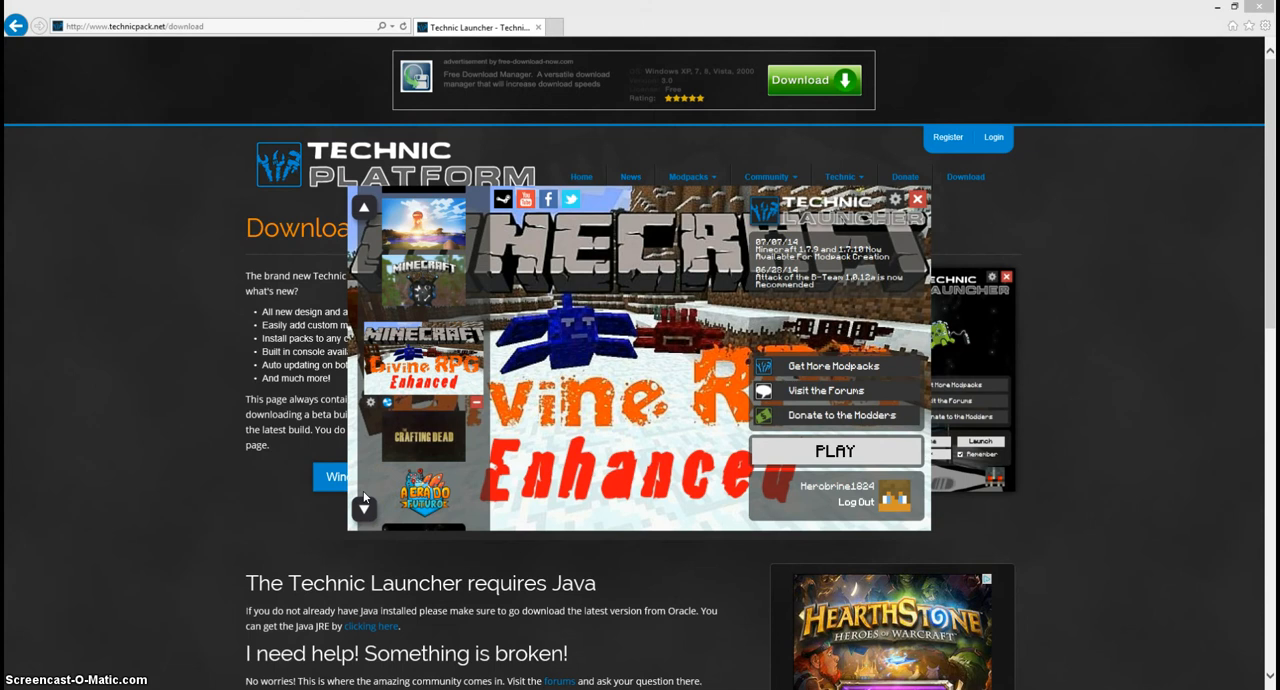
click(365, 508)
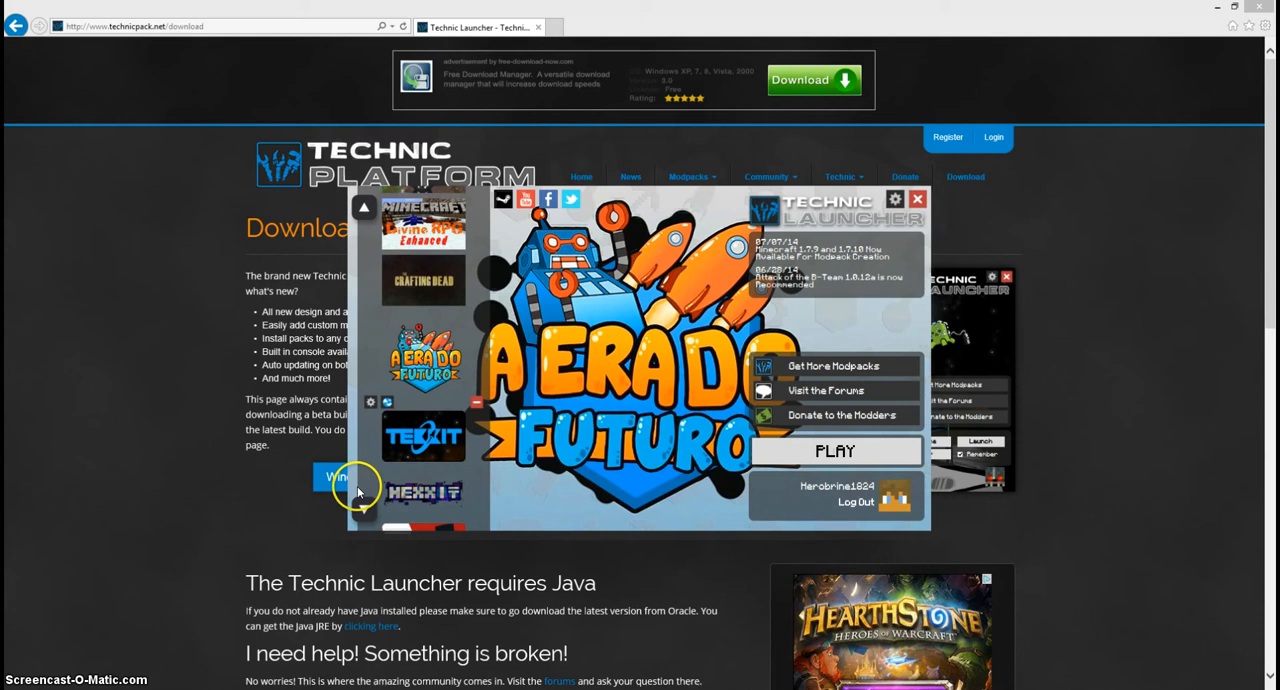
click(338, 477)
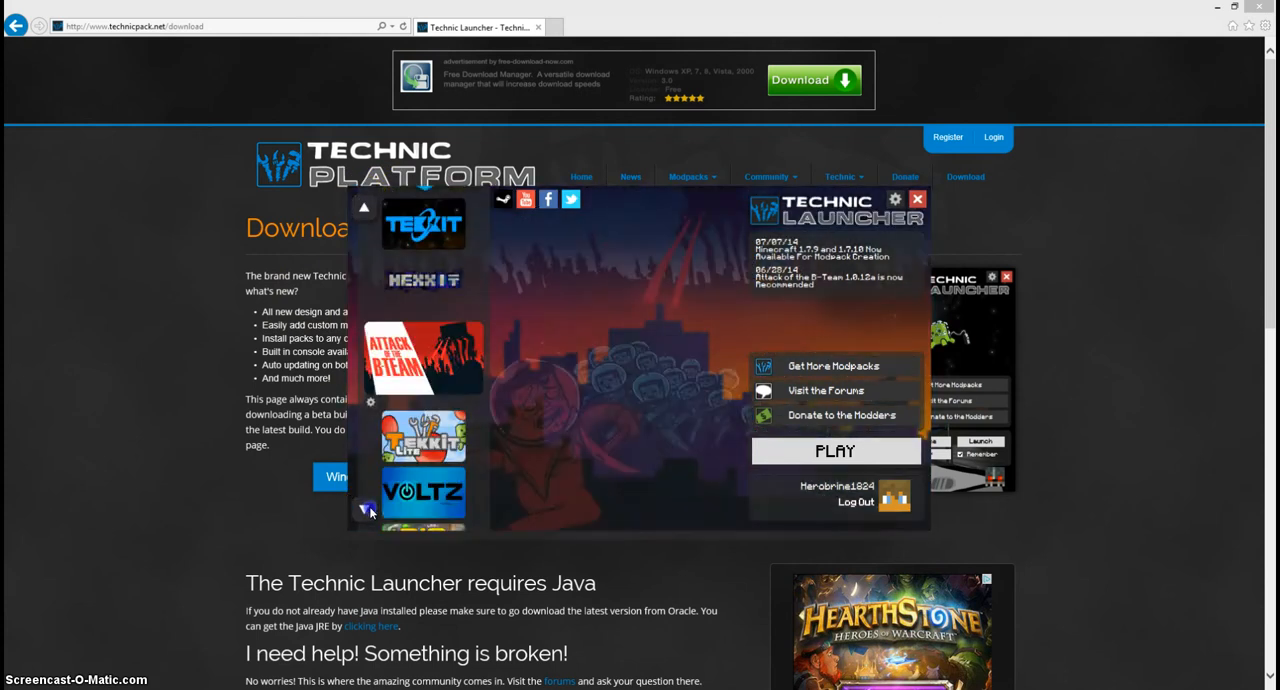
click(366, 509)
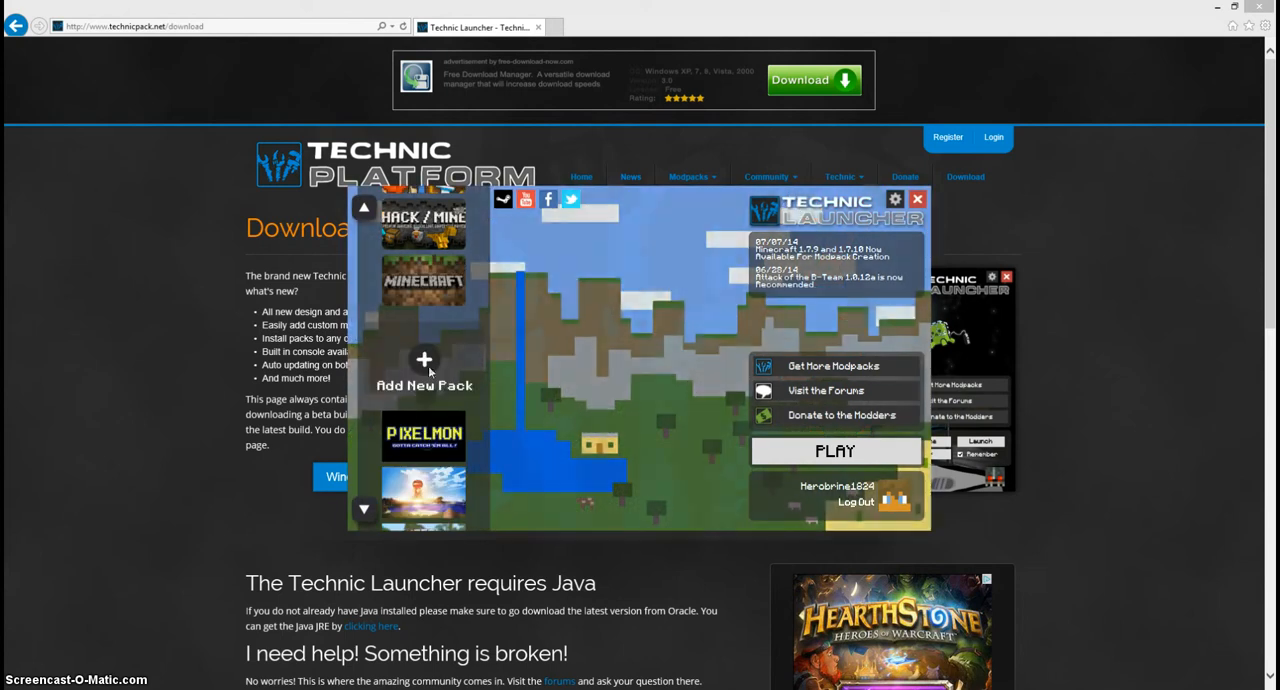
Open the Technic Platform website's modpack listings and scroll through them.
click(424, 360)
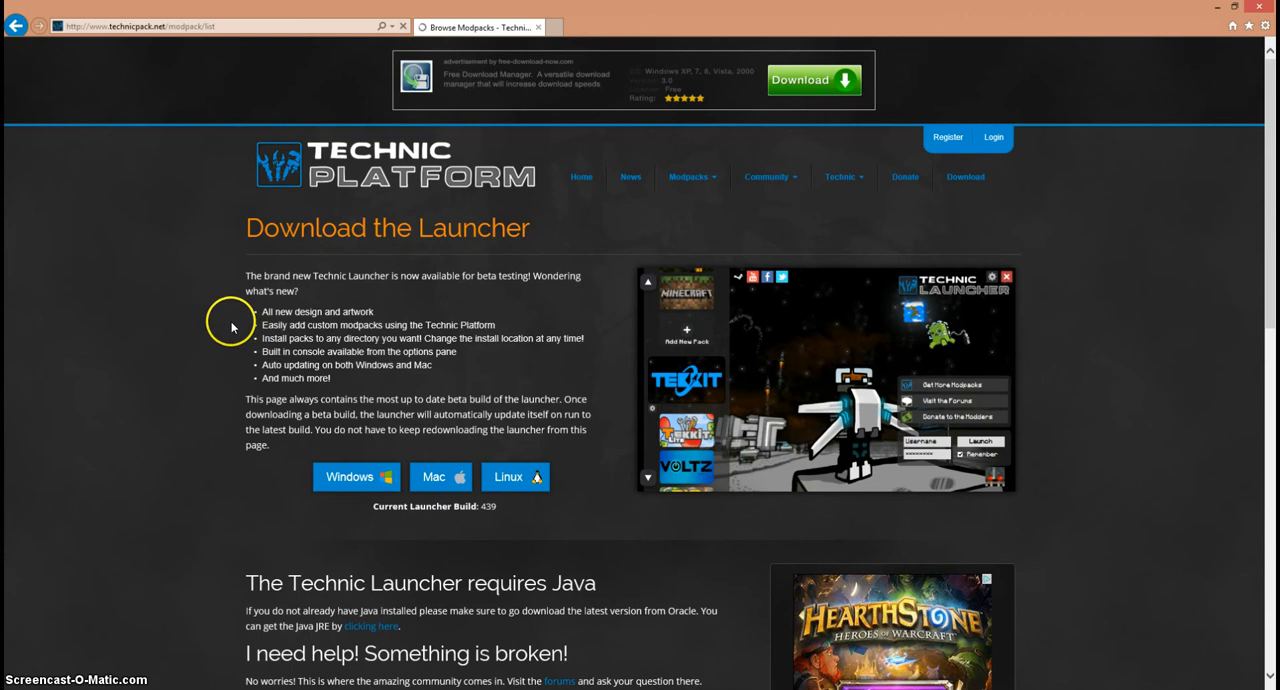
click(689, 176)
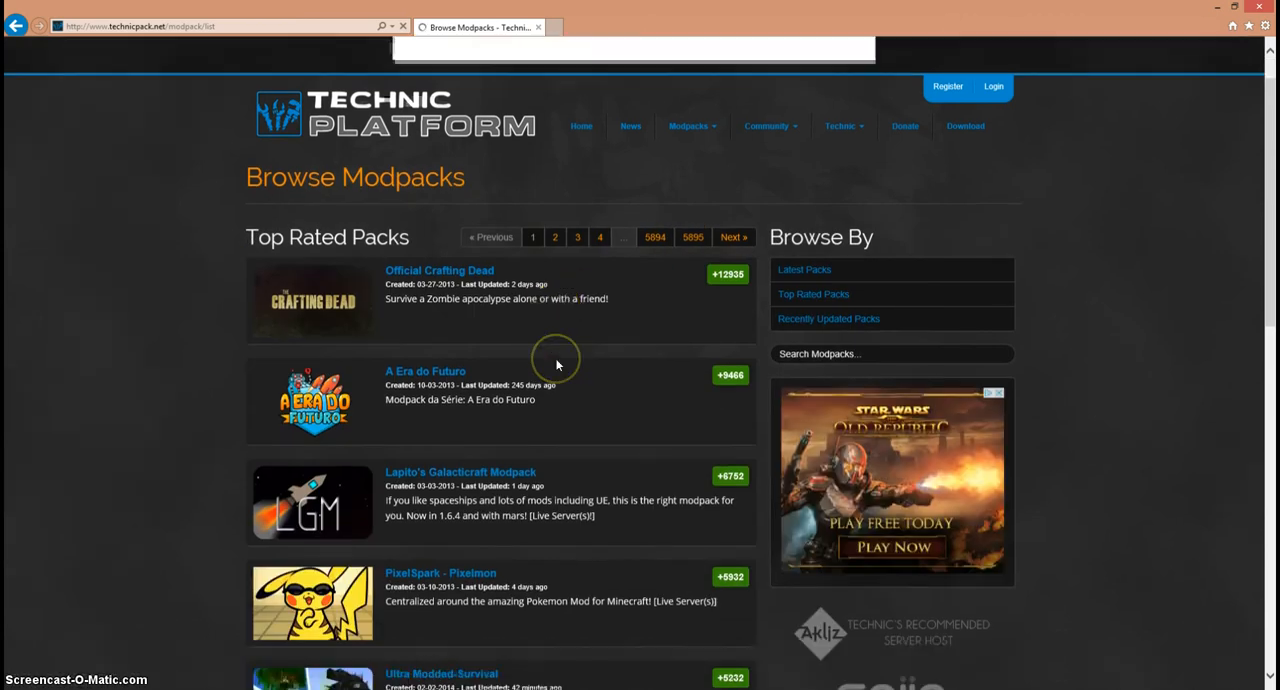
scroll(down, 3)
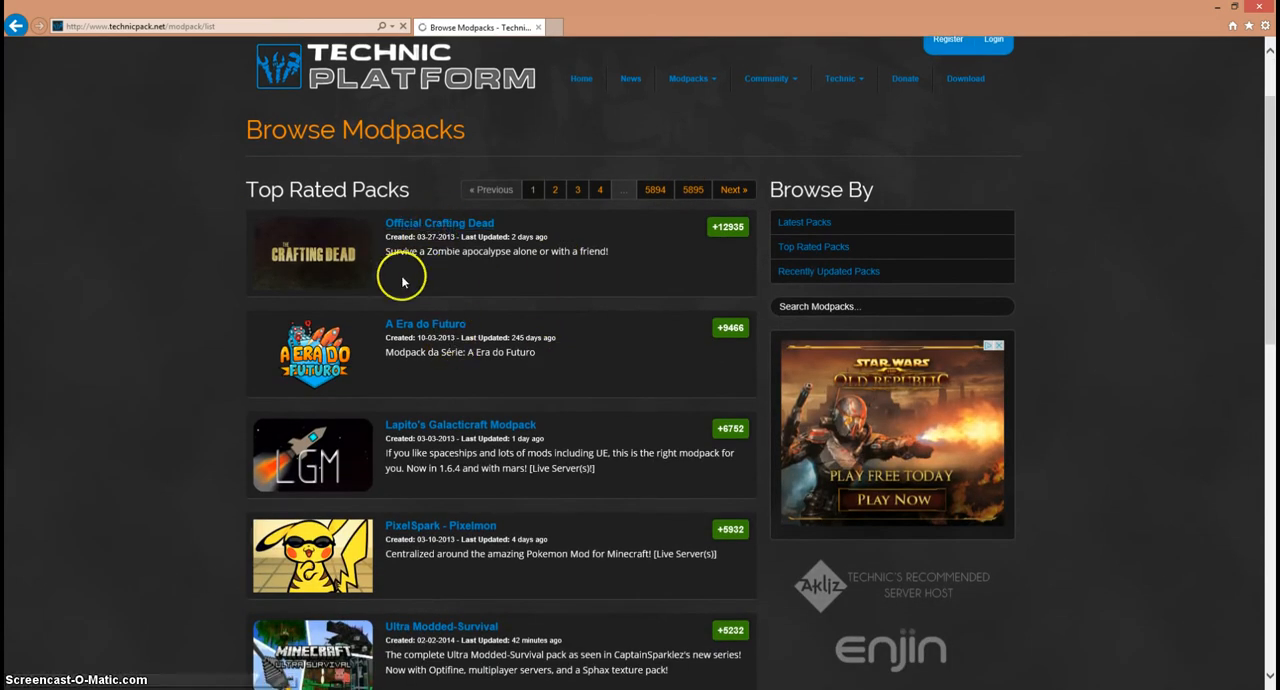
scroll(down, 3)
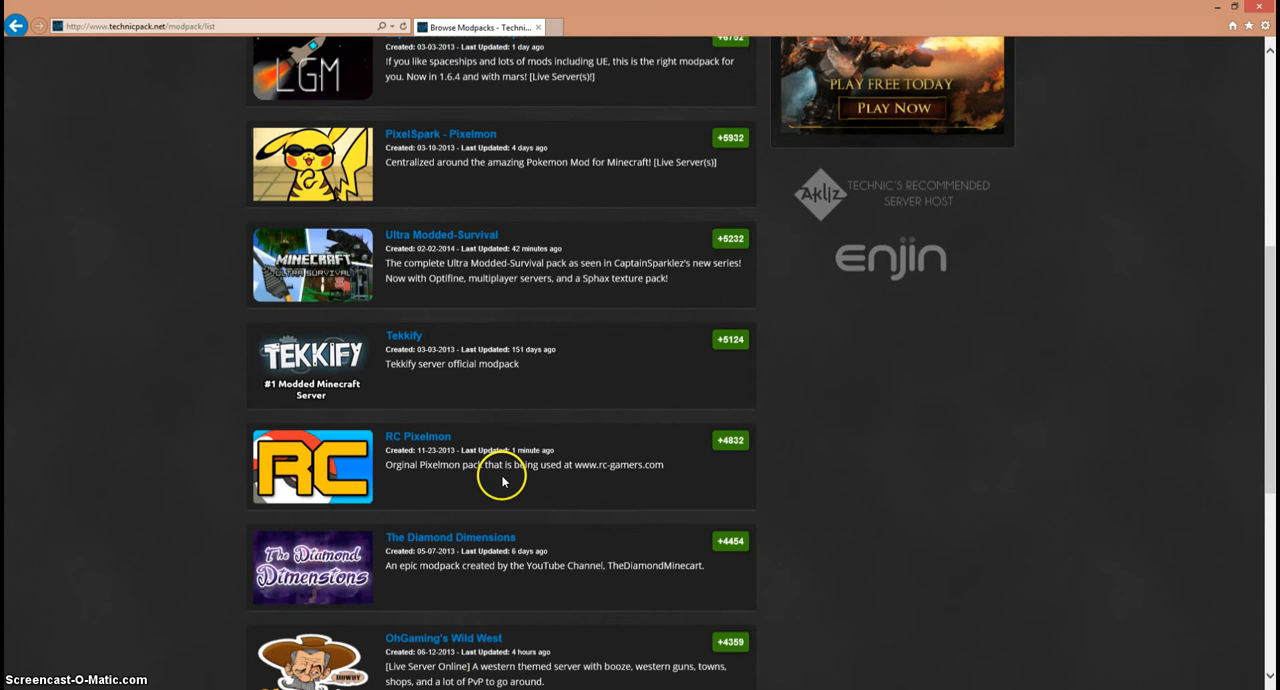
scroll(down, 3)
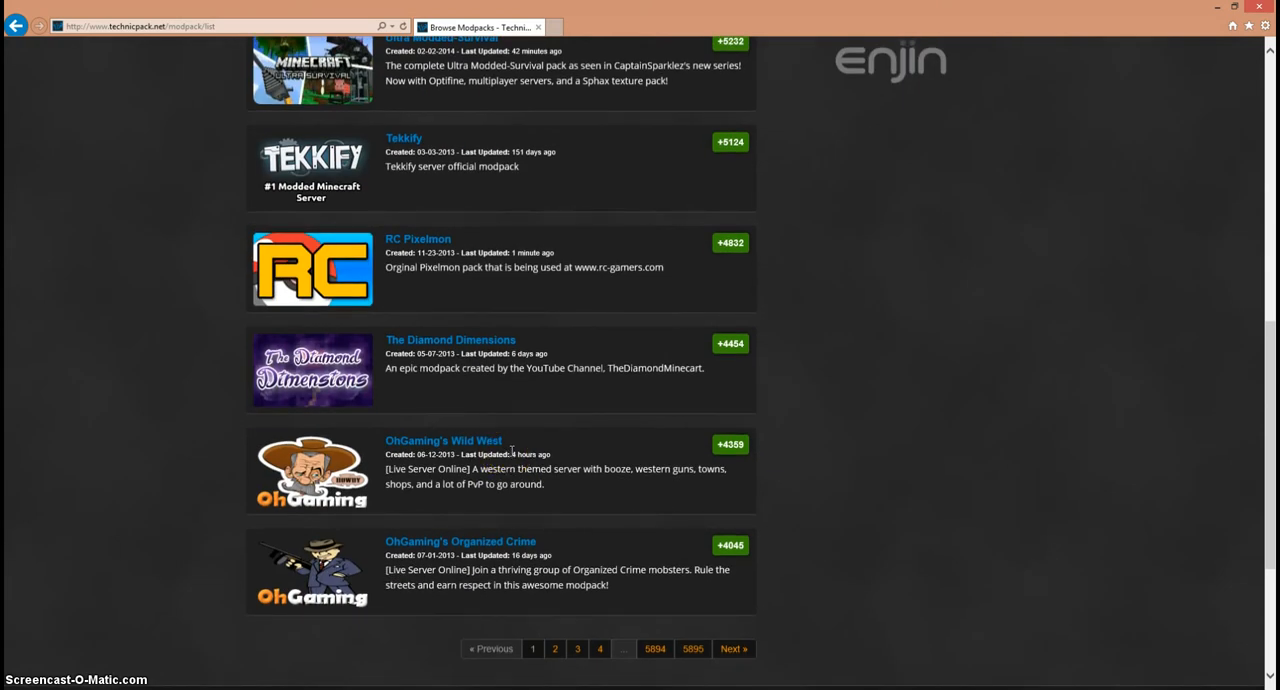
scroll(down, 3)
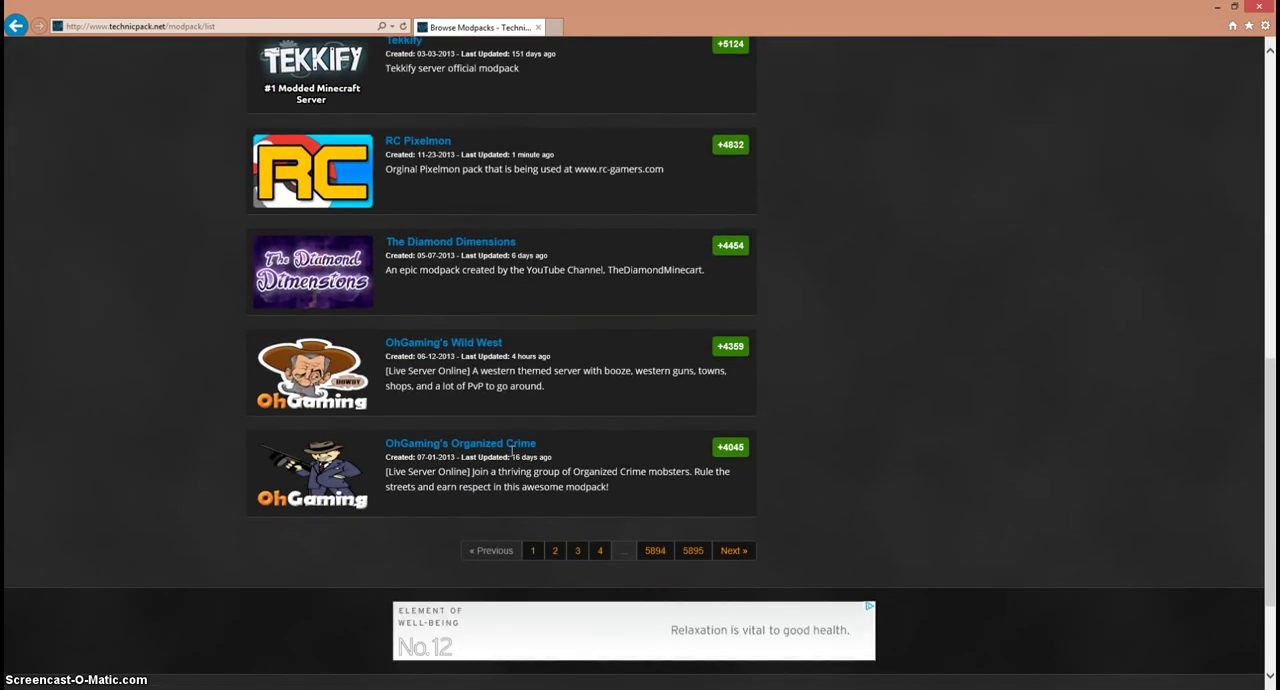
scroll(up, 3)
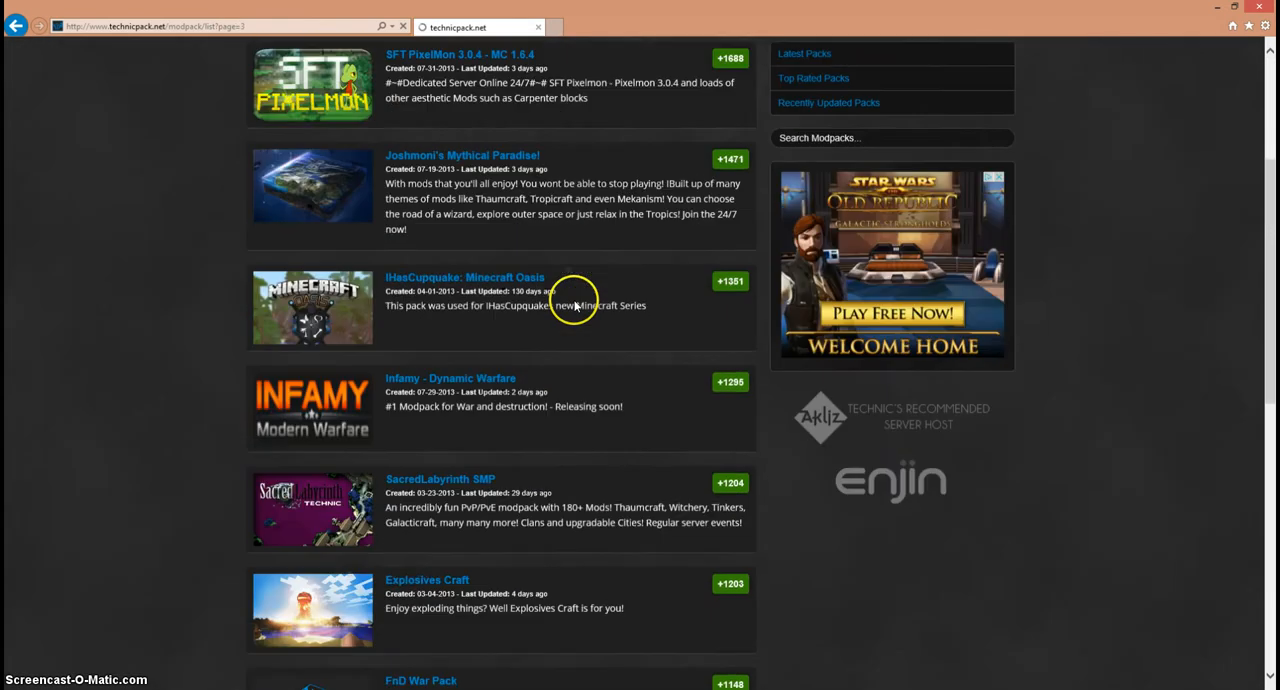
scroll(down, 3)
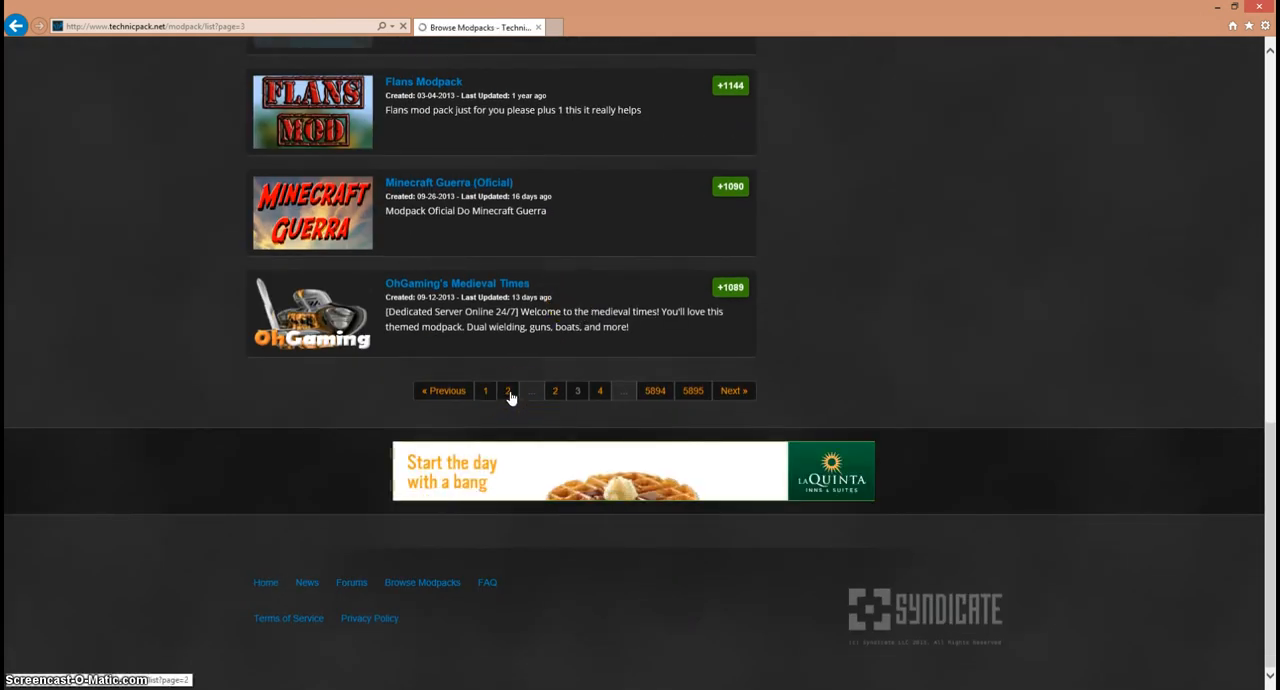
Go to page 2 of modpacks and open Bullet Phase's Pokemon Pack details.
click(510, 390)
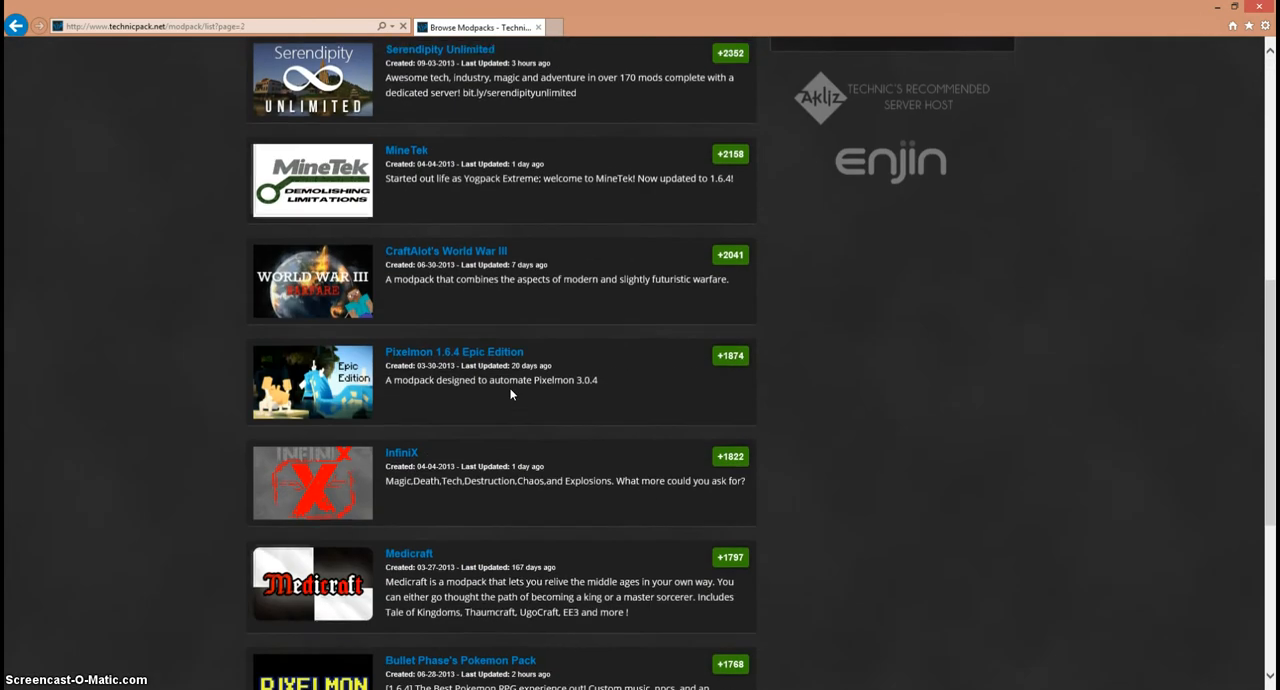
scroll(down, 3)
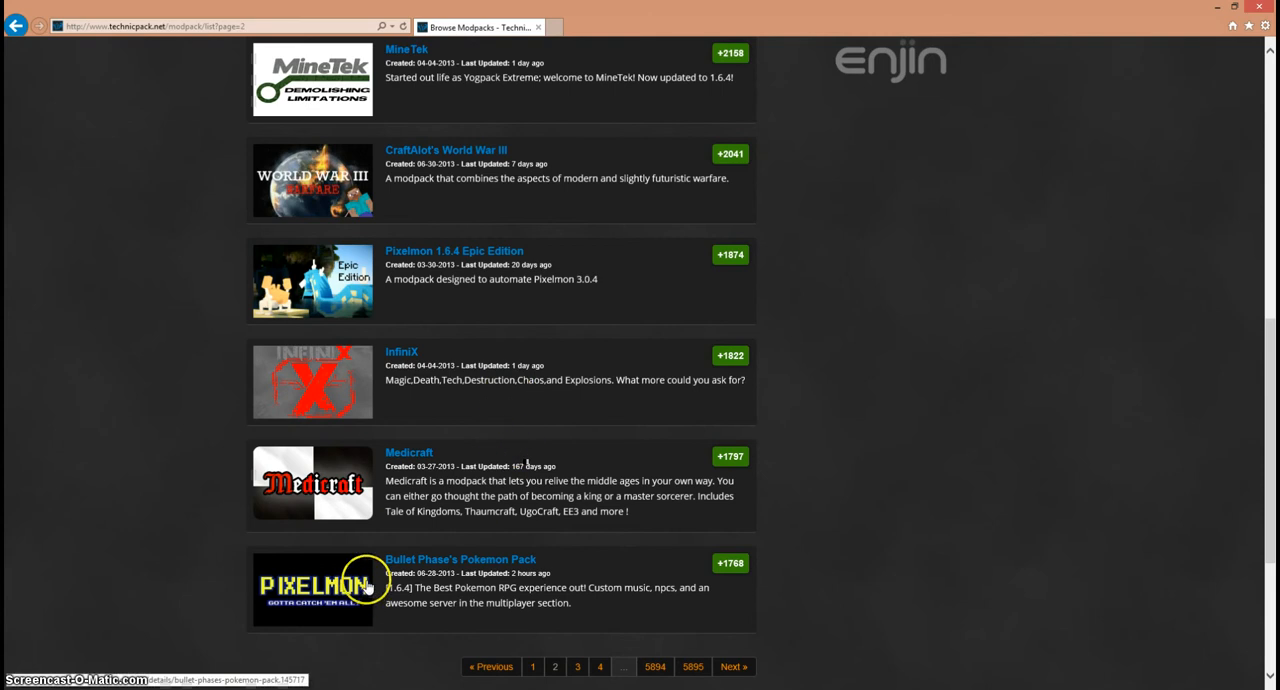
mouse_move(505, 588)
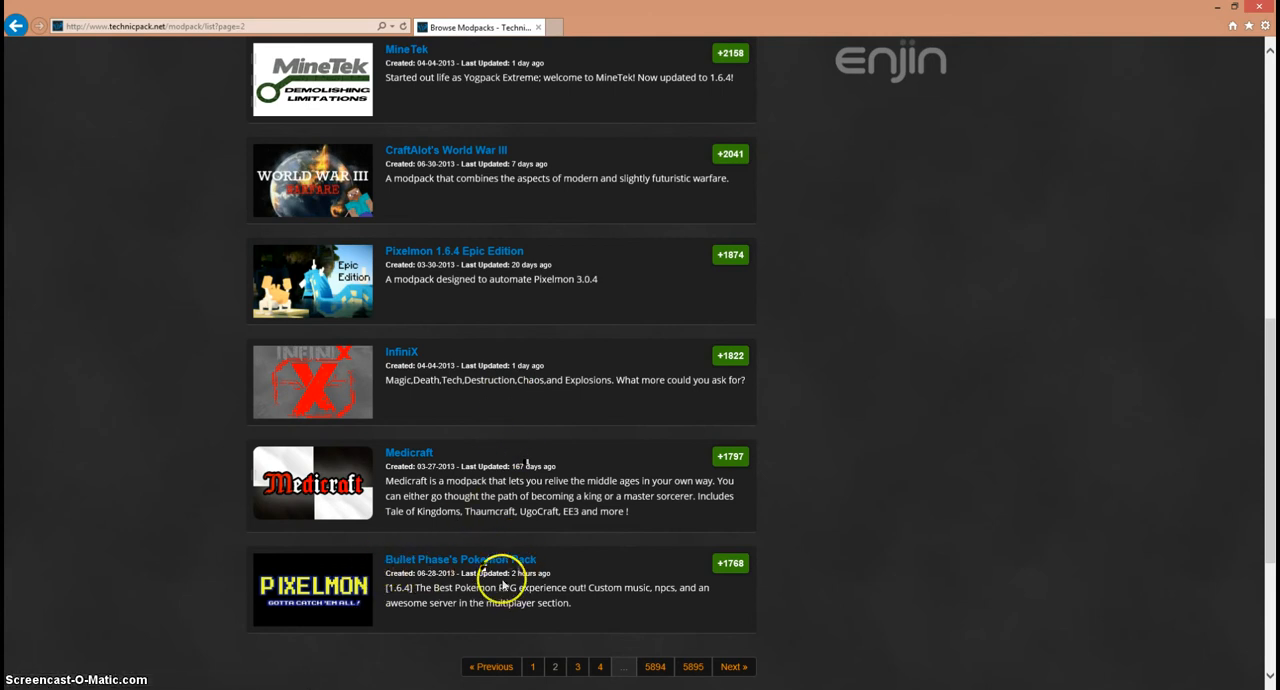
mouse_move(495, 543)
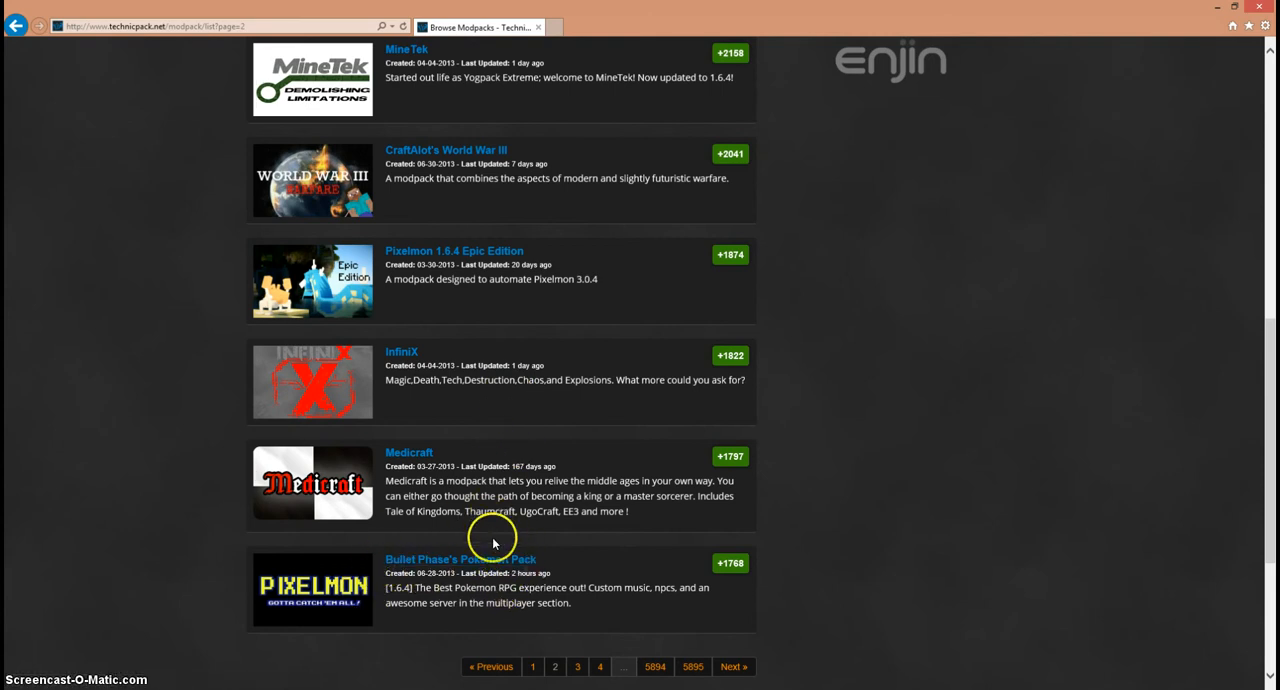
mouse_move(482, 567)
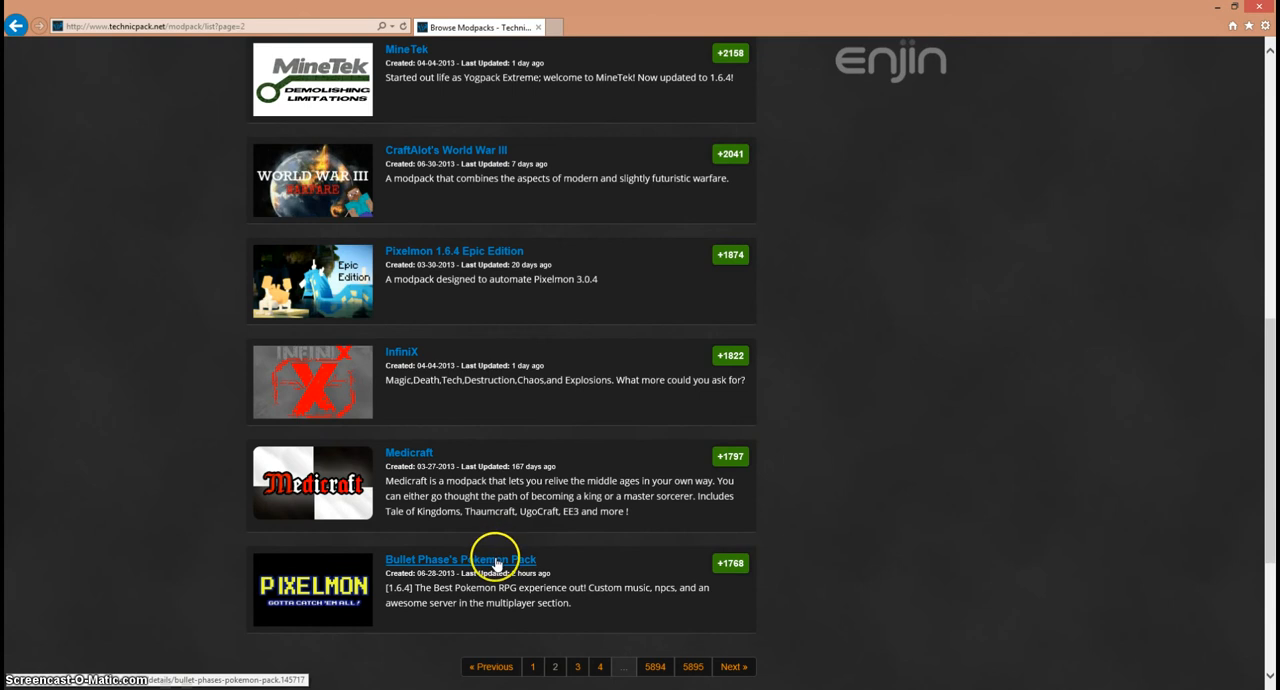
mouse_move(503, 568)
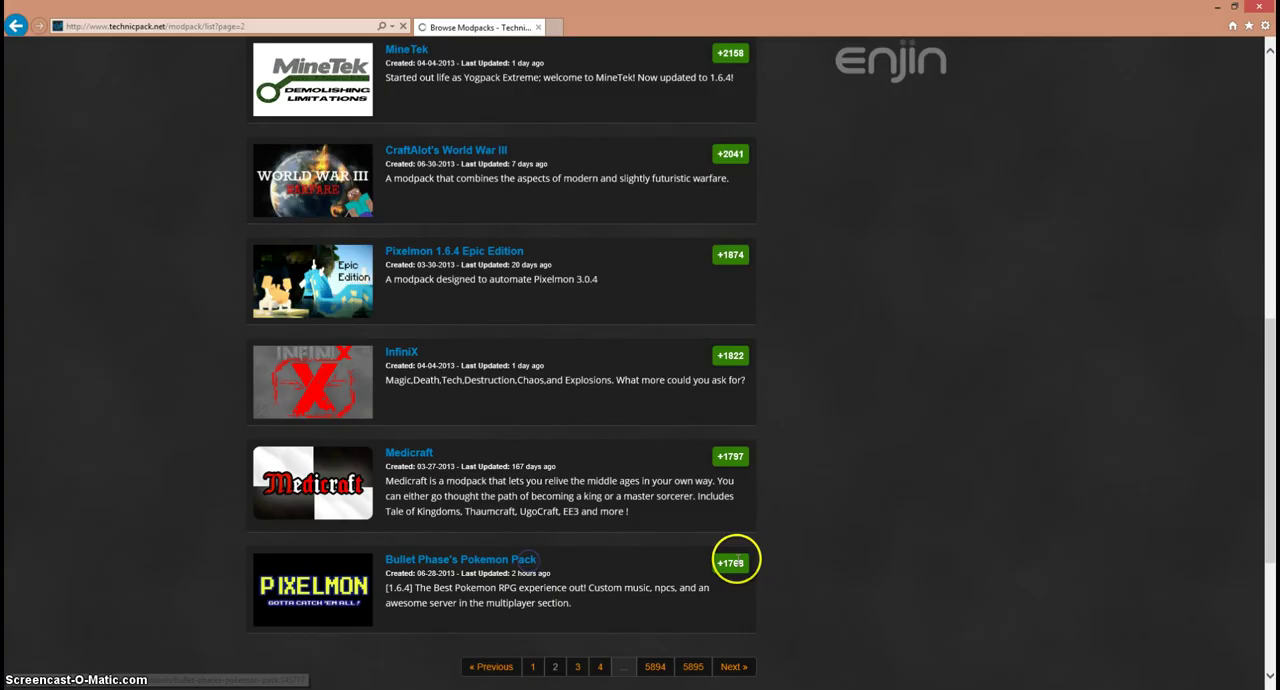
click(448, 559)
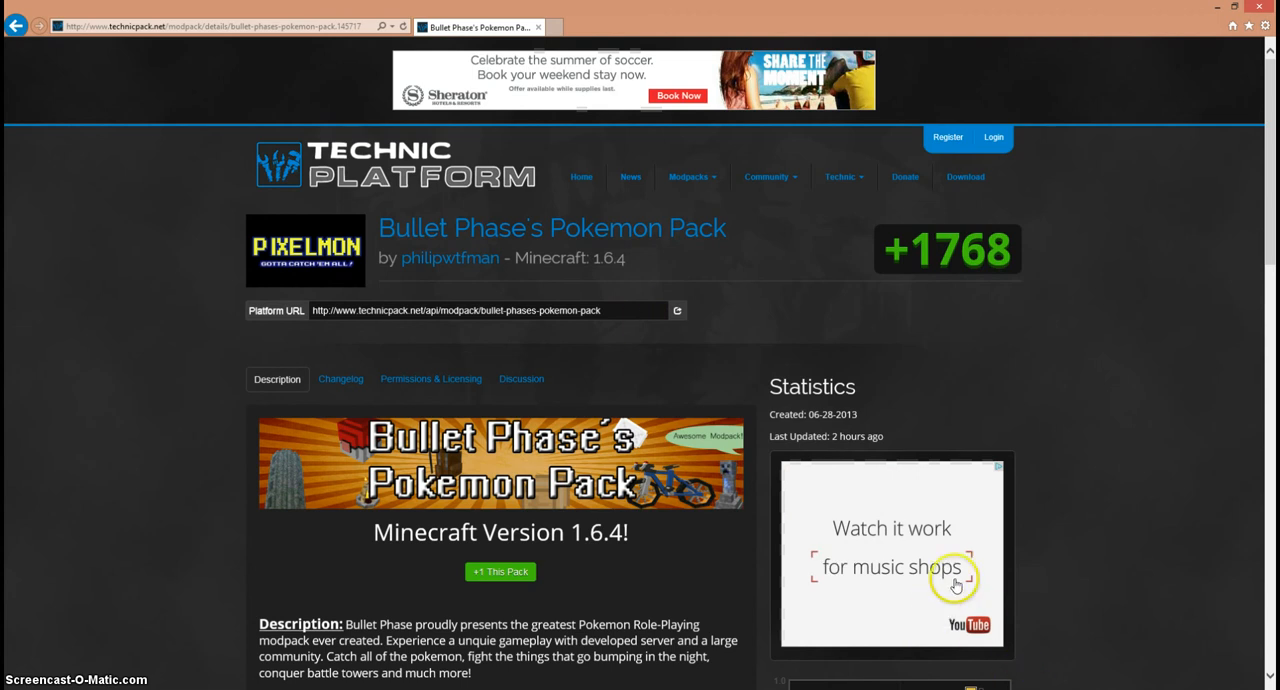
mouse_move(771, 368)
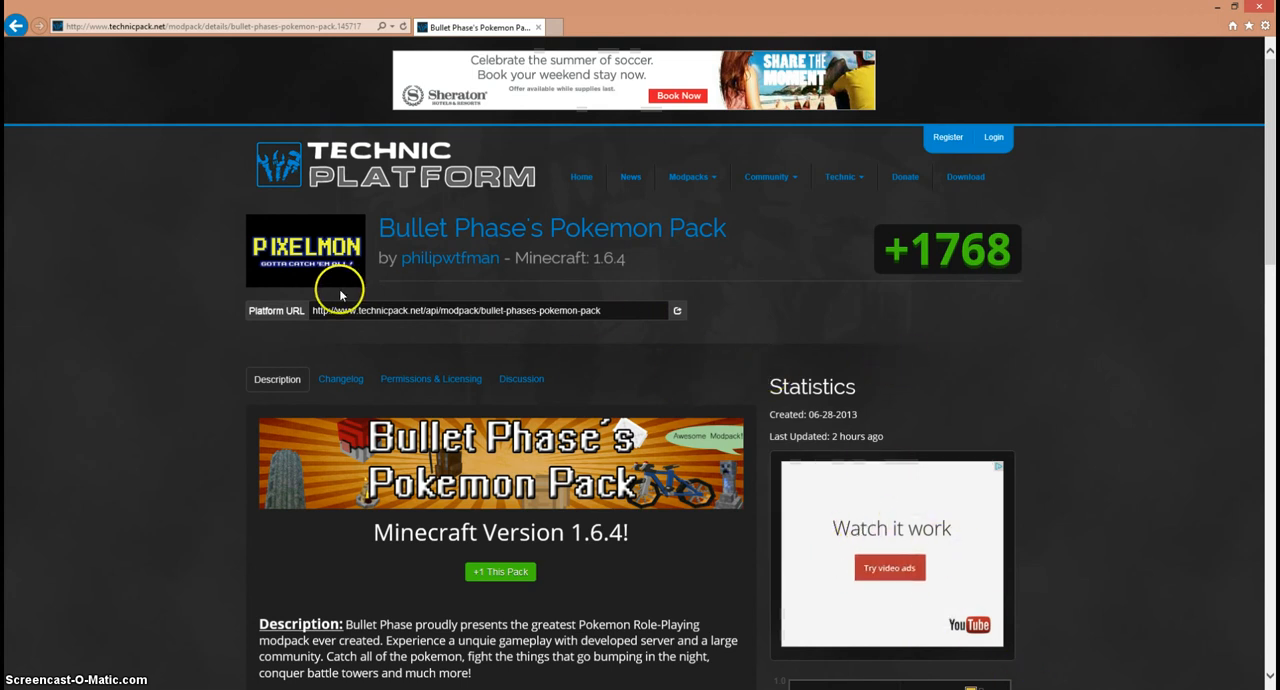
mouse_move(678, 311)
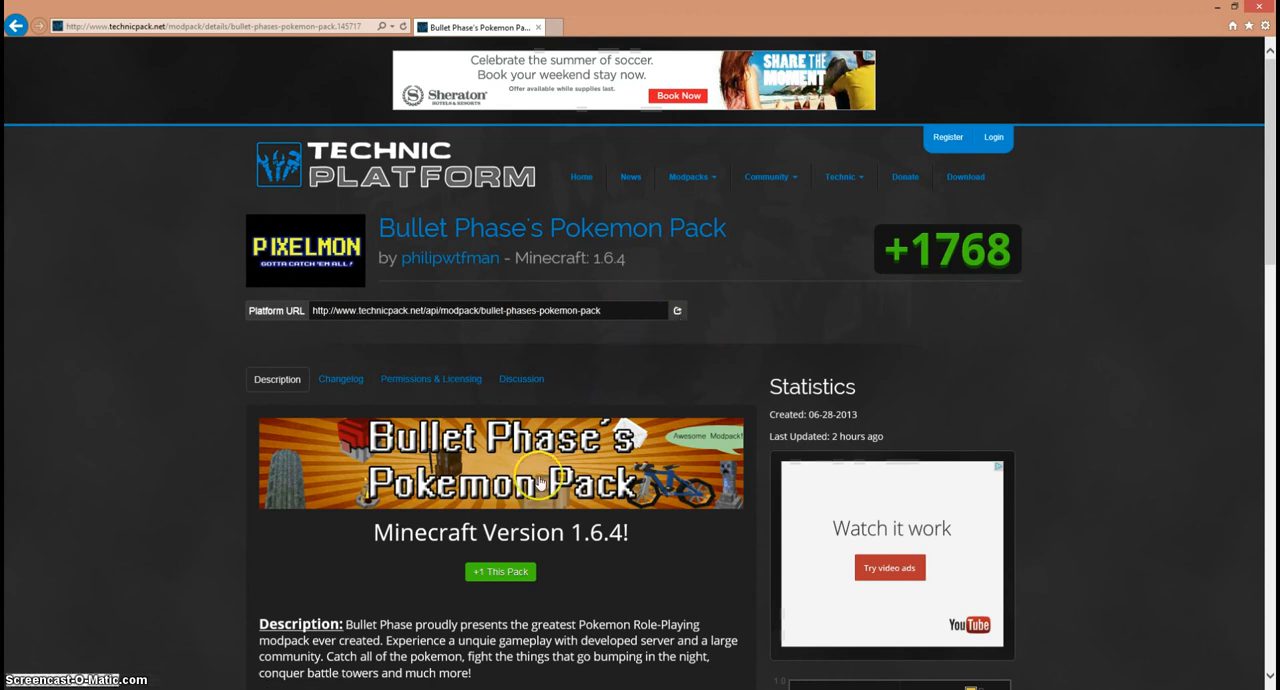
mouse_move(677, 310)
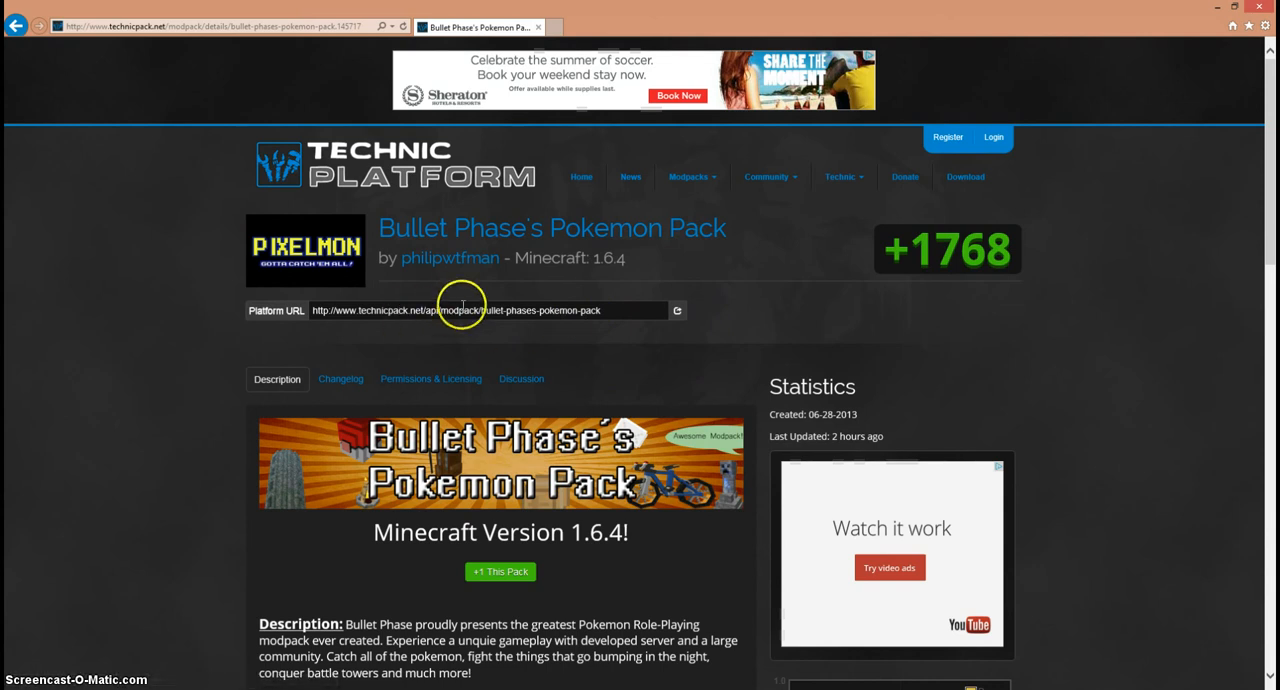
mouse_move(483, 310)
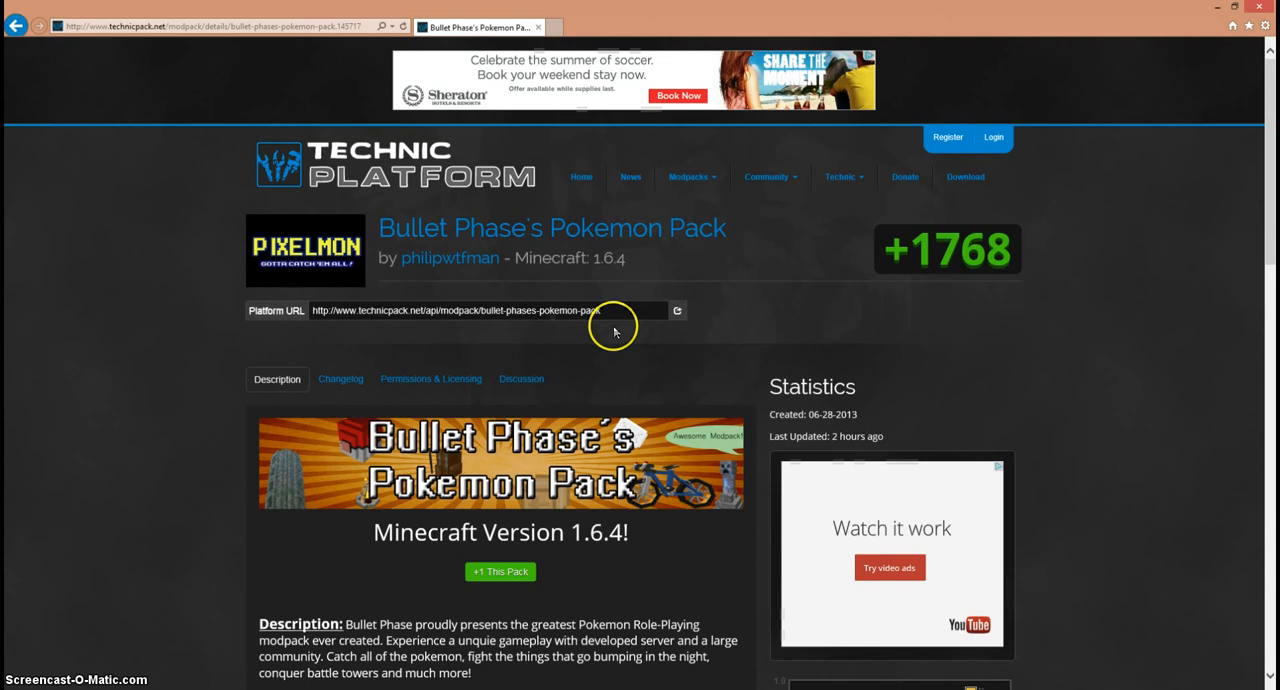
mouse_move(677, 310)
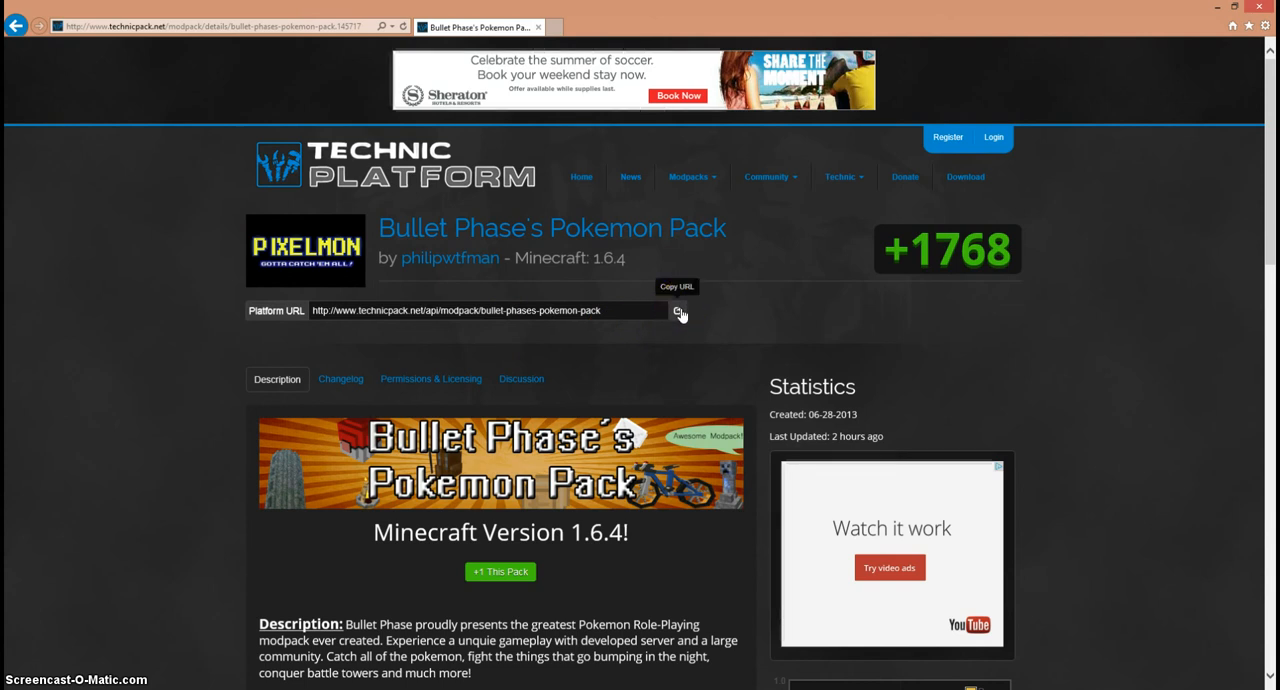
Copy Bullet Phase's Pokemon Pack Platform URL using the Copy URL button.
click(678, 311)
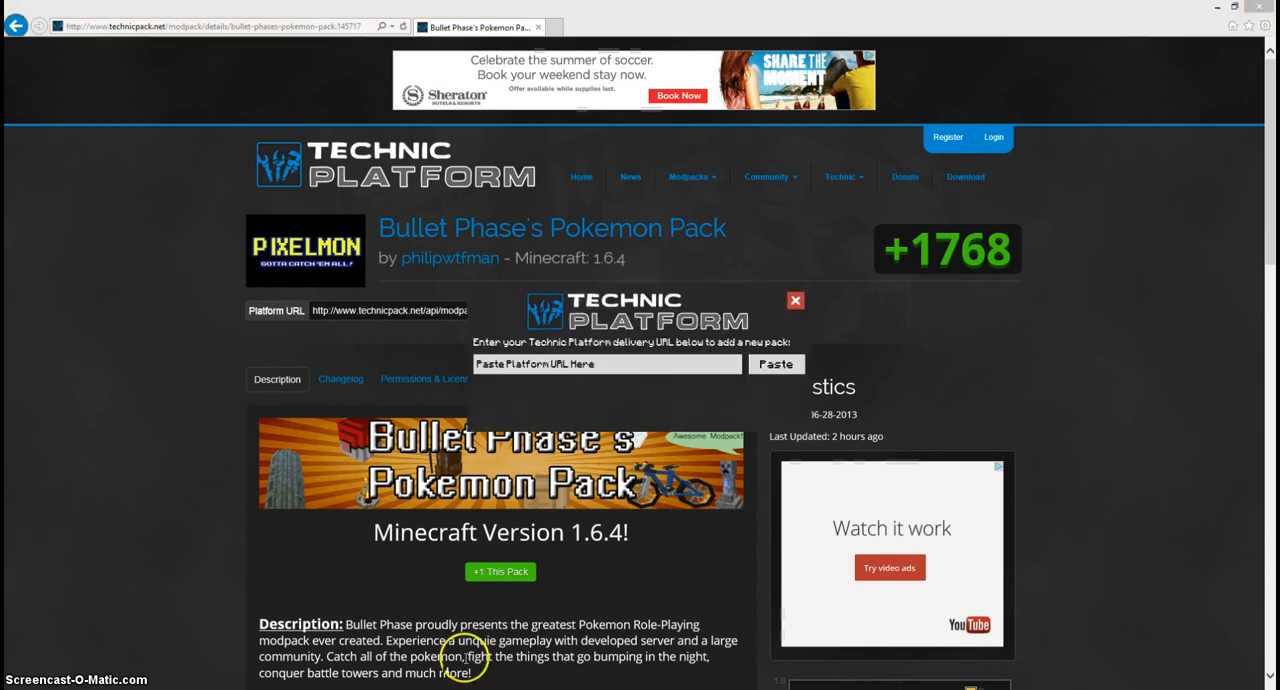
click(776, 364)
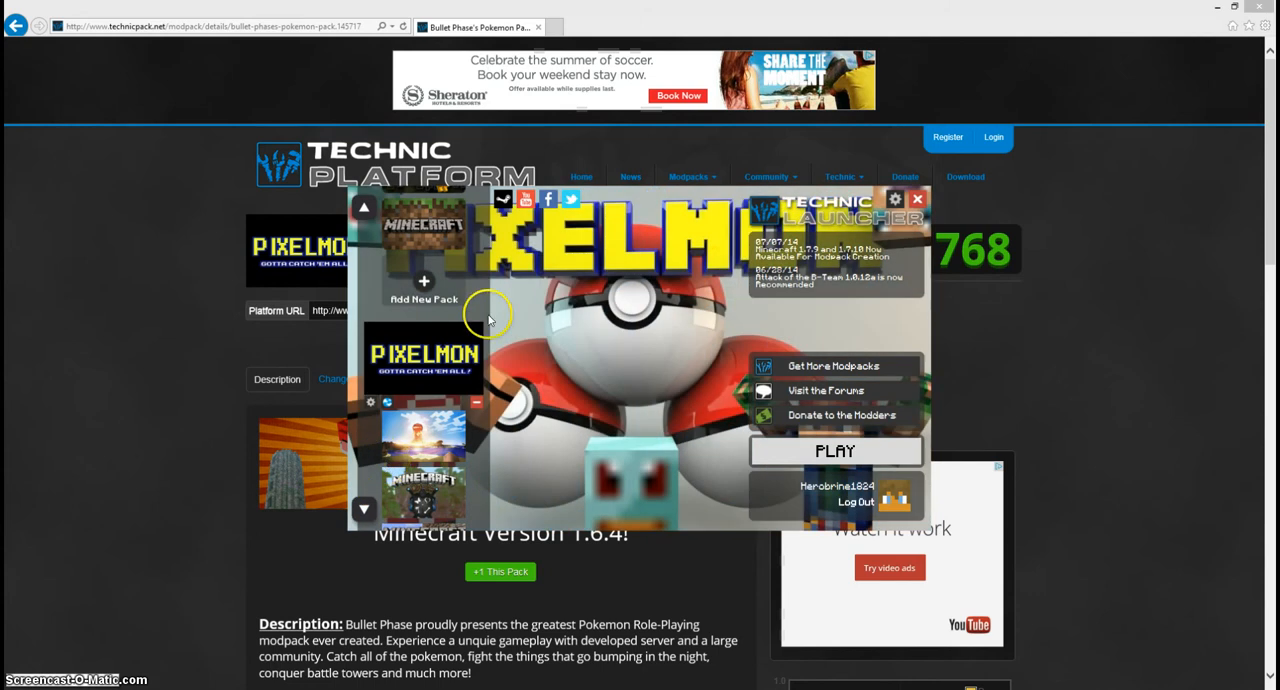
mouse_move(398, 492)
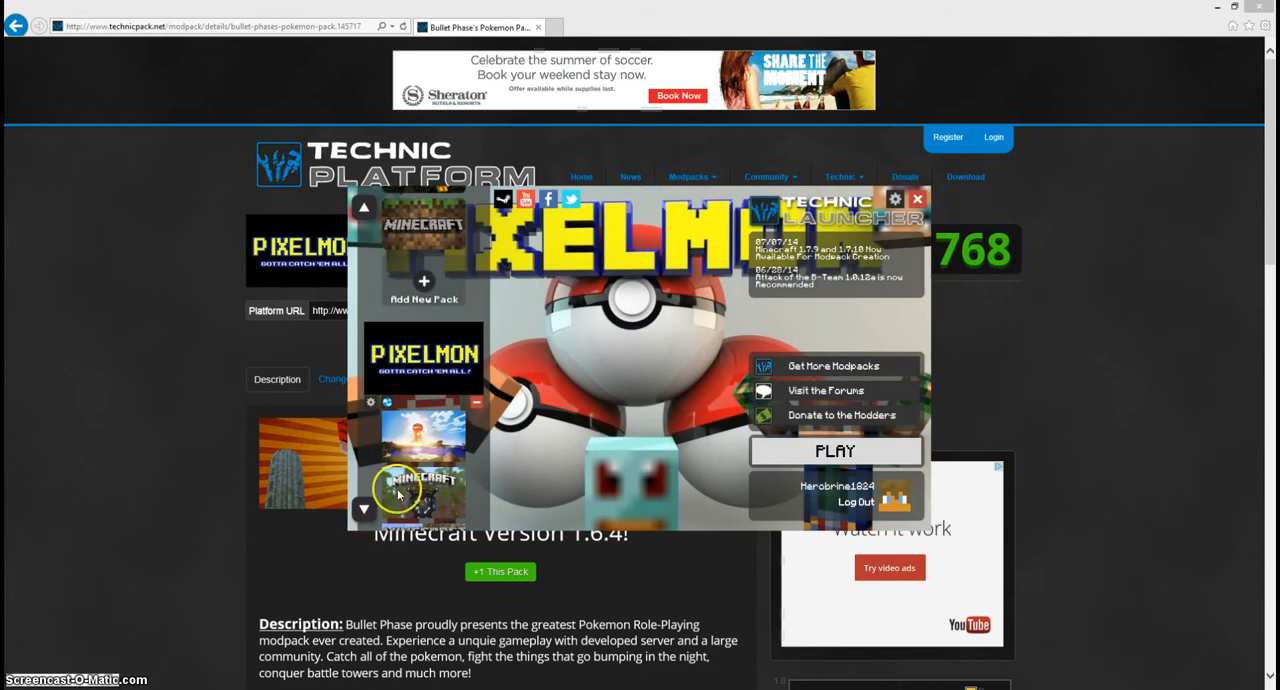
mouse_move(355, 505)
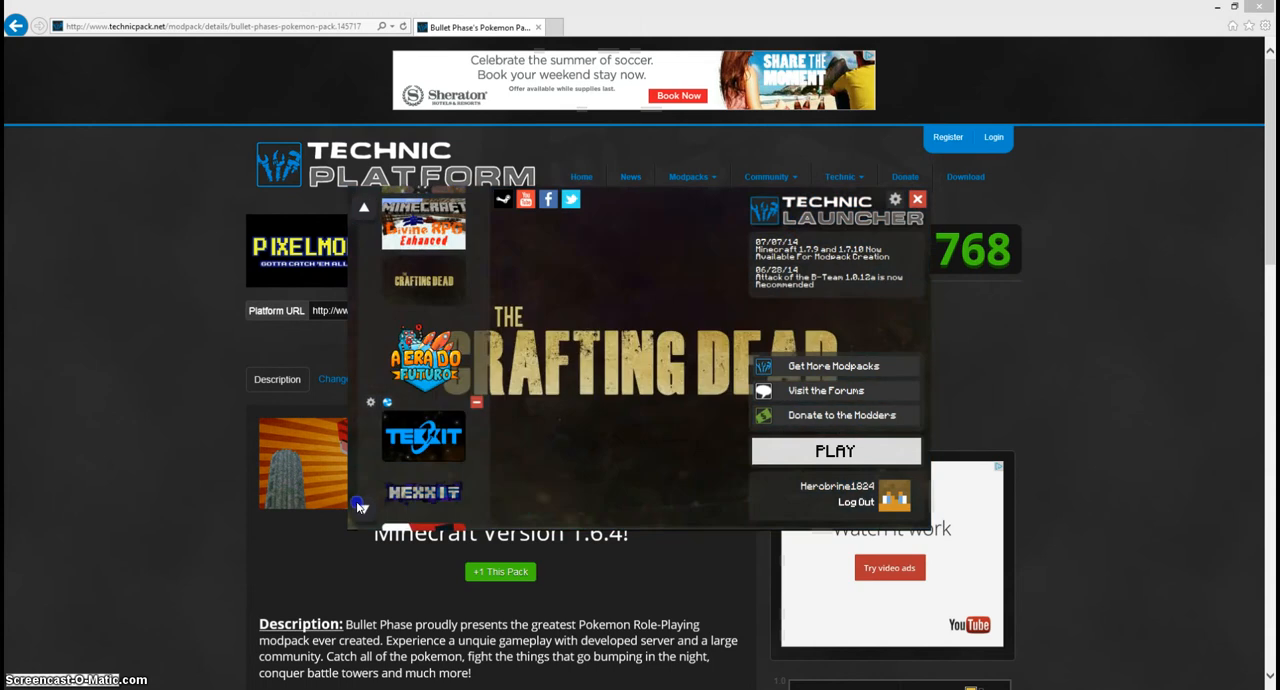
click(364, 207)
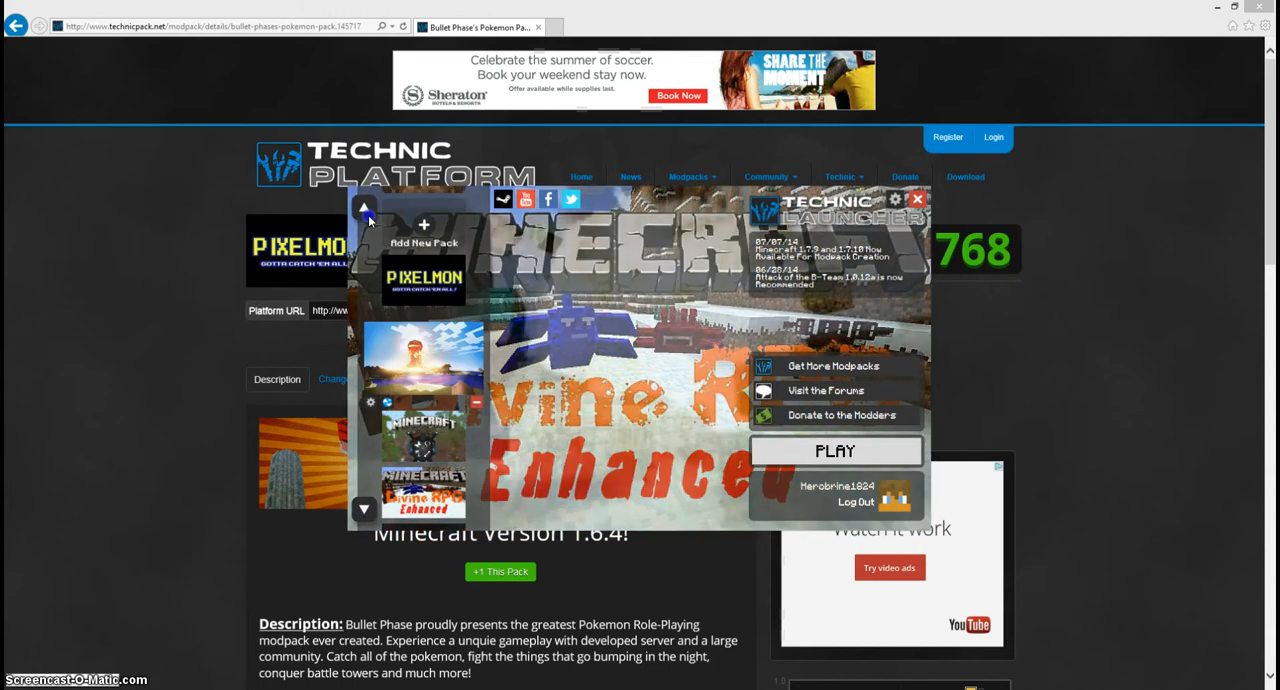
click(364, 509)
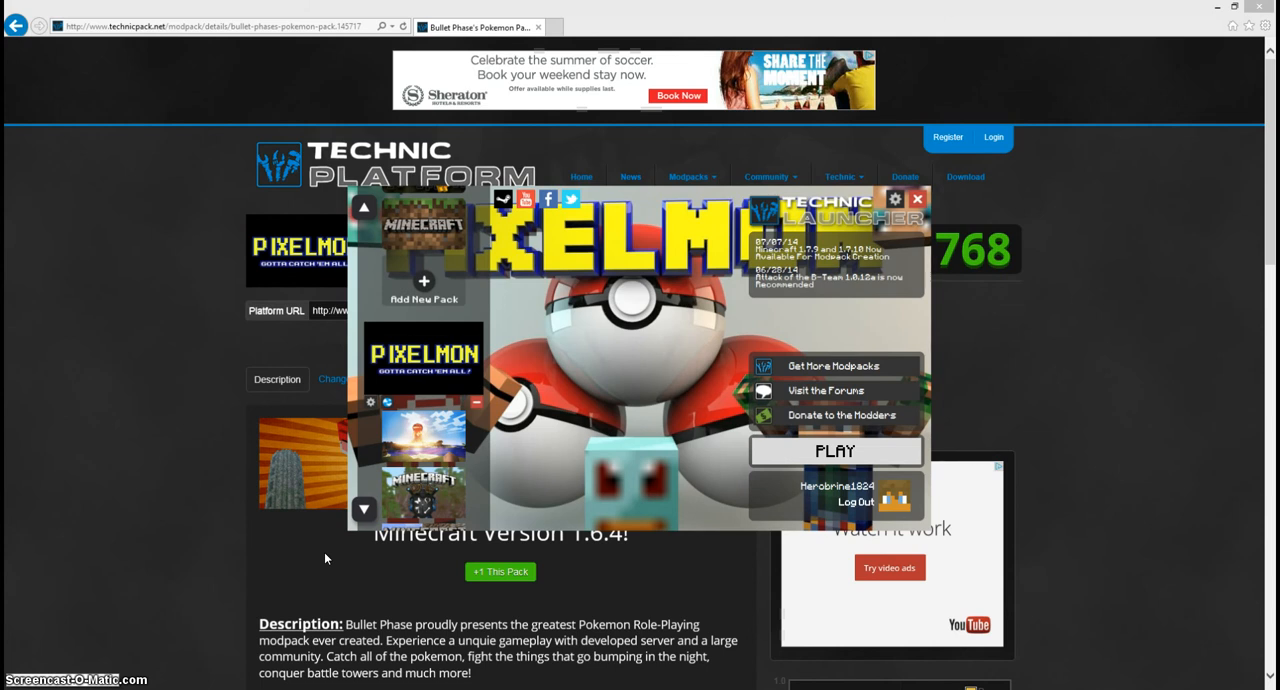
mouse_move(872, 402)
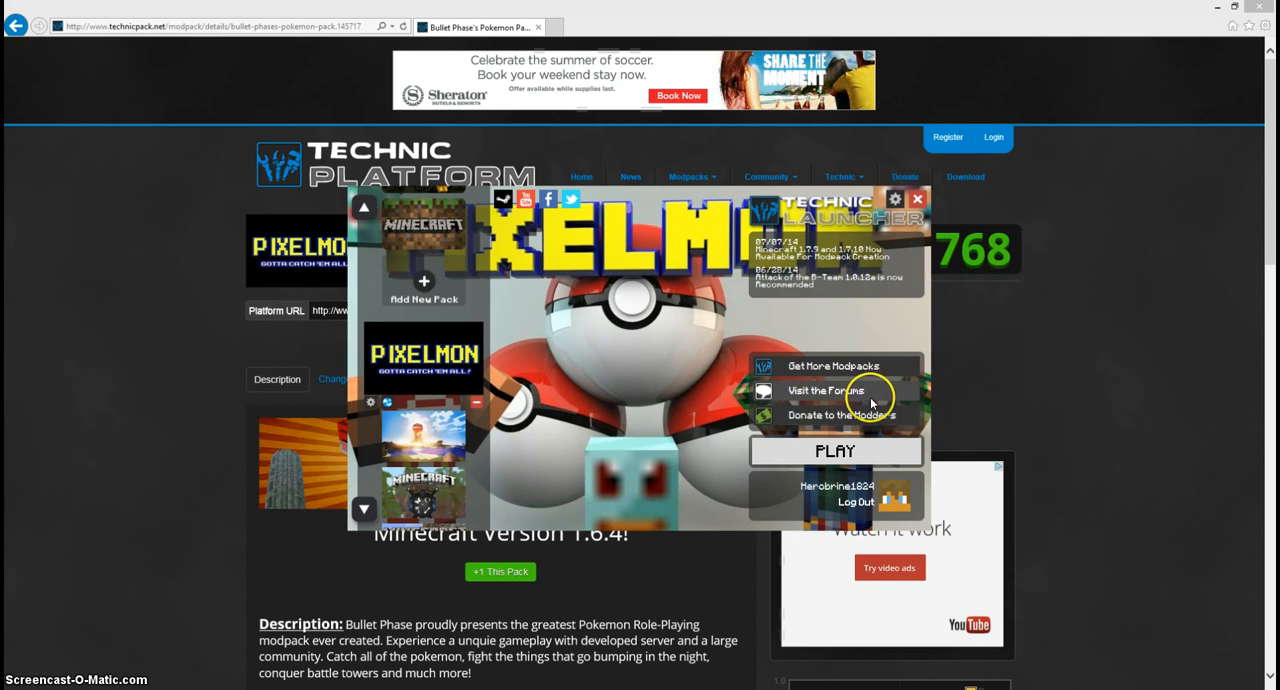
mouse_move(839, 436)
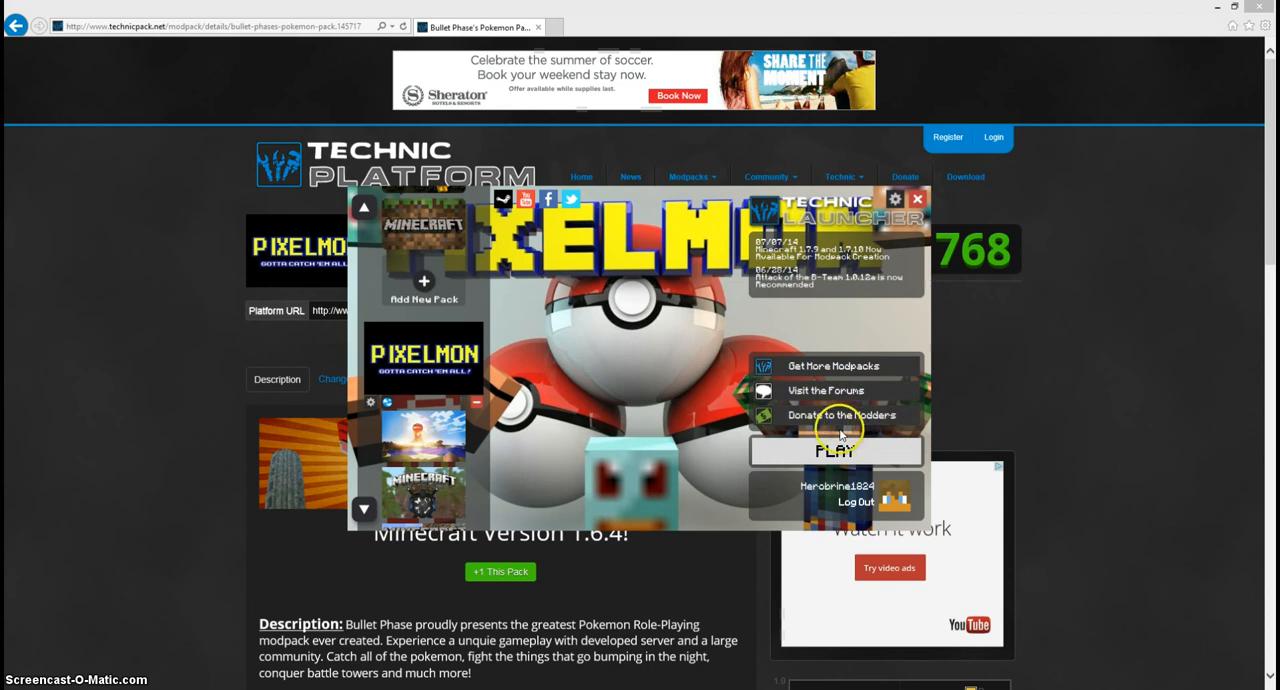
mouse_move(846, 402)
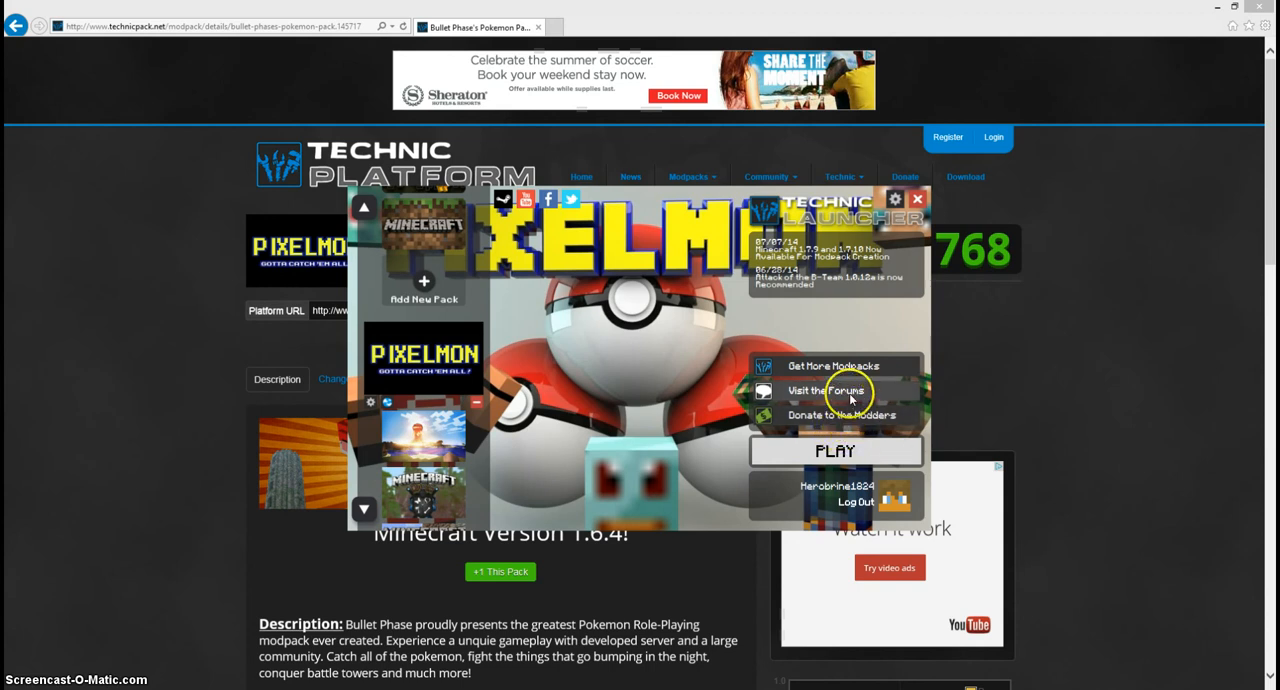
mouse_move(852, 398)
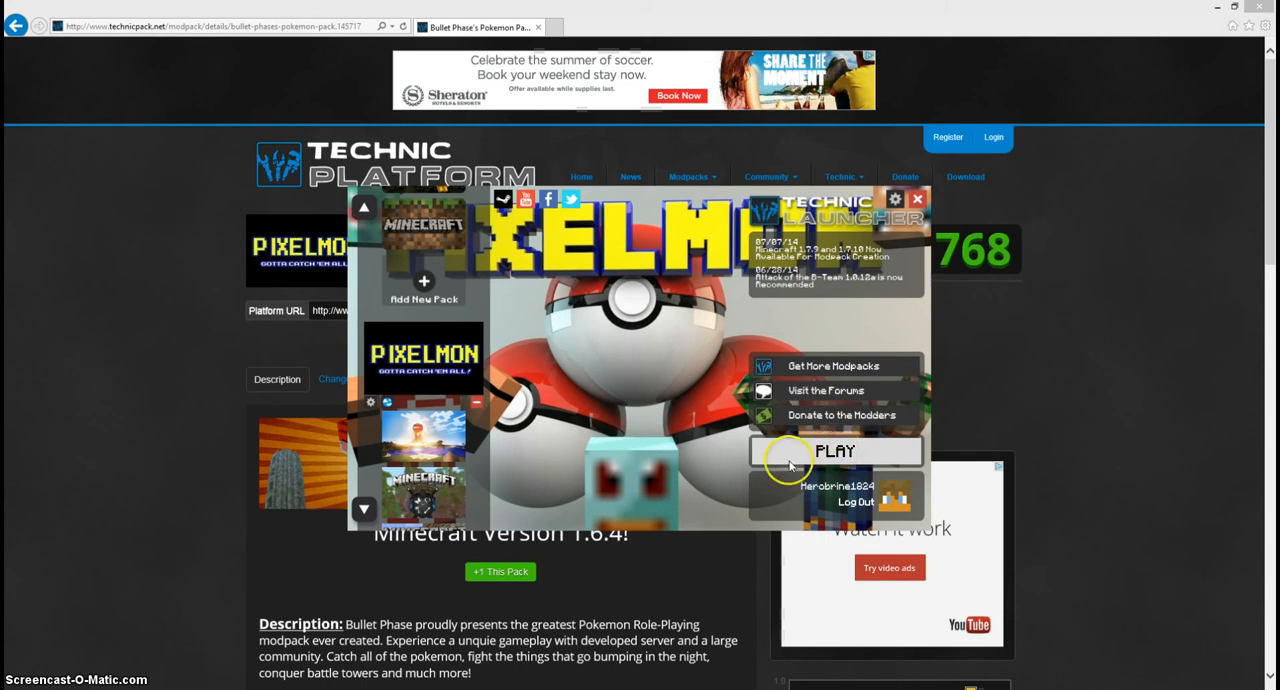
mouse_move(500, 245)
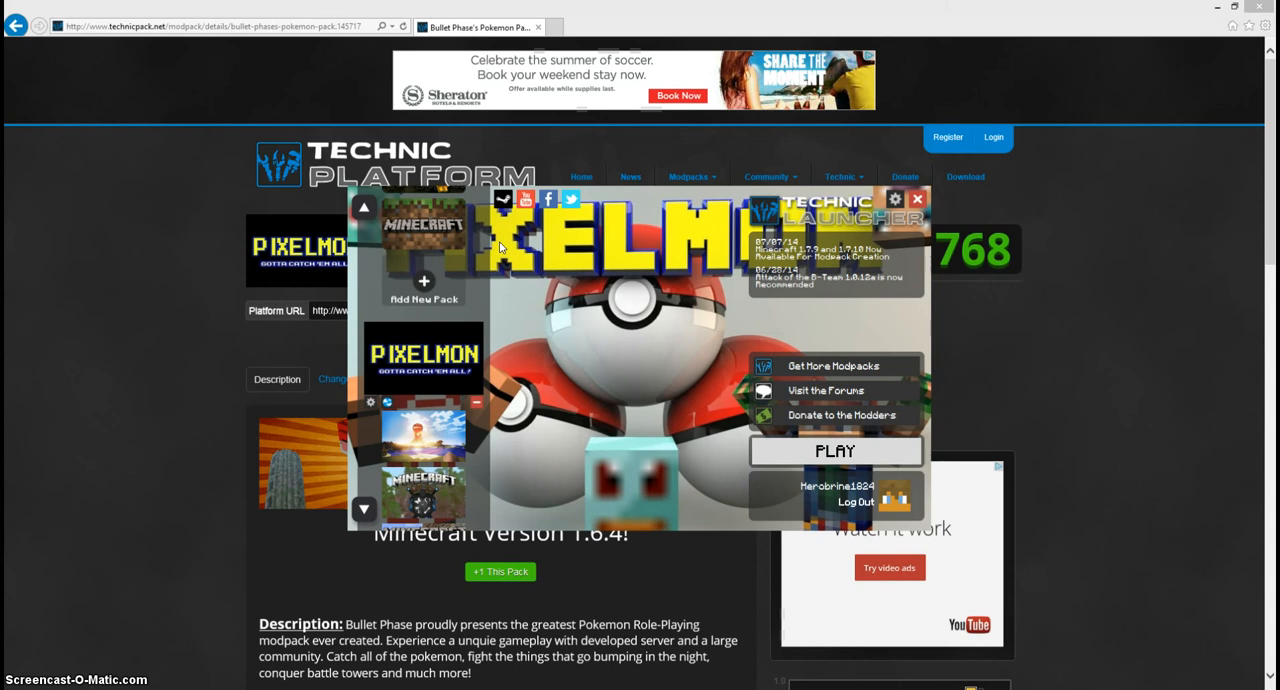
Play the selected Pixelmon pack, letting it download and start Minecraft 1.6.4.
click(835, 450)
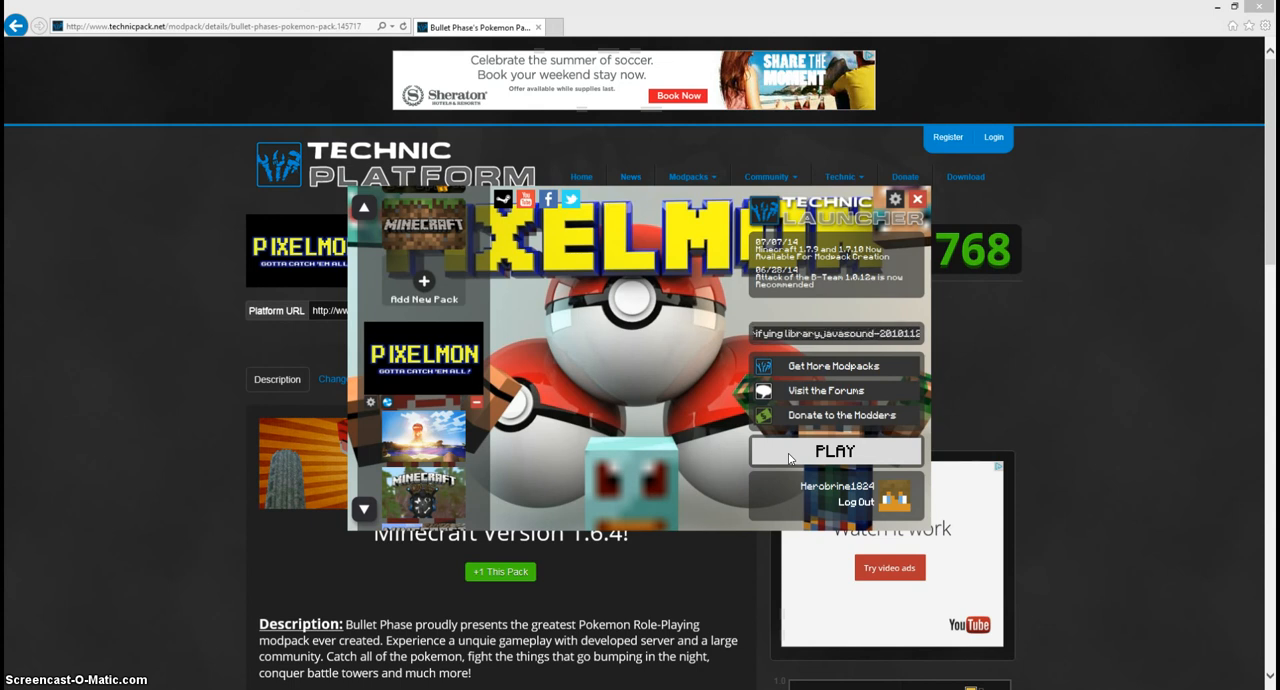
click(835, 450)
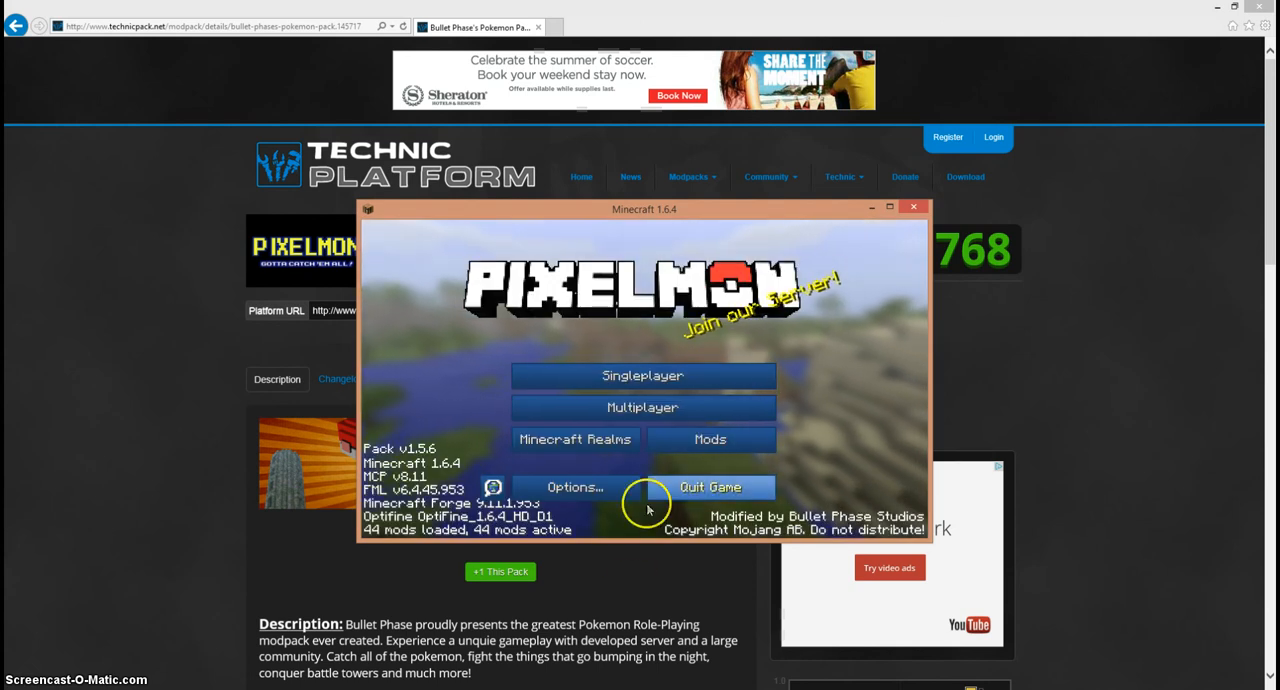
Open the Mods screen, scroll the 44-mod list to the bottom past Pixelmon, then choose Done.
click(711, 439)
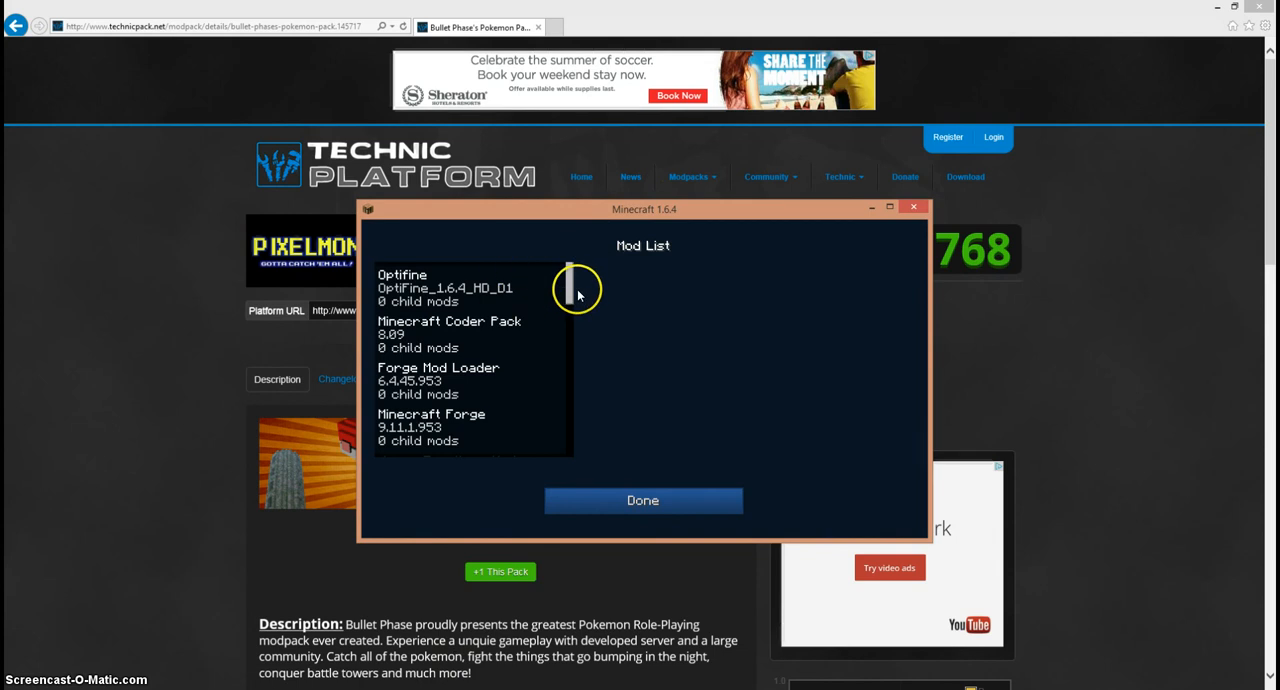
scroll(down, 3)
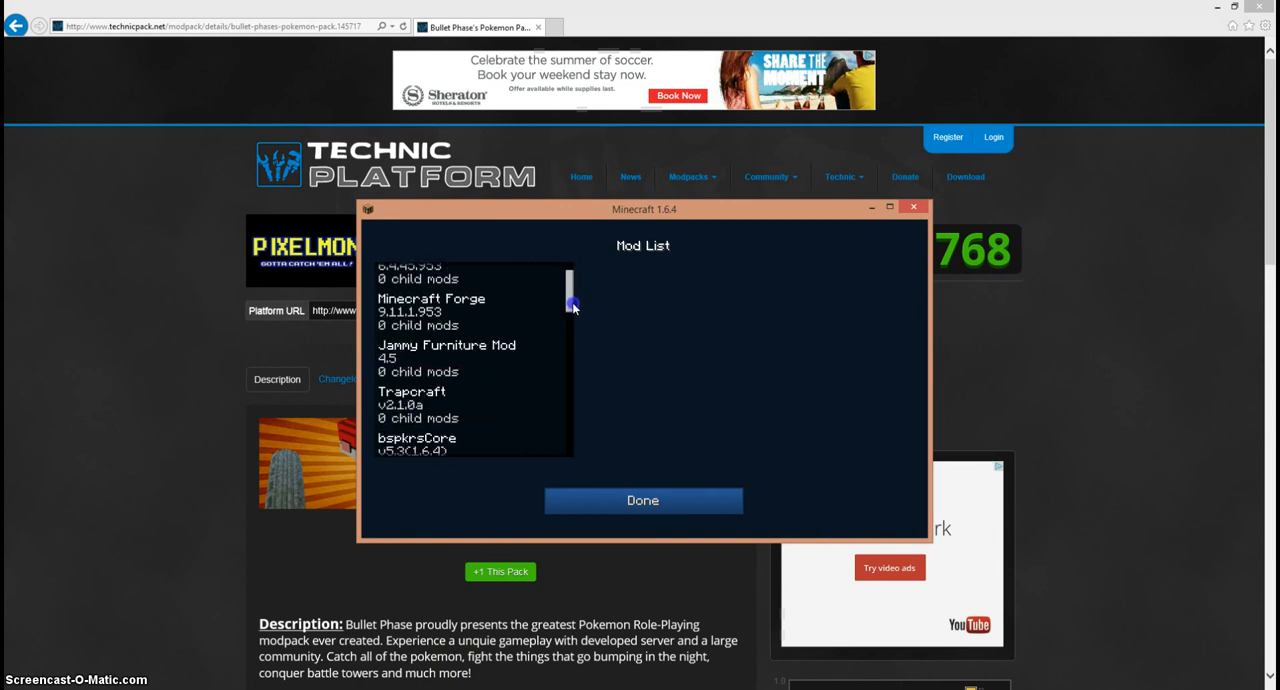
scroll(down, 3)
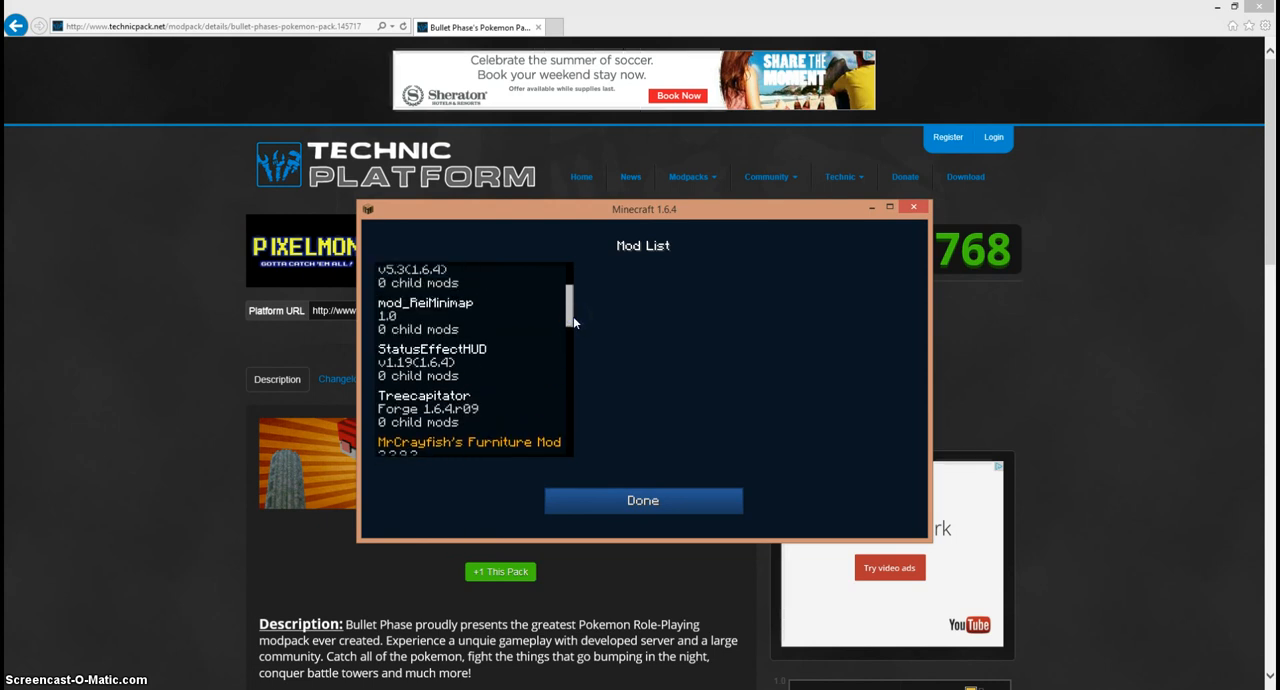
scroll(down, 3)
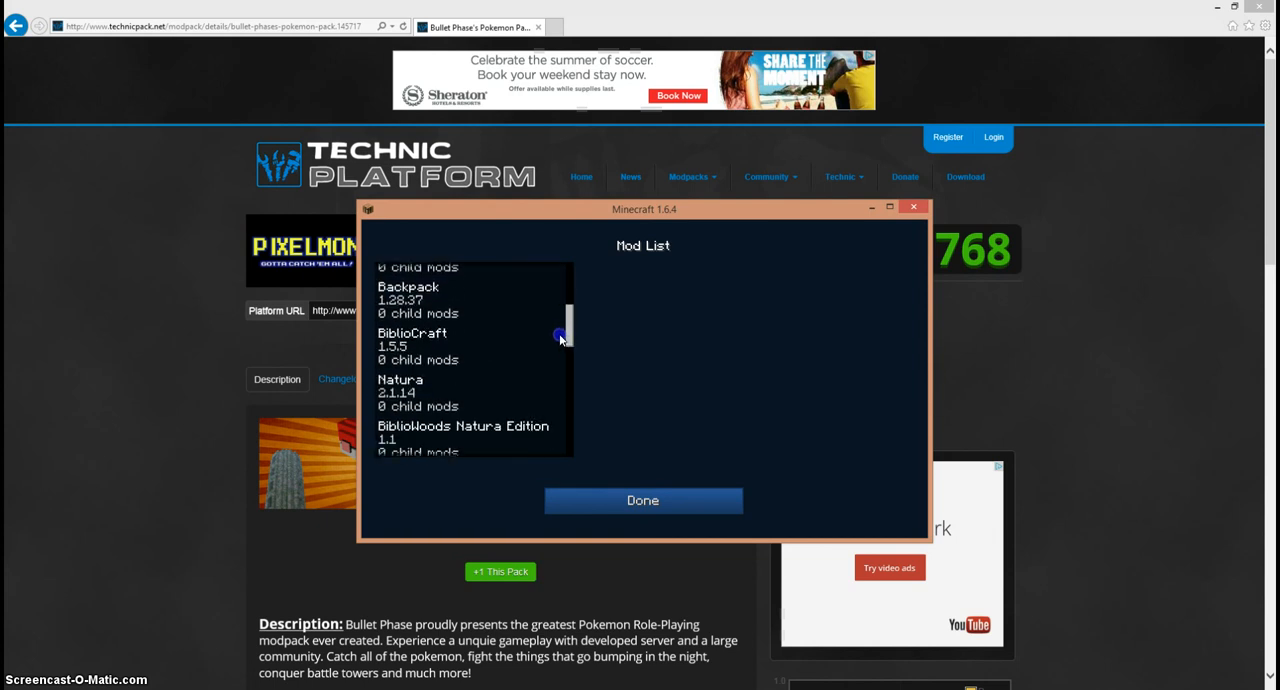
scroll(down, 3)
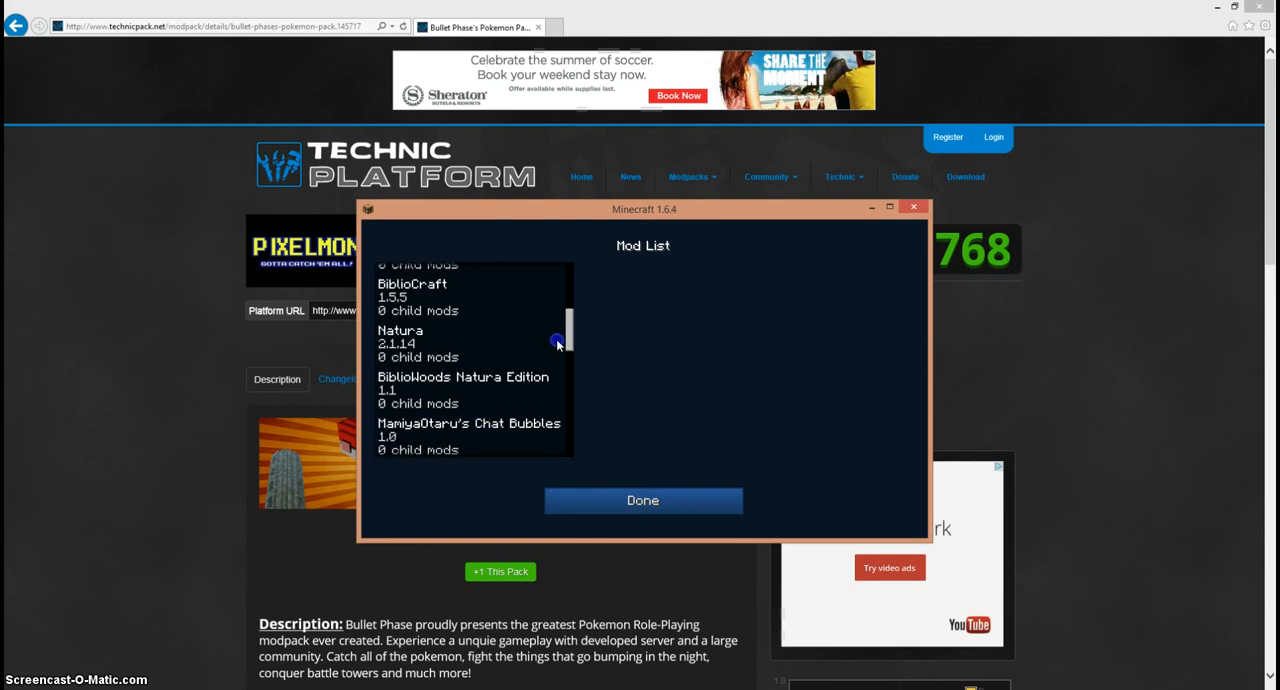
scroll(down, 3)
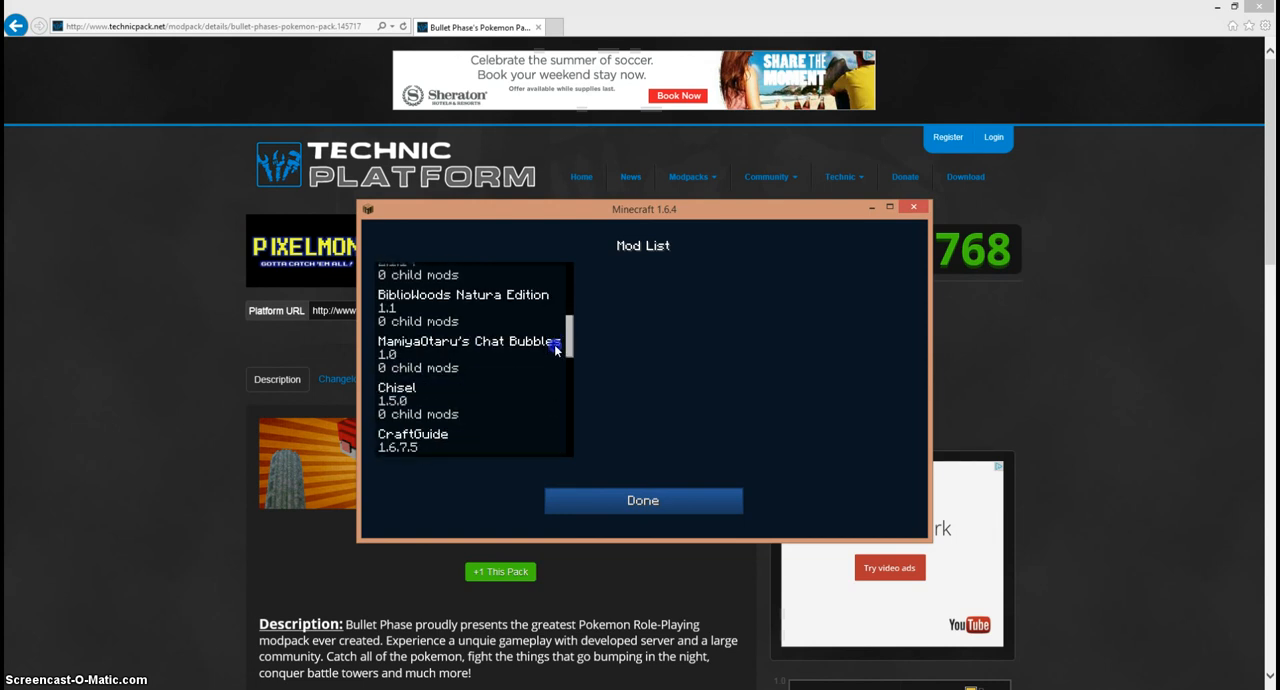
scroll(down, 3)
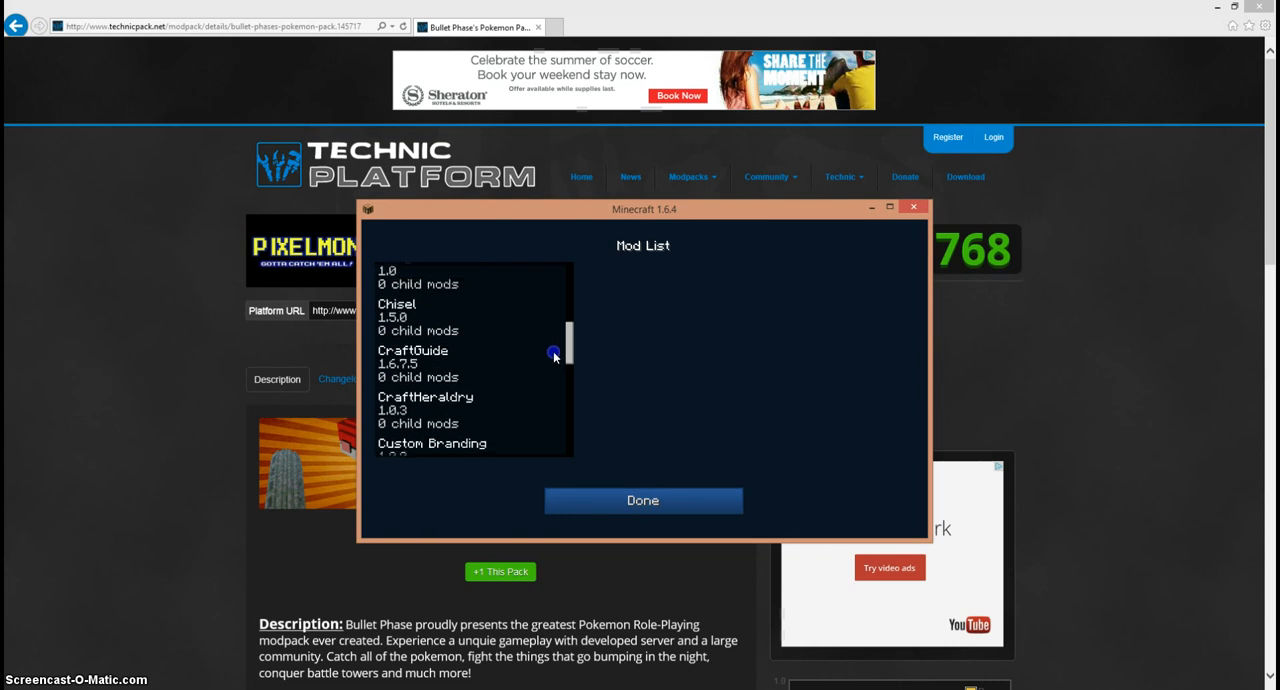
scroll(down, 3)
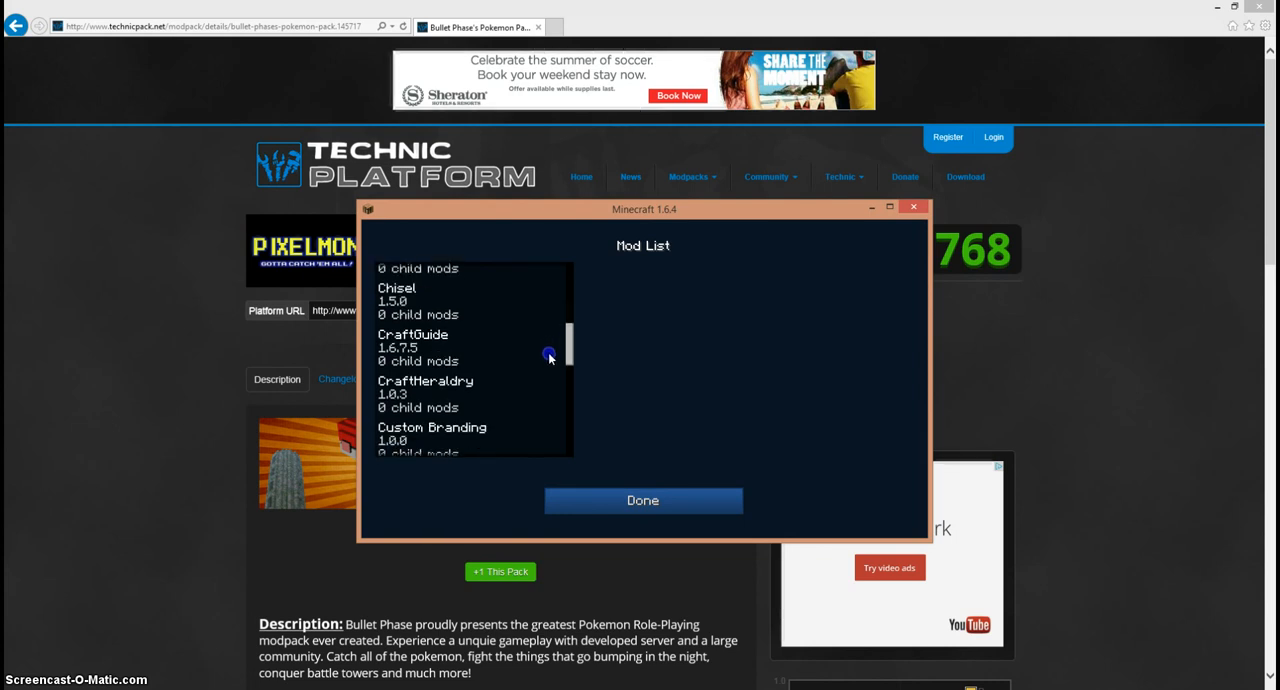
scroll(down, 3)
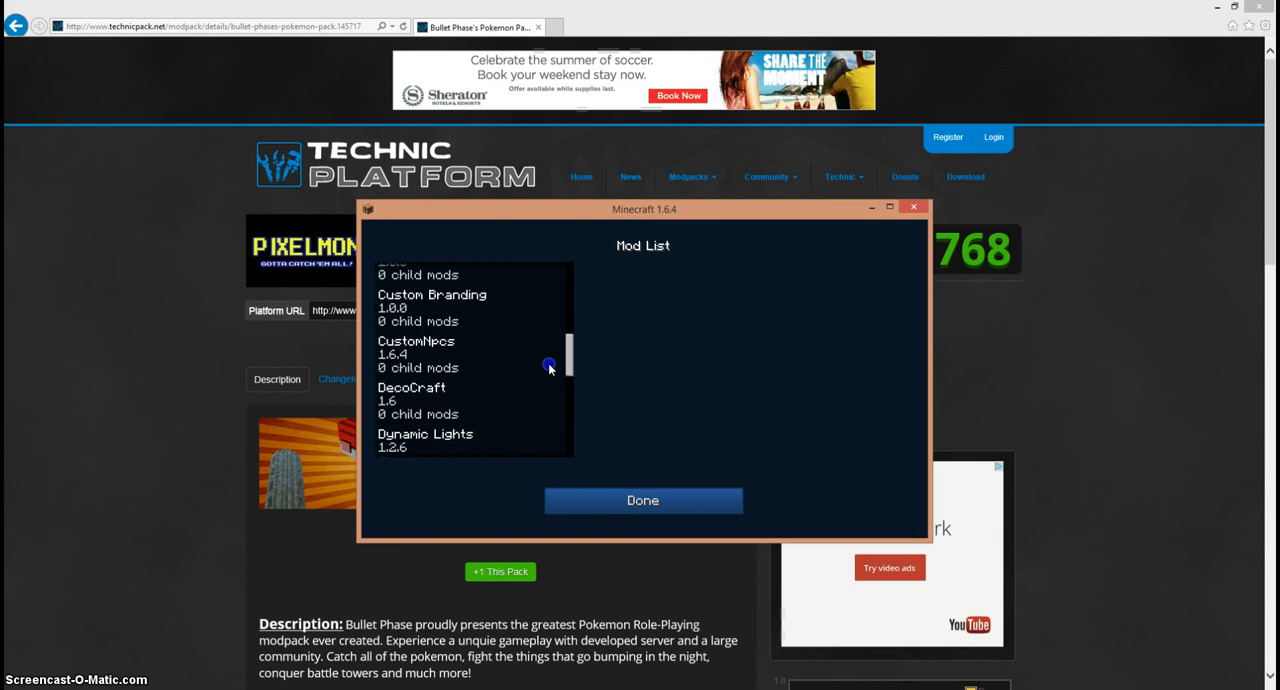
scroll(down, 3)
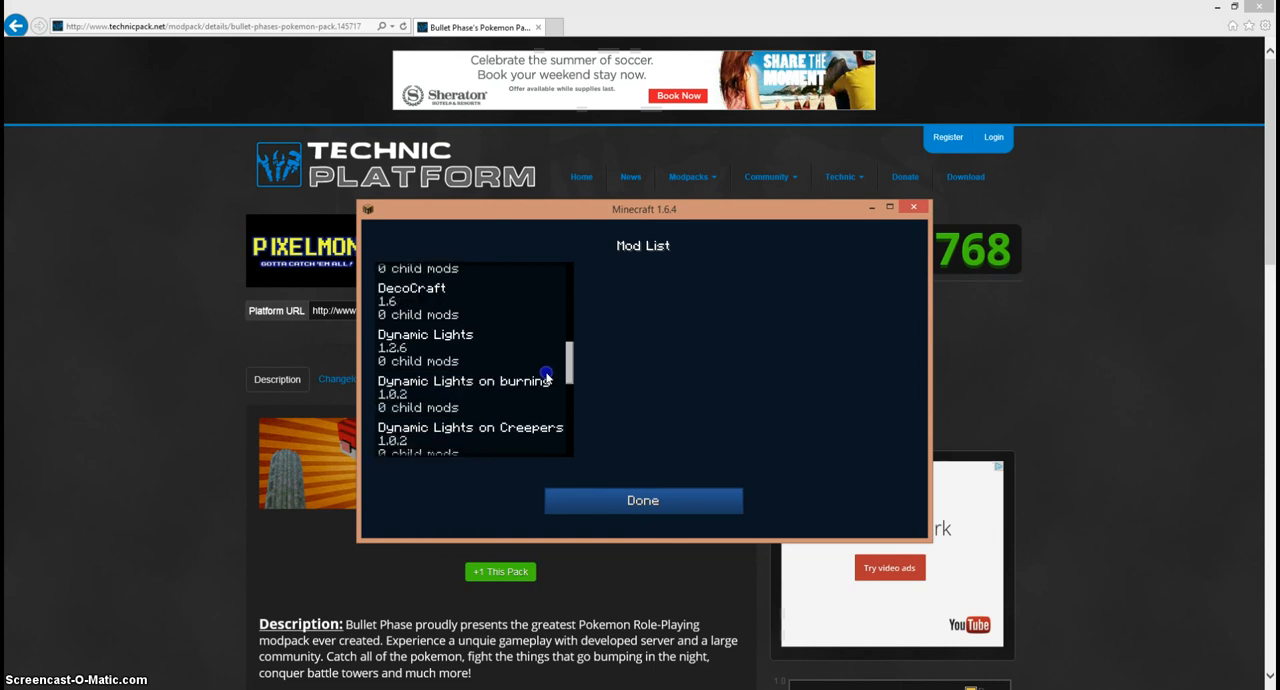
scroll(down, 3)
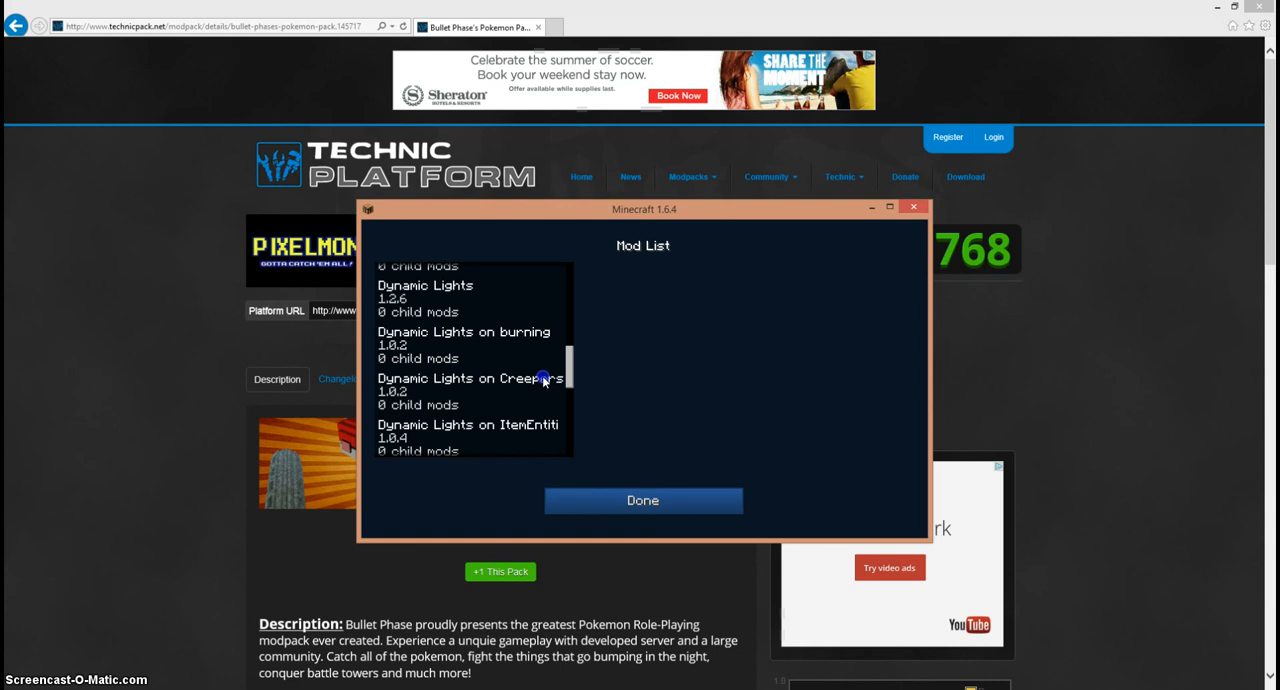
scroll(down, 3)
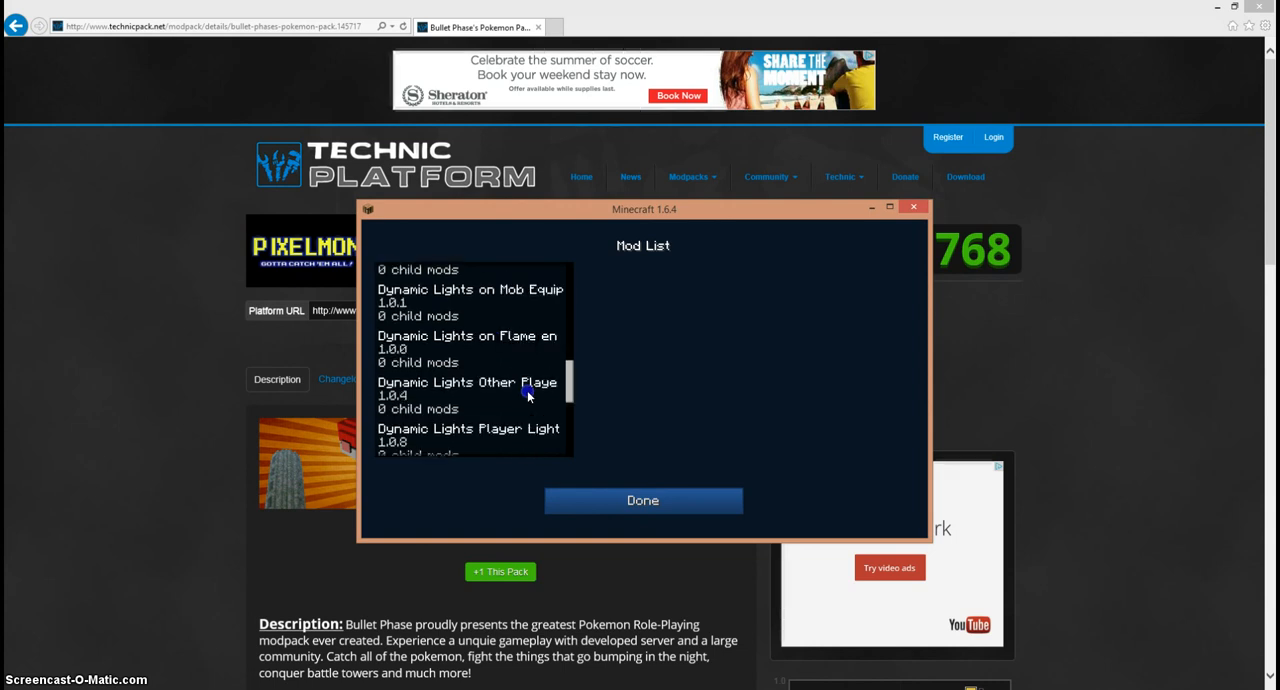
scroll(down, 3)
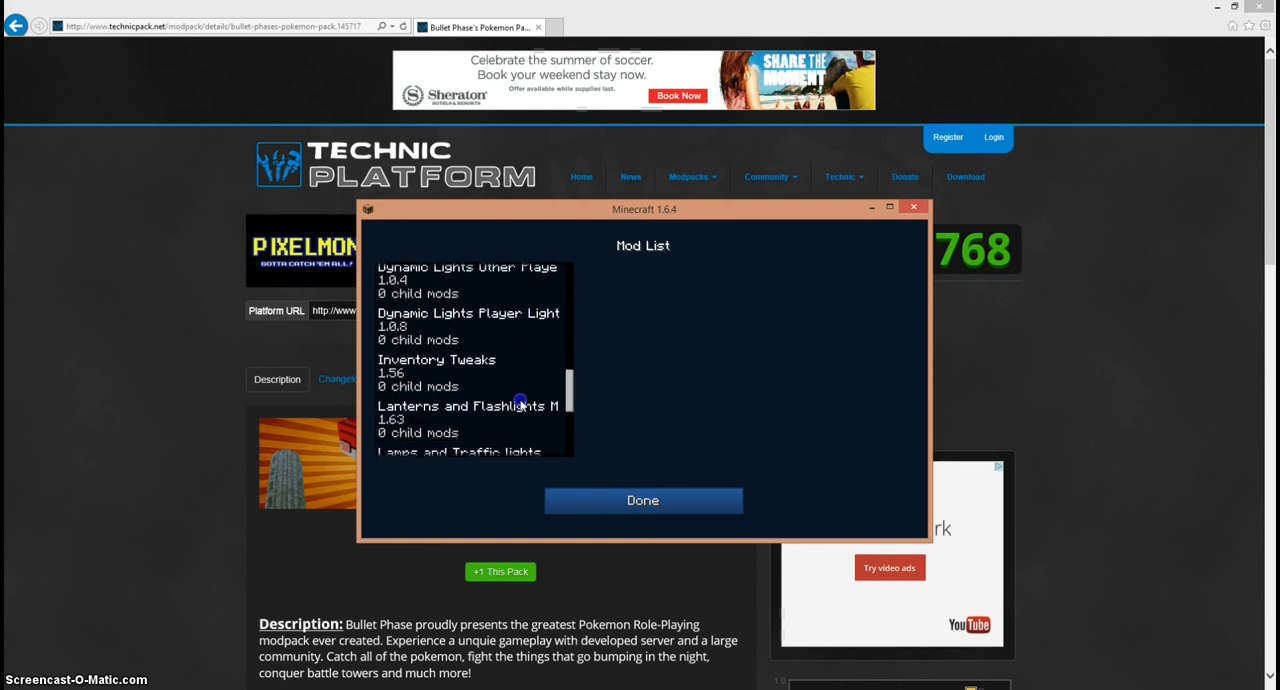
scroll(down, 3)
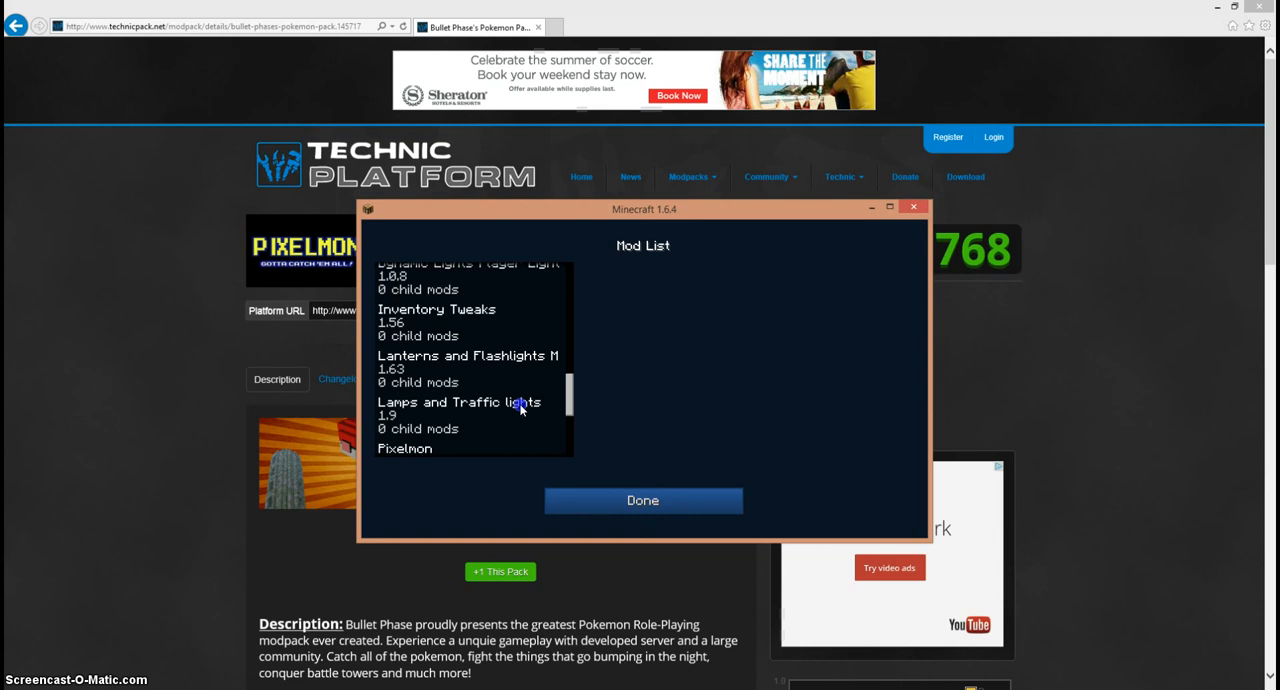
scroll(down, 3)
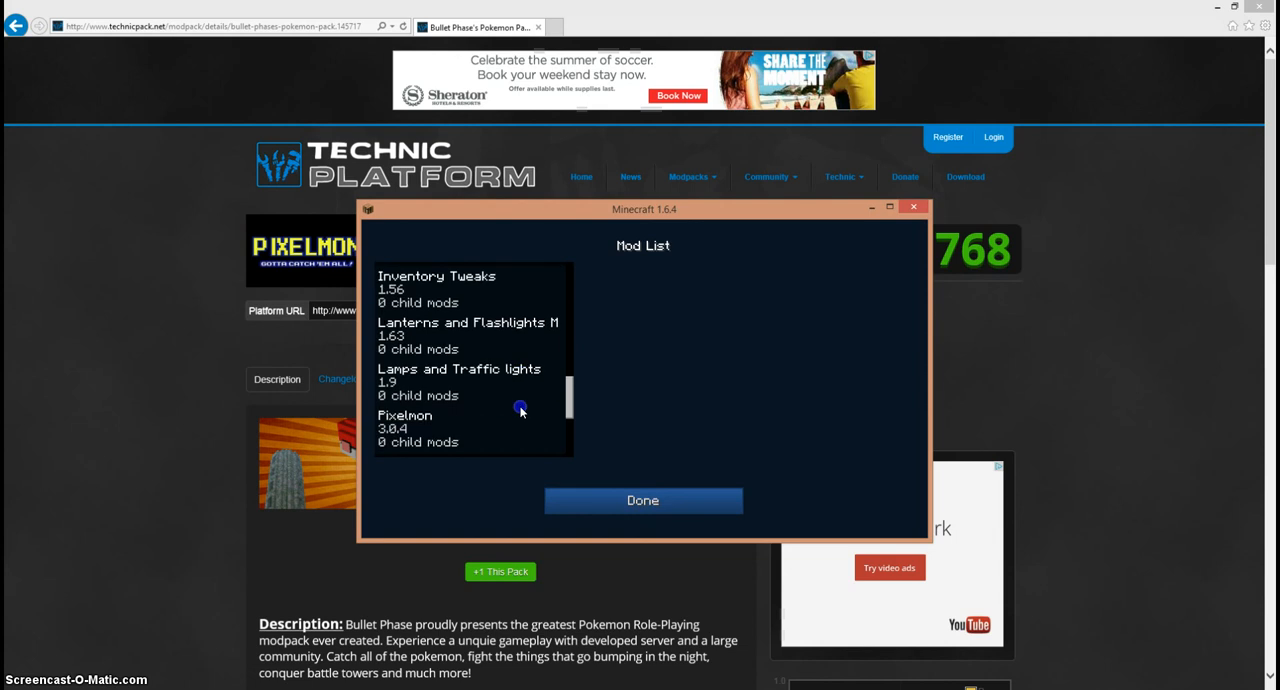
scroll(down, 3)
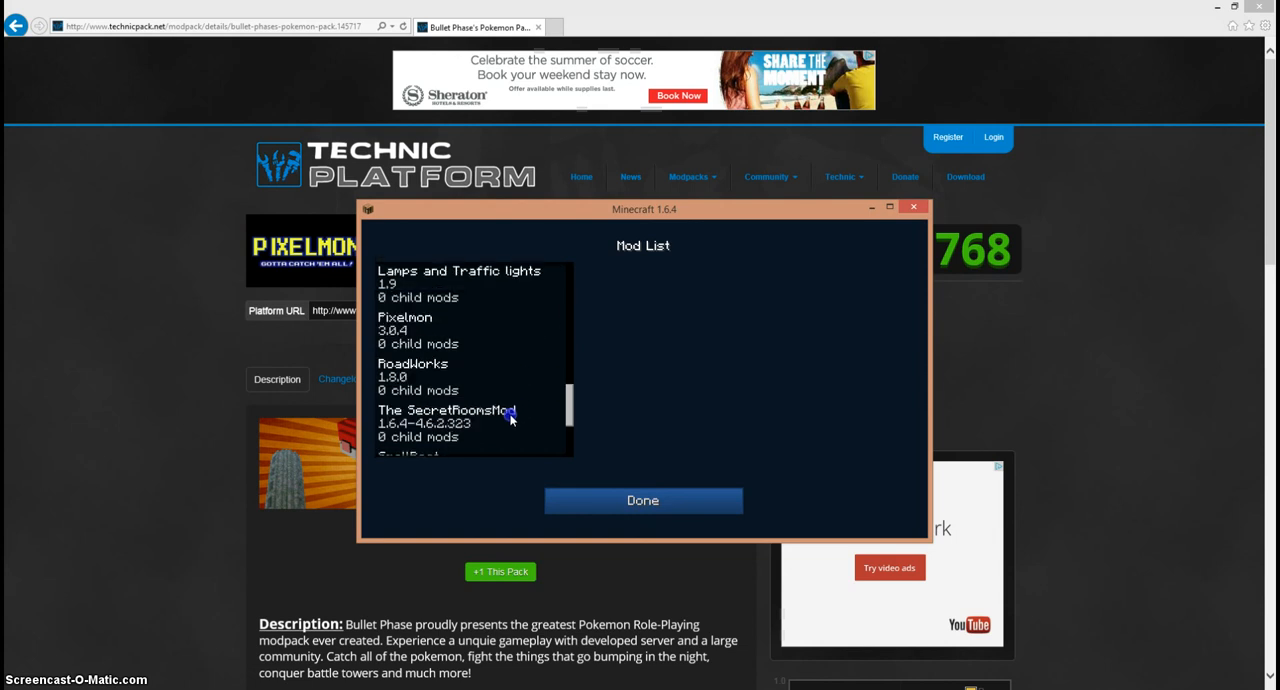
scroll(down, 3)
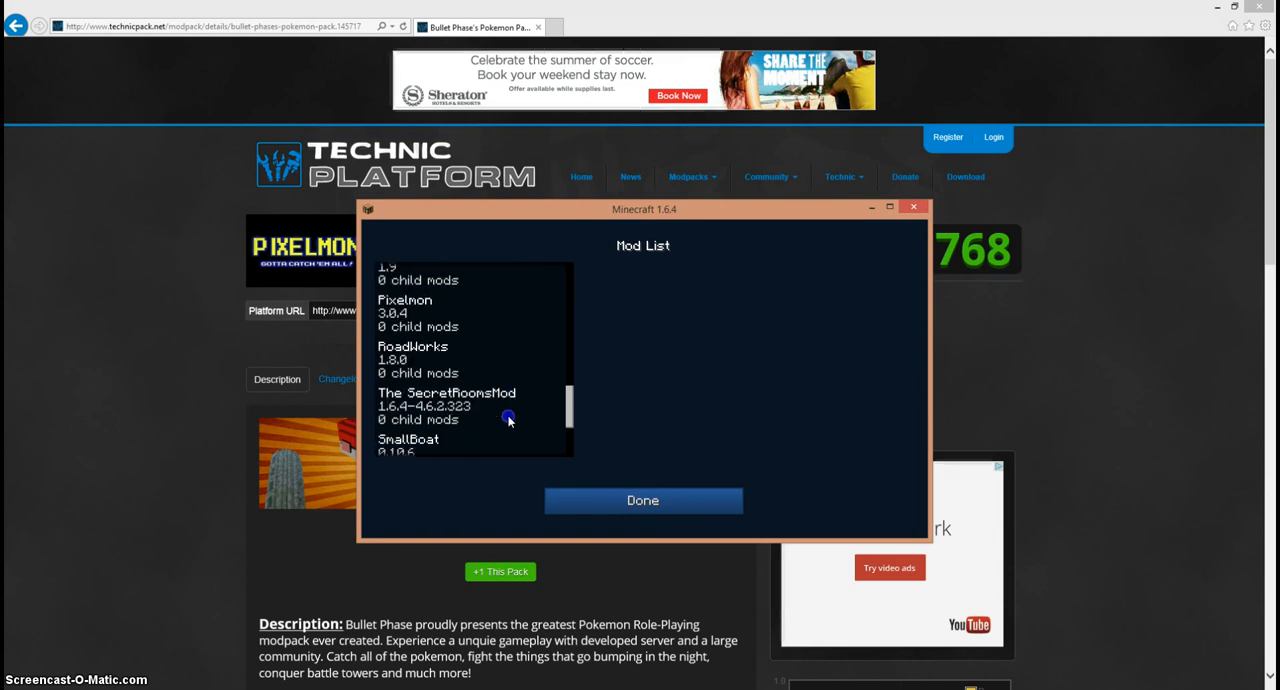
scroll(down, 3)
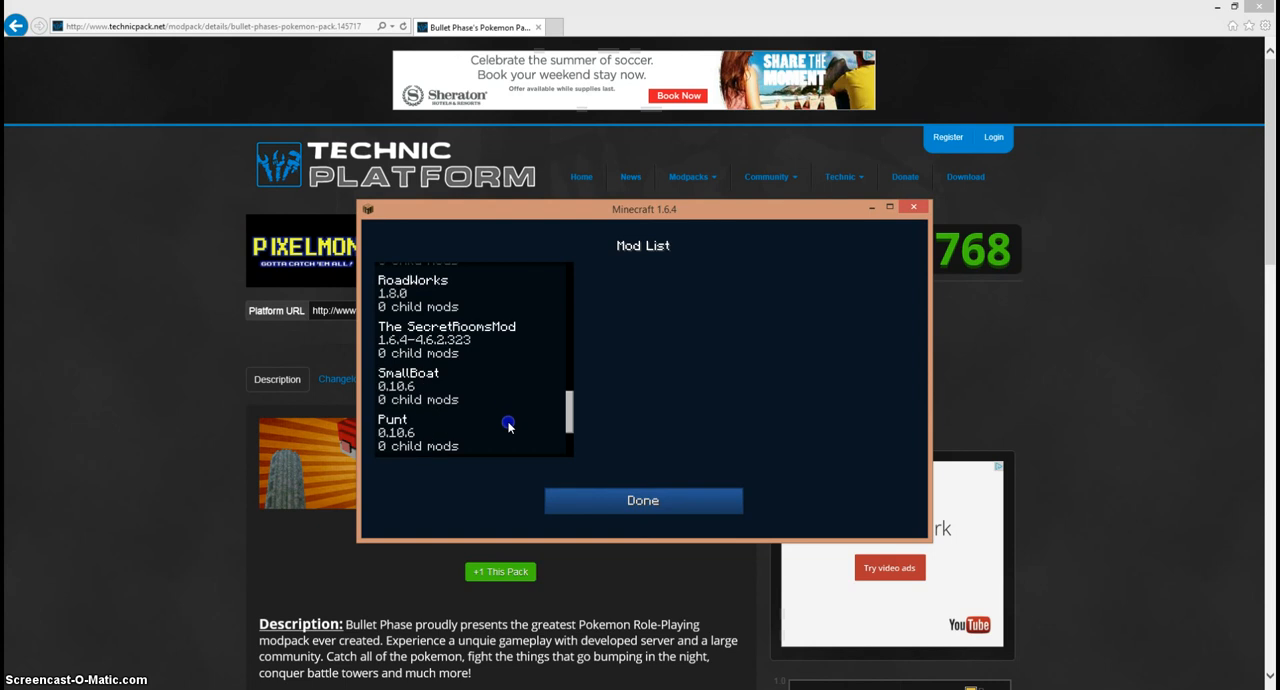
scroll(down, 3)
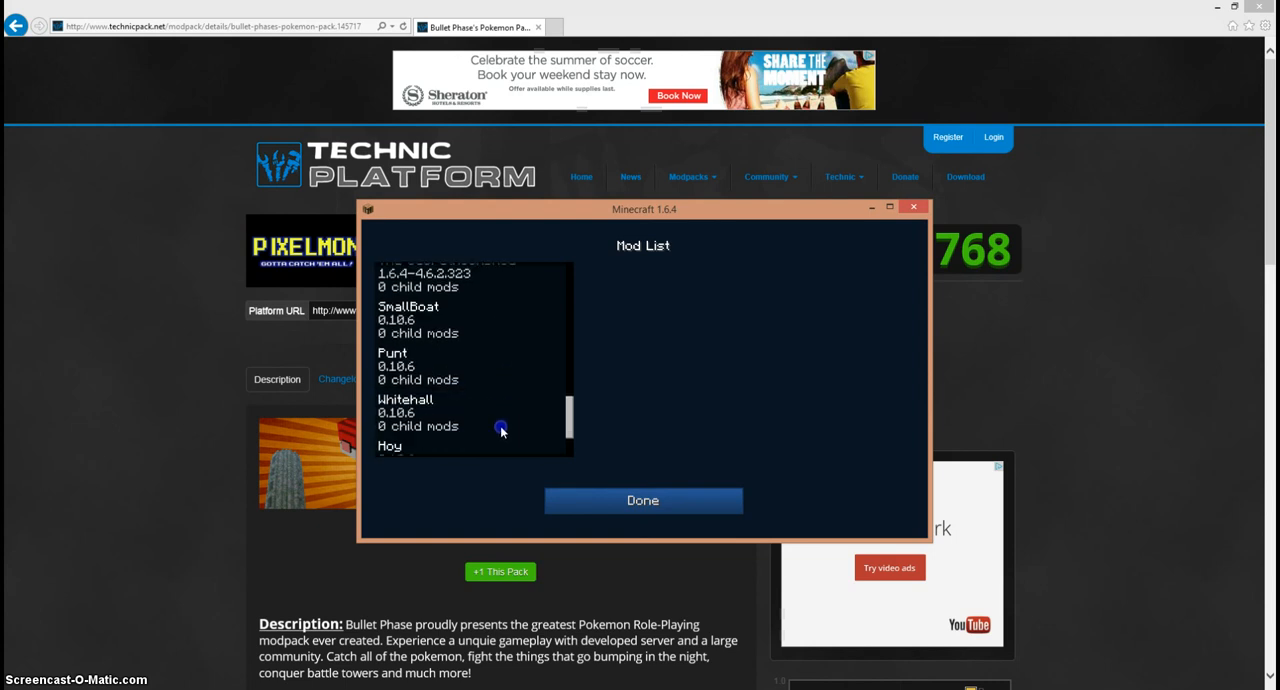
scroll(down, 3)
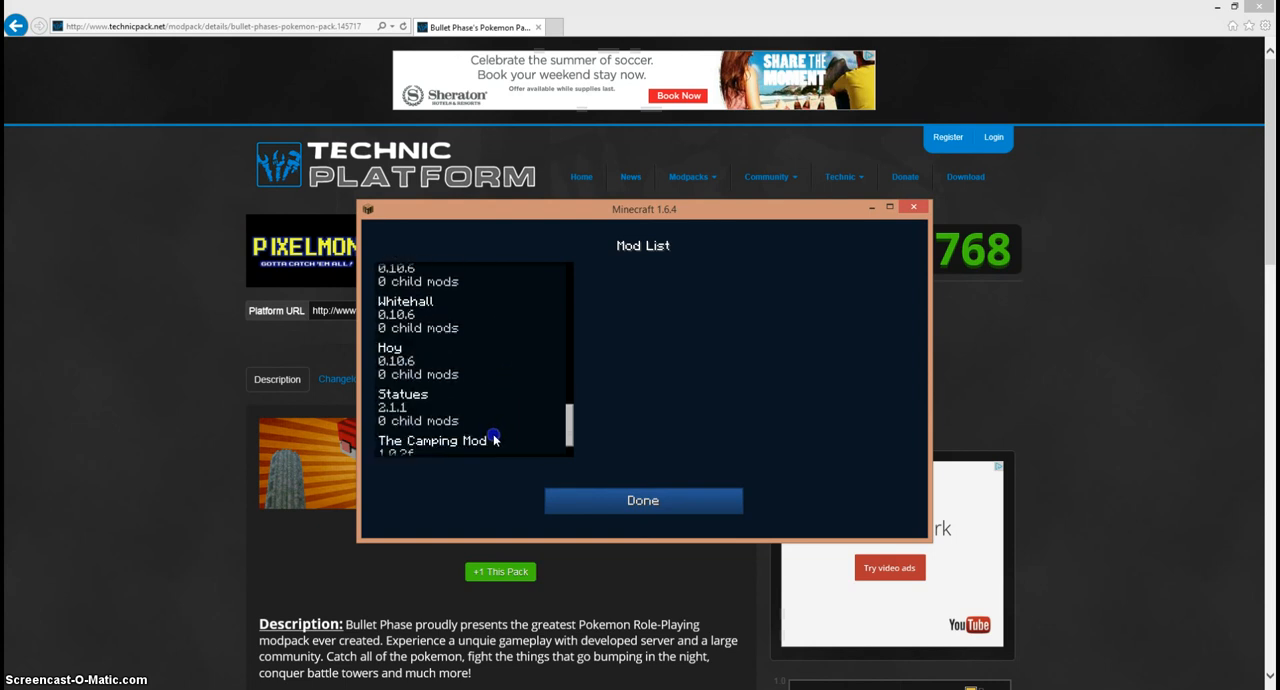
scroll(down, 3)
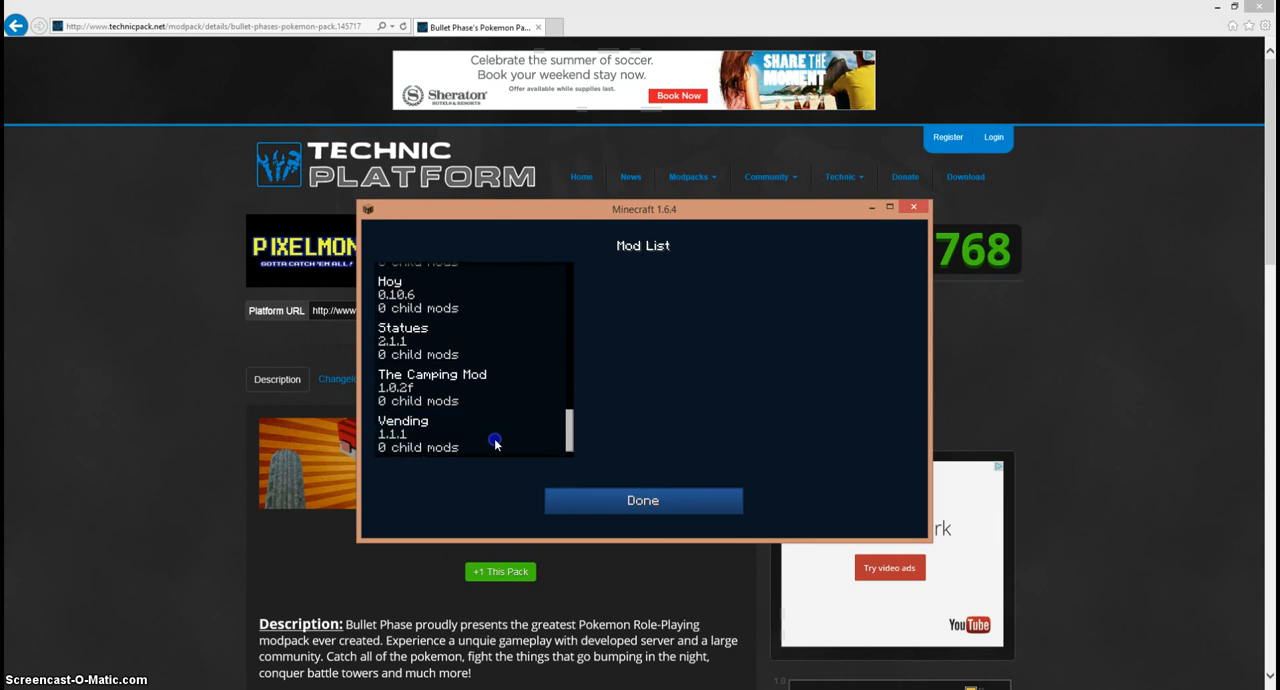
scroll(down, 3)
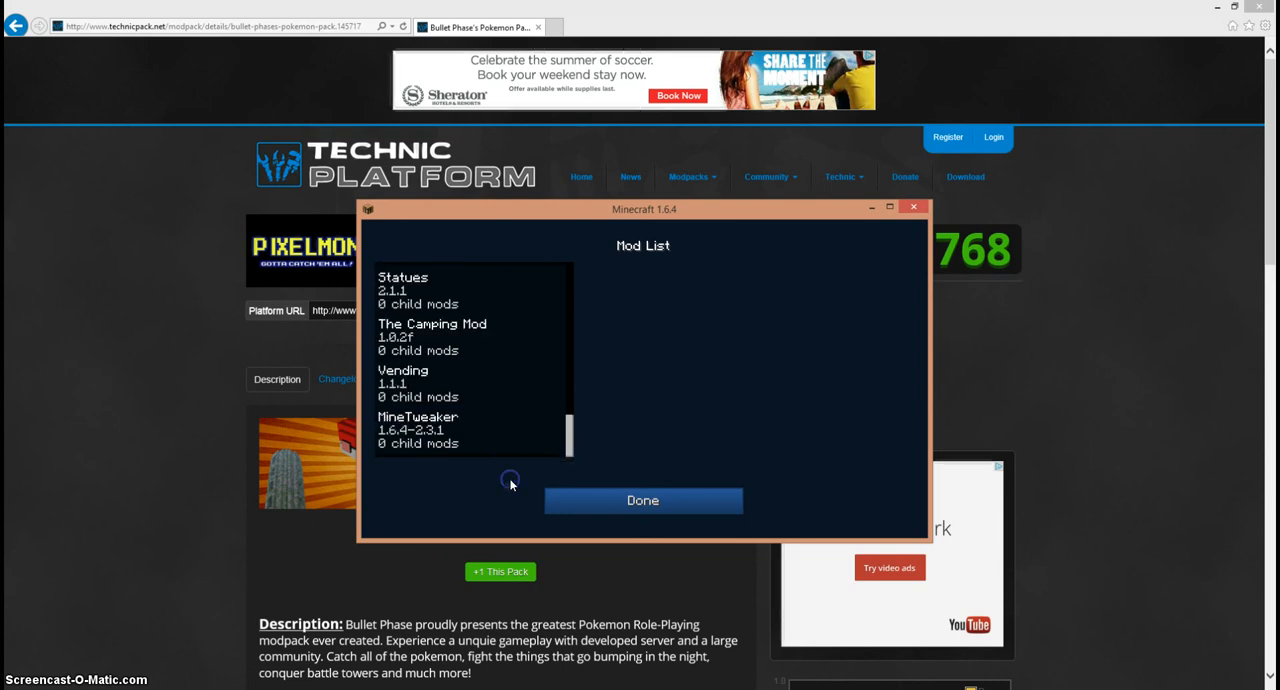
click(642, 500)
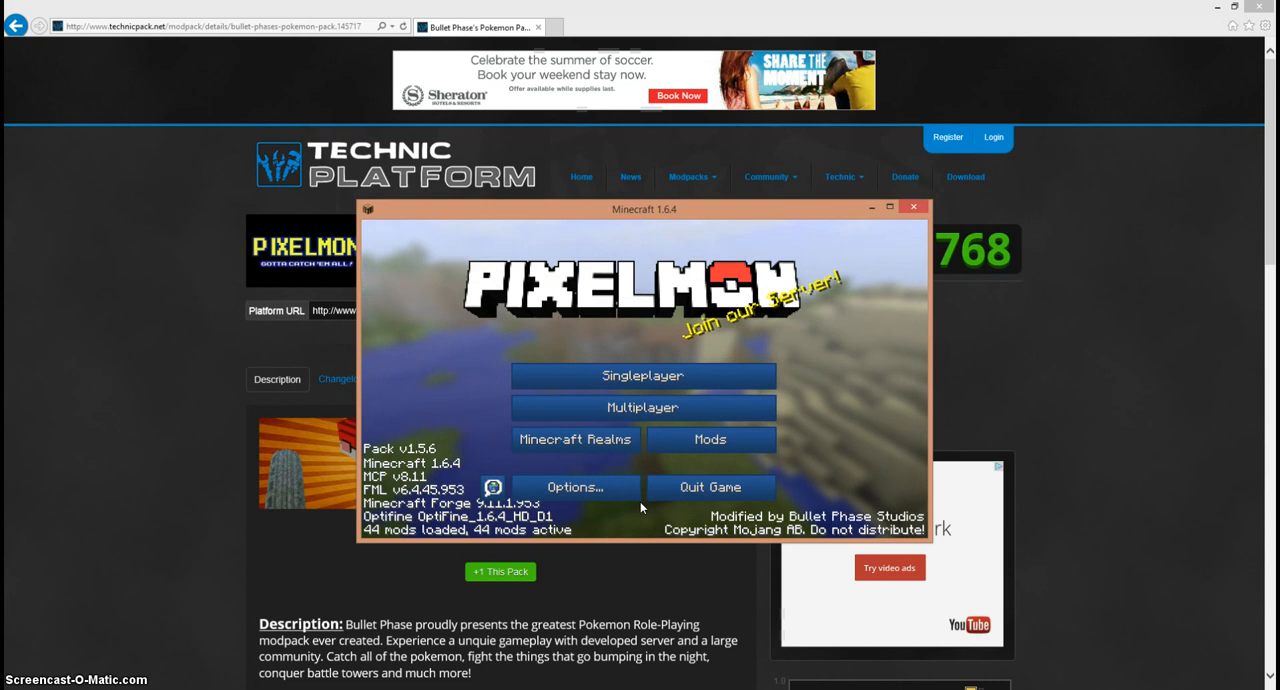
Enter Singleplayer and load a saved Pixelmon world.
click(642, 375)
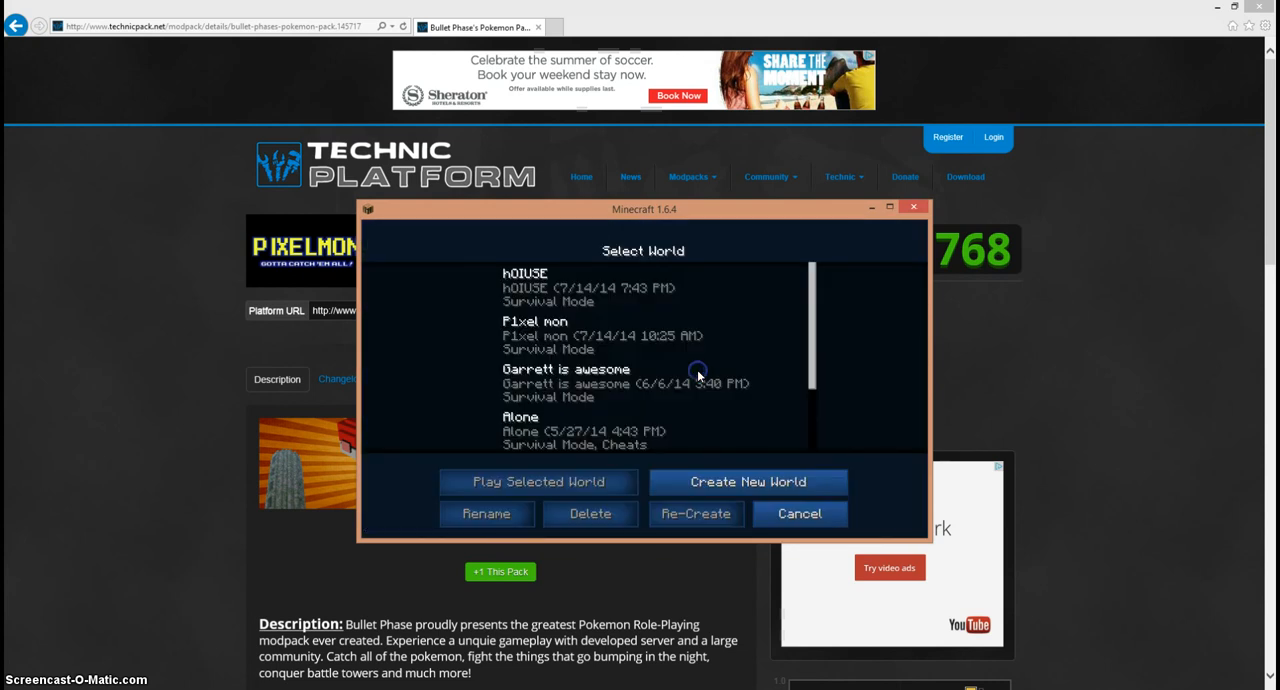
click(538, 482)
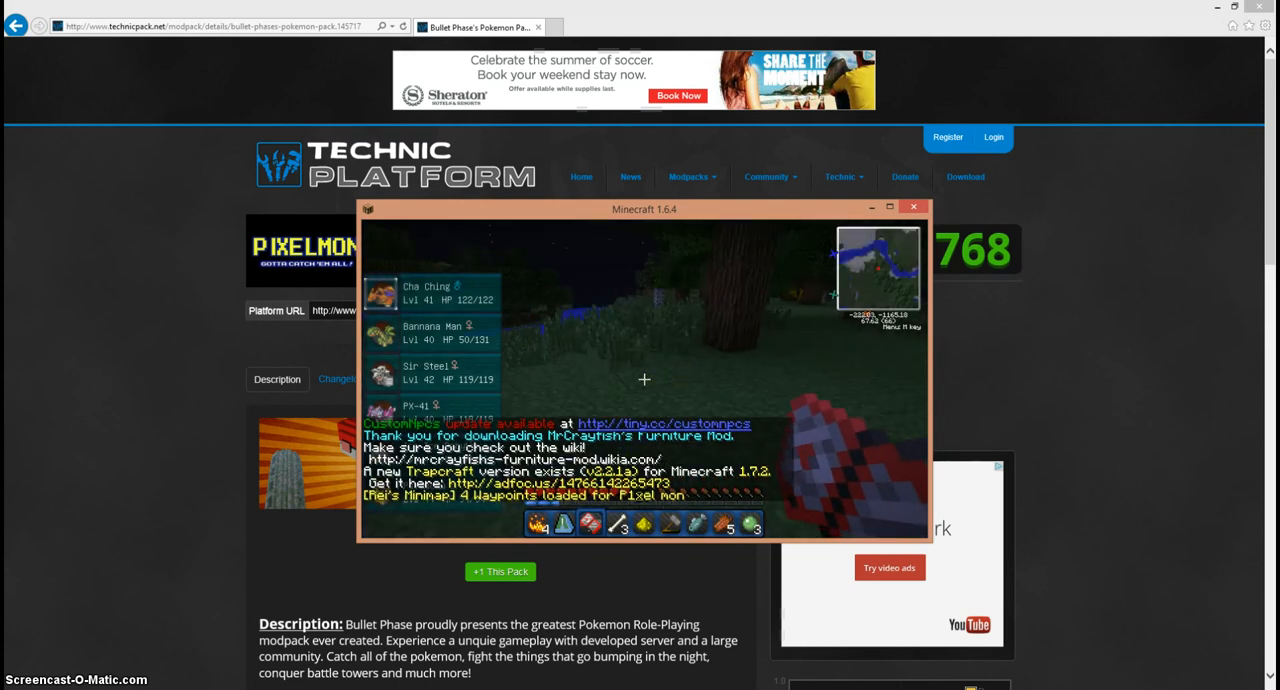
Maximize the Minecraft window and reopen the inventory showing the Pokémon party.
key(e)
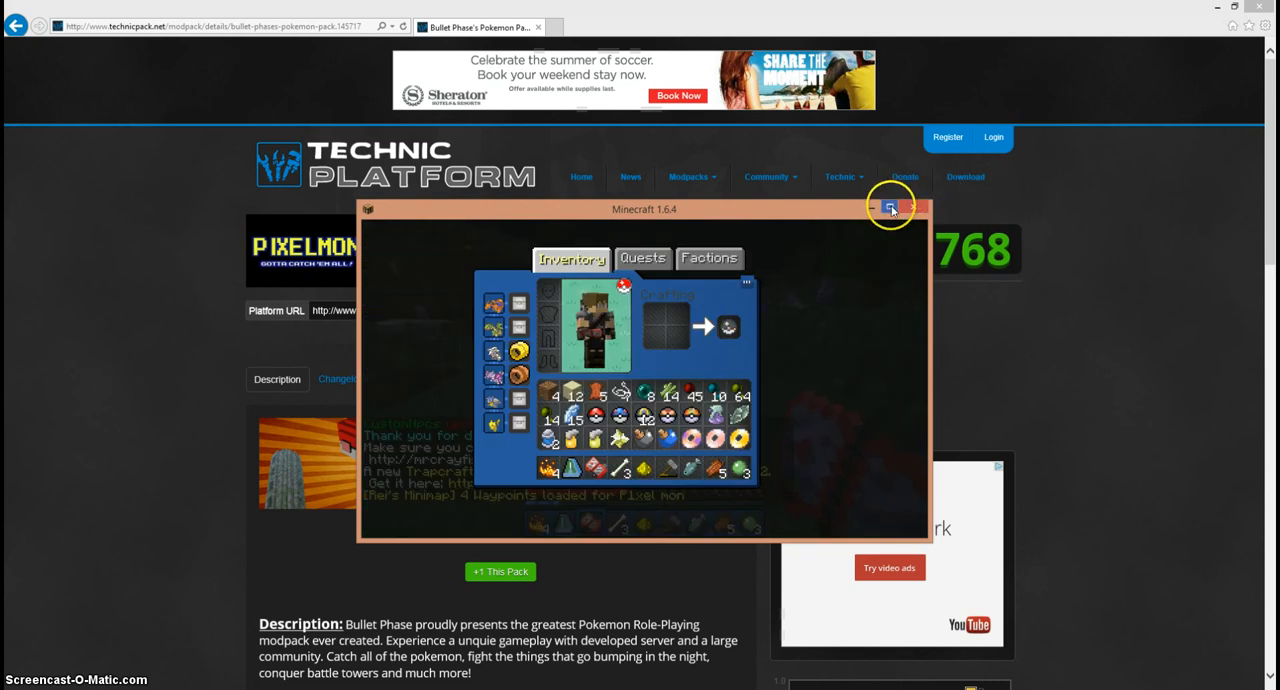
click(889, 208)
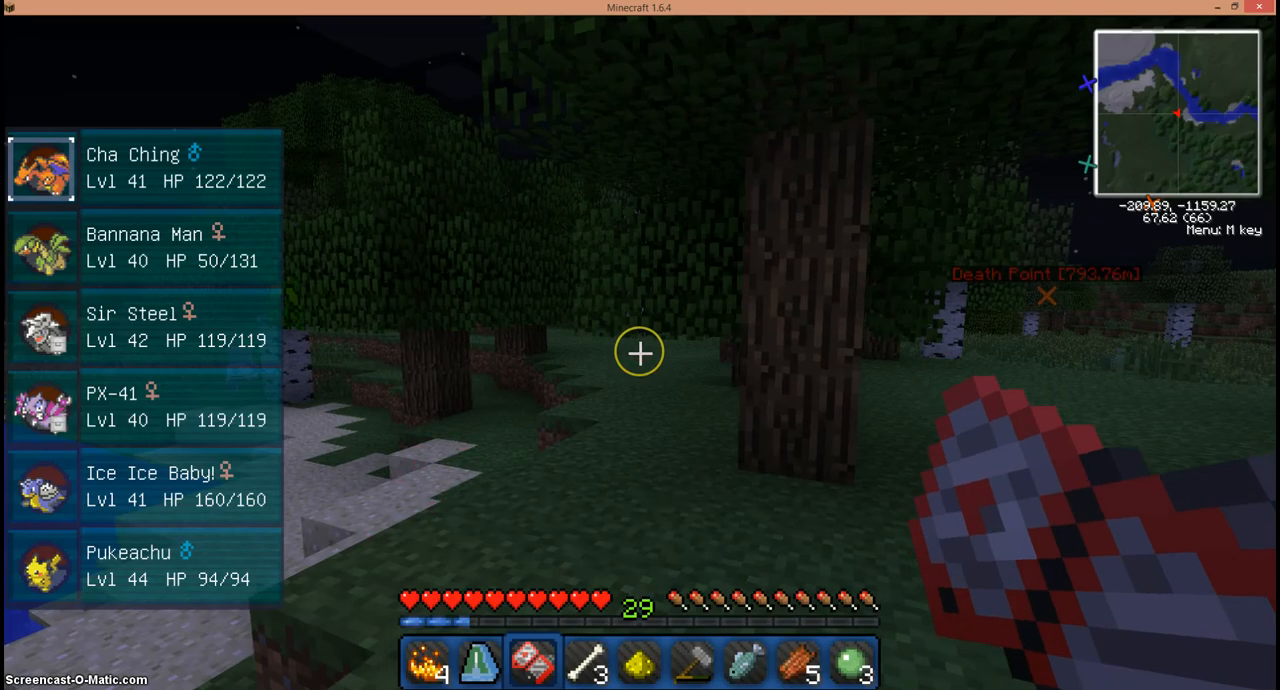
key(e)
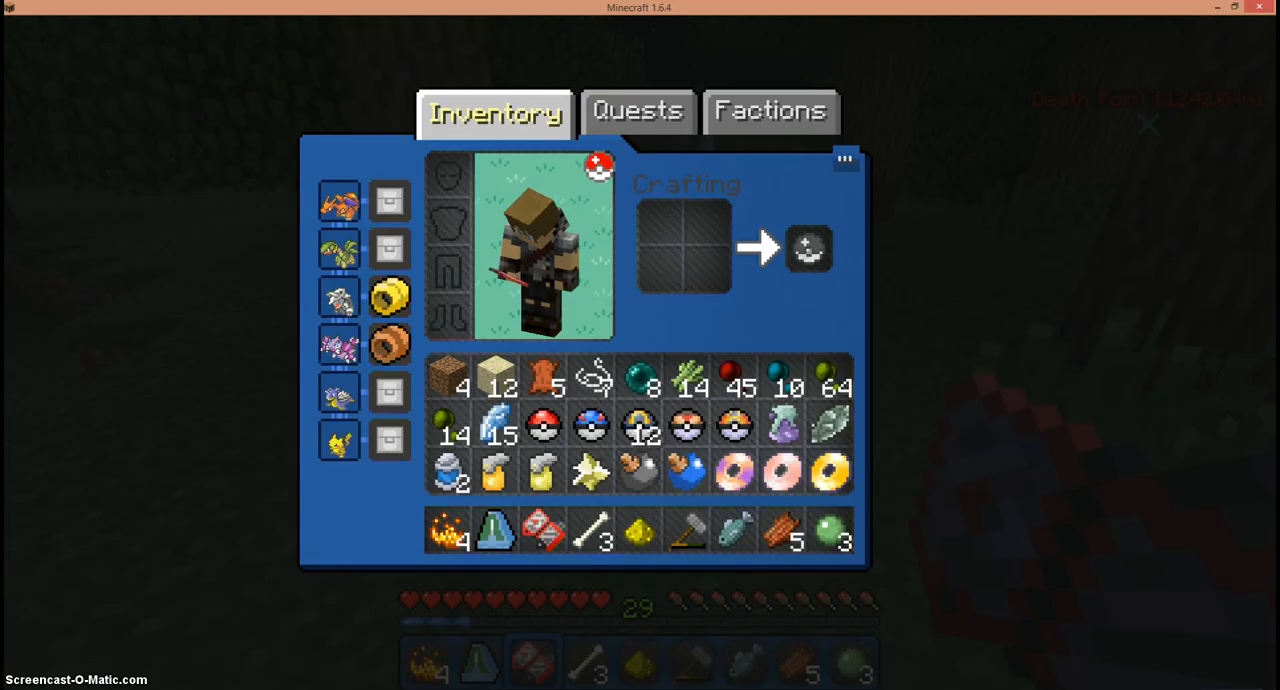